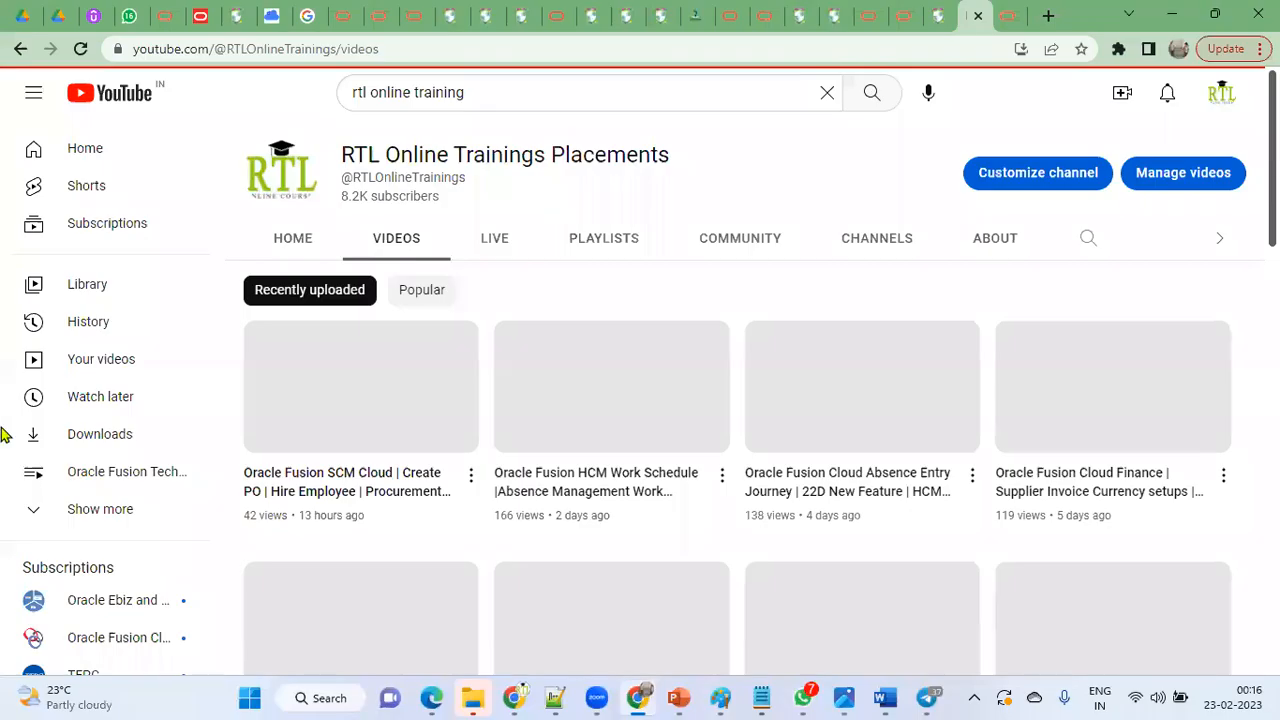
{"action": "mouse_move", "coordinate": [626, 184]}
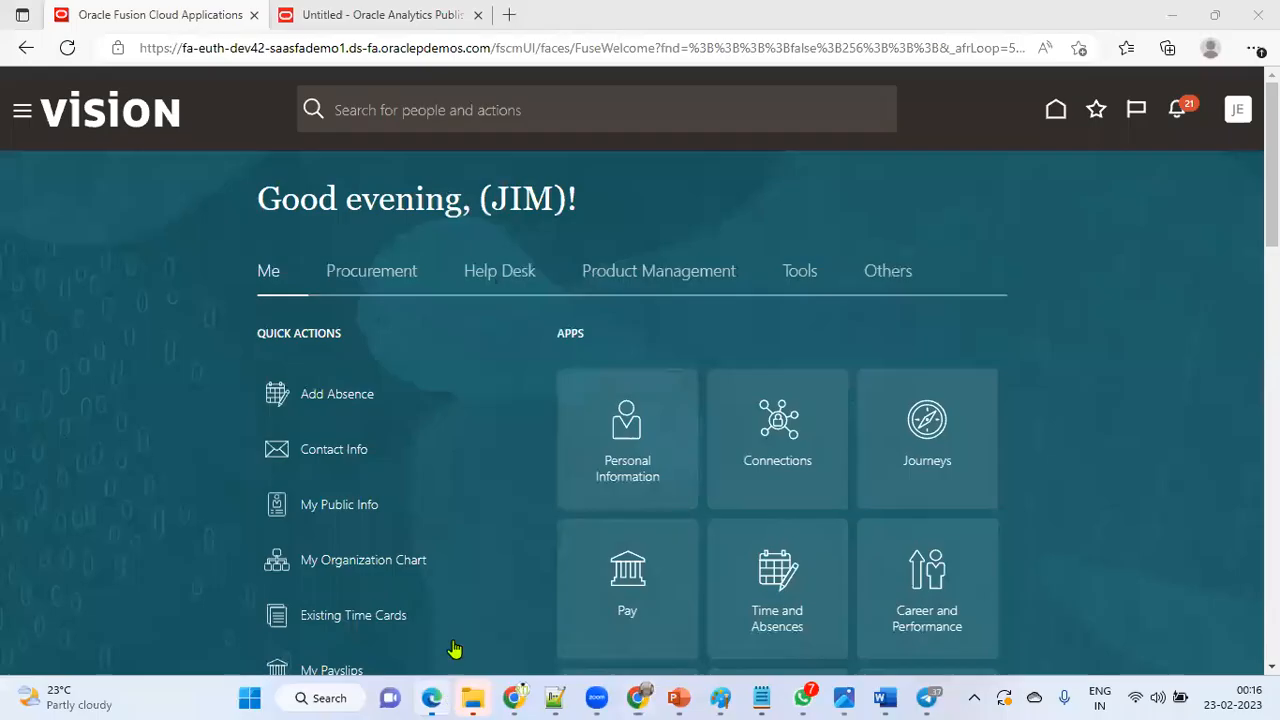
Go to Me > Time and Absences from the Navigator and close the work area list
{"action": "left_click", "coordinate": [1250, 48]}
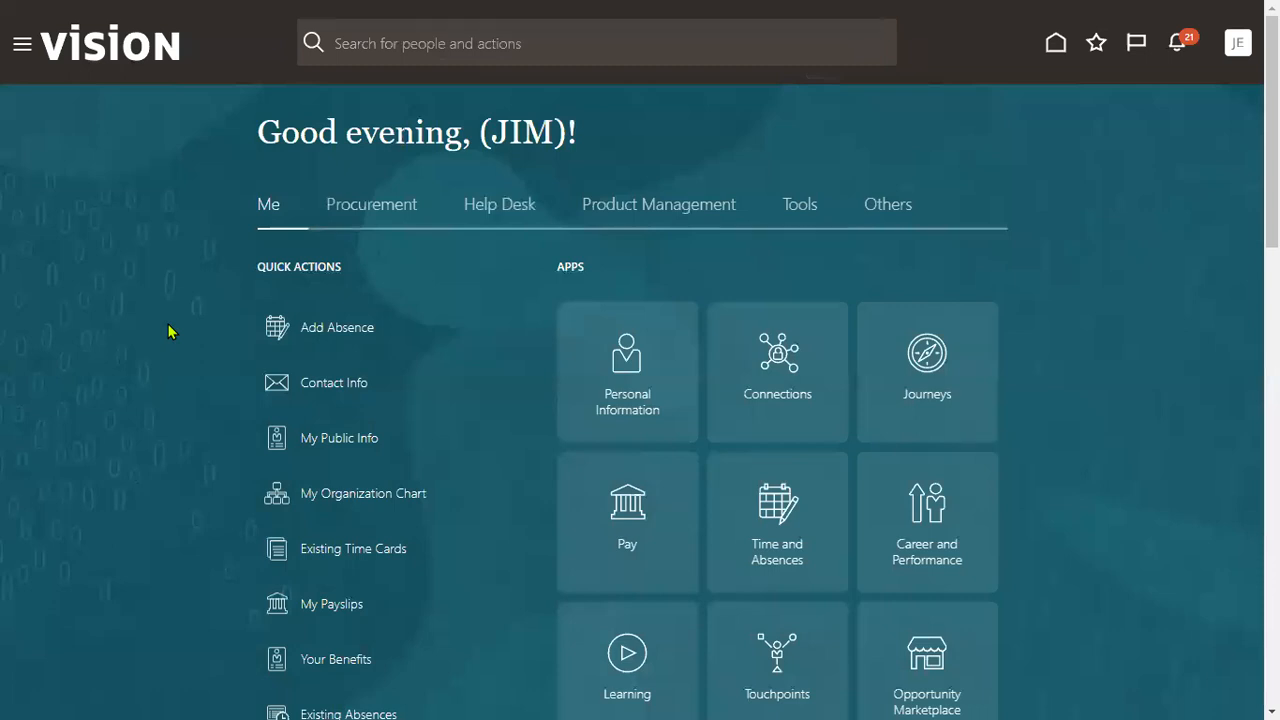
{"action": "mouse_move", "coordinate": [296, 248]}
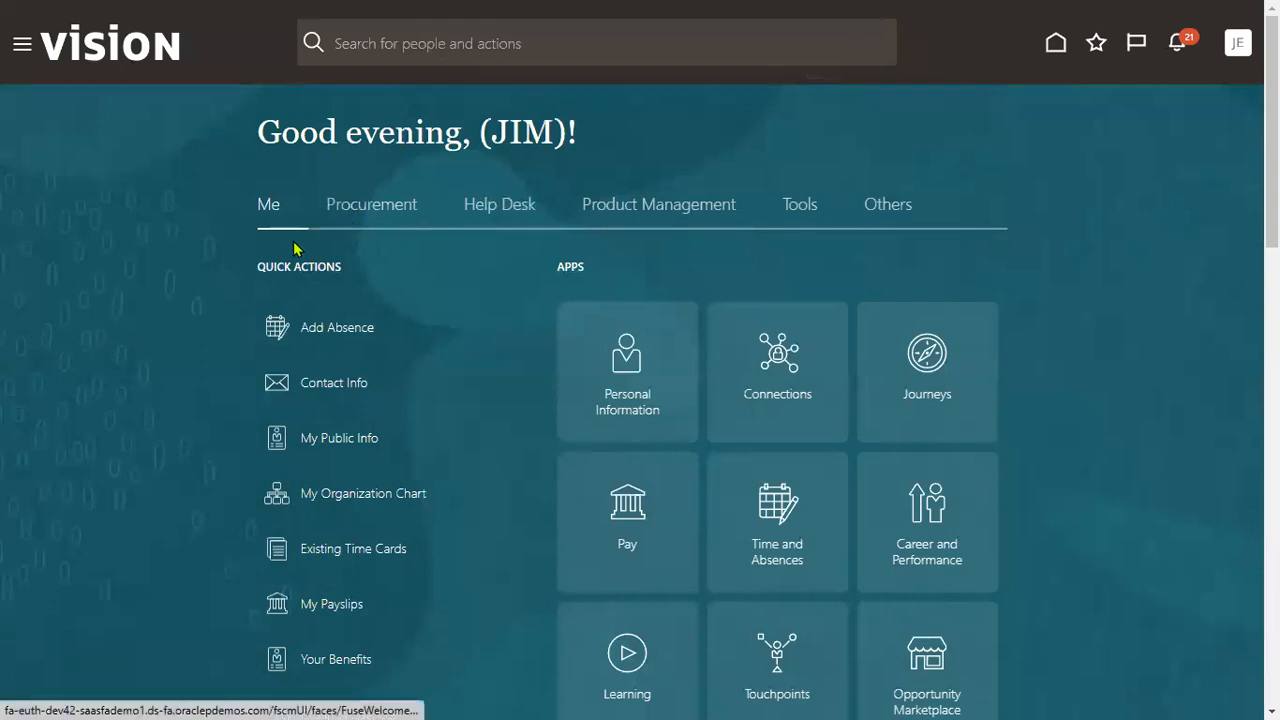
{"action": "mouse_move", "coordinate": [22, 44]}
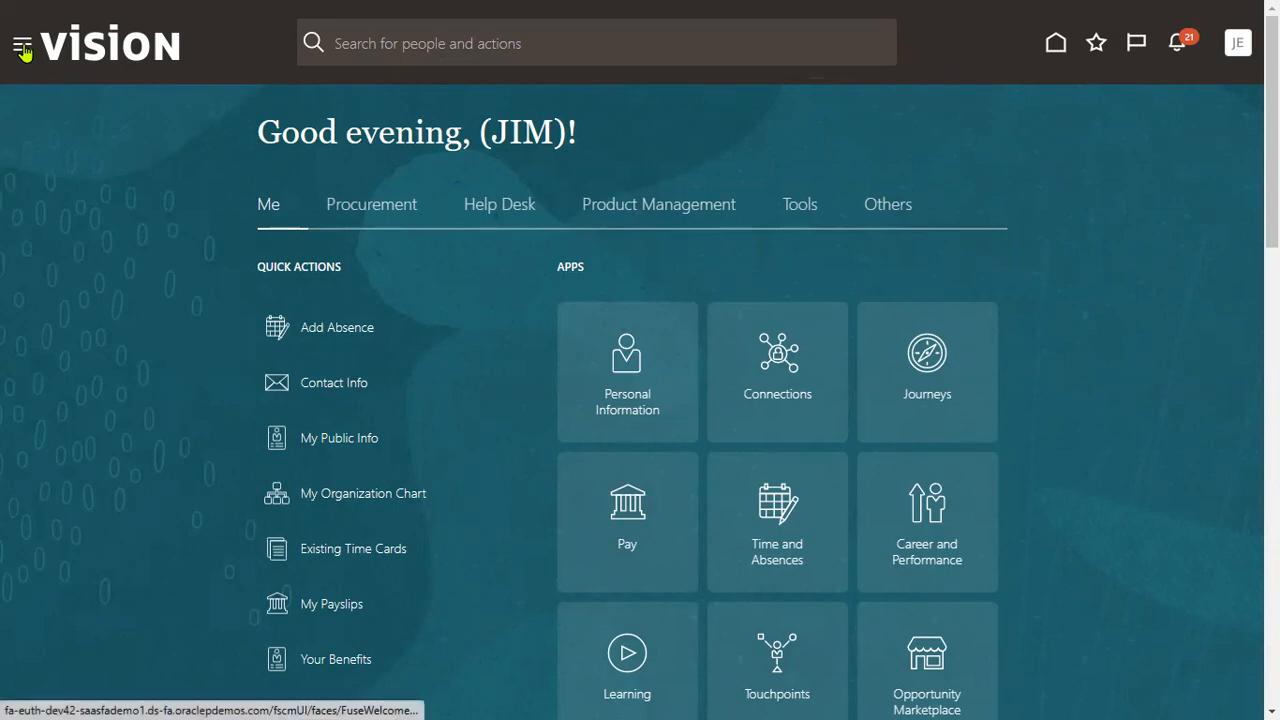
{"action": "left_click", "coordinate": [22, 44]}
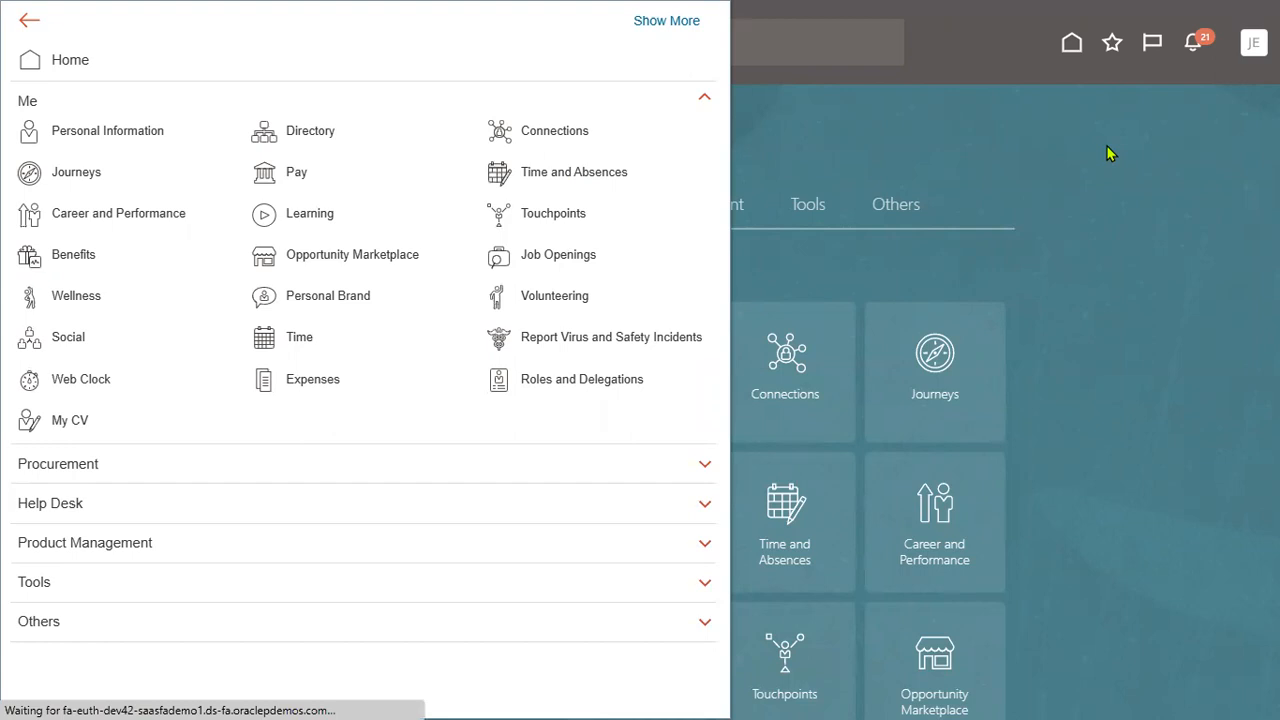
{"action": "left_click", "coordinate": [576, 172]}
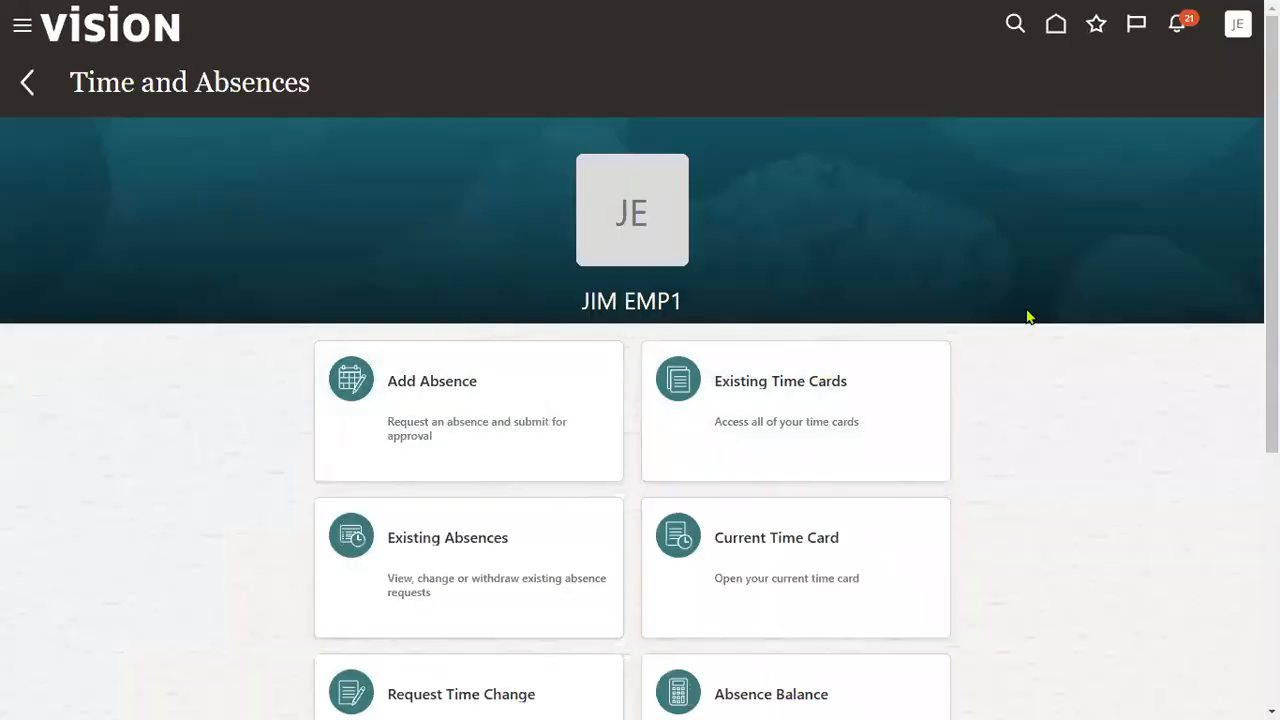
{"action": "mouse_move", "coordinate": [468, 432]}
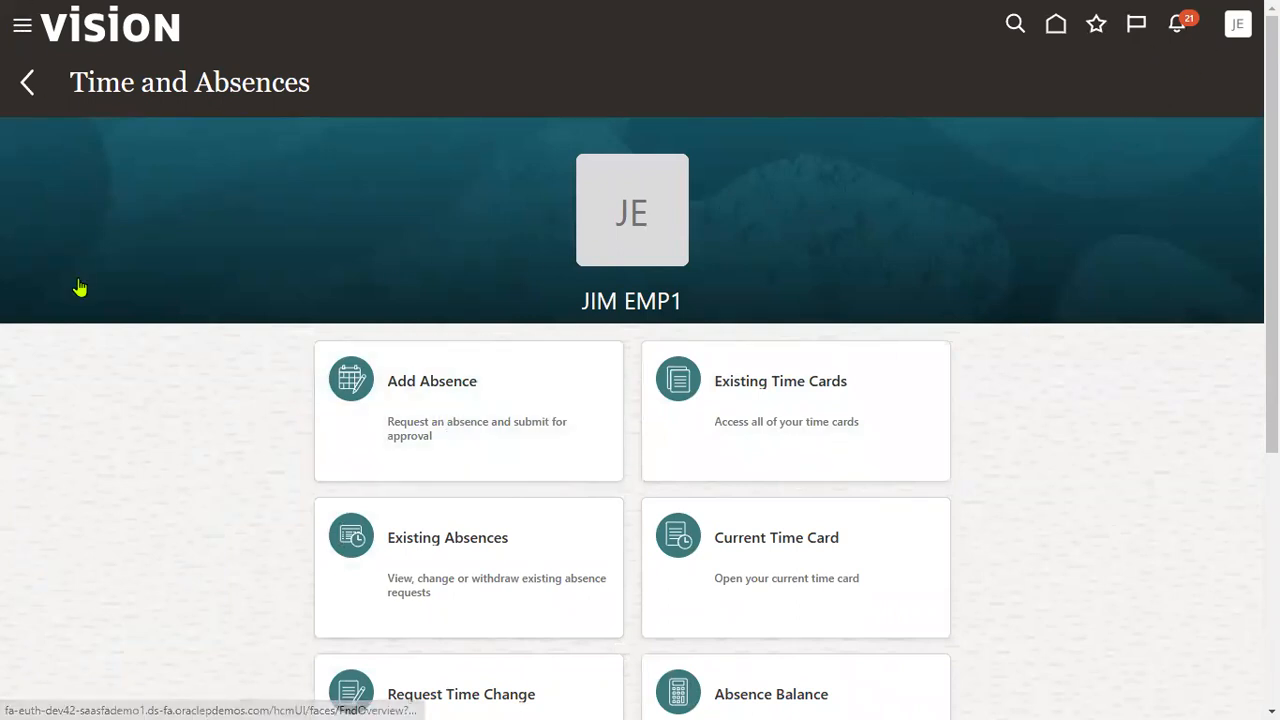
{"action": "left_click", "coordinate": [22, 24]}
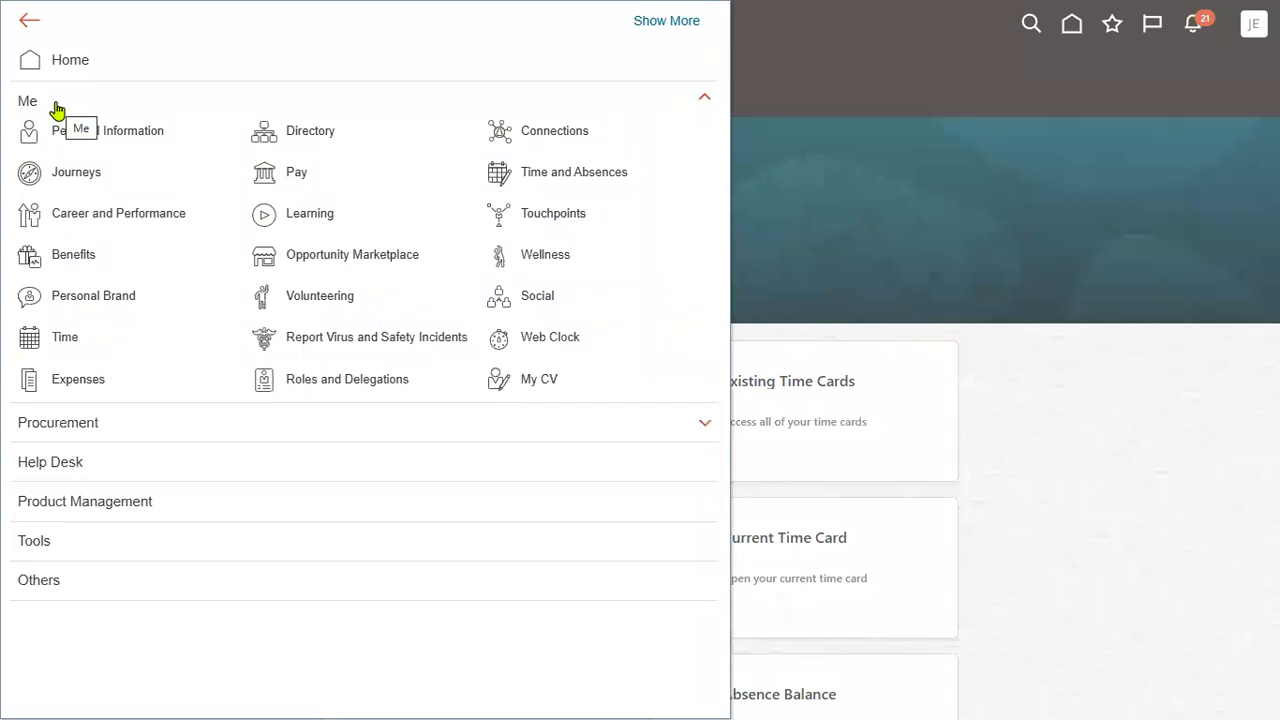
{"action": "mouse_move", "coordinate": [1016, 300]}
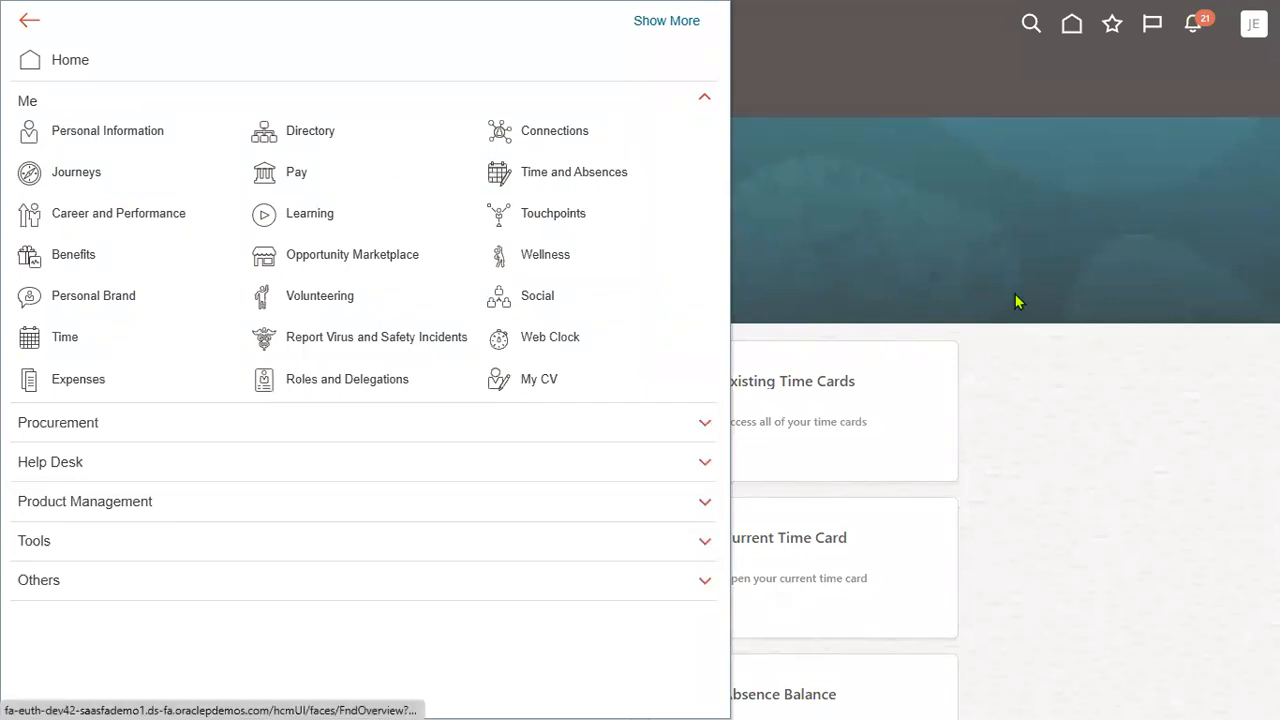
{"action": "left_click", "coordinate": [574, 172]}
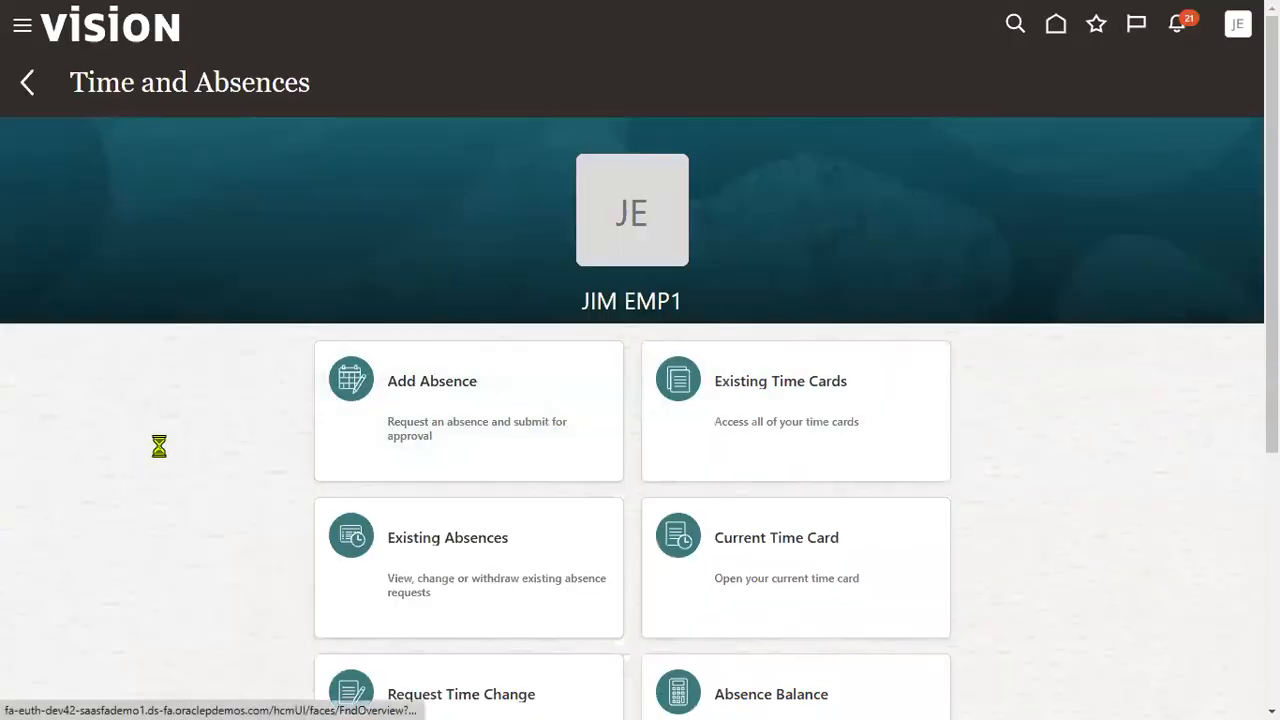
Start a new TCS US ABSENCE TYPE absence dated 3/6/23 to 3/8/23
{"action": "left_click", "coordinate": [432, 380]}
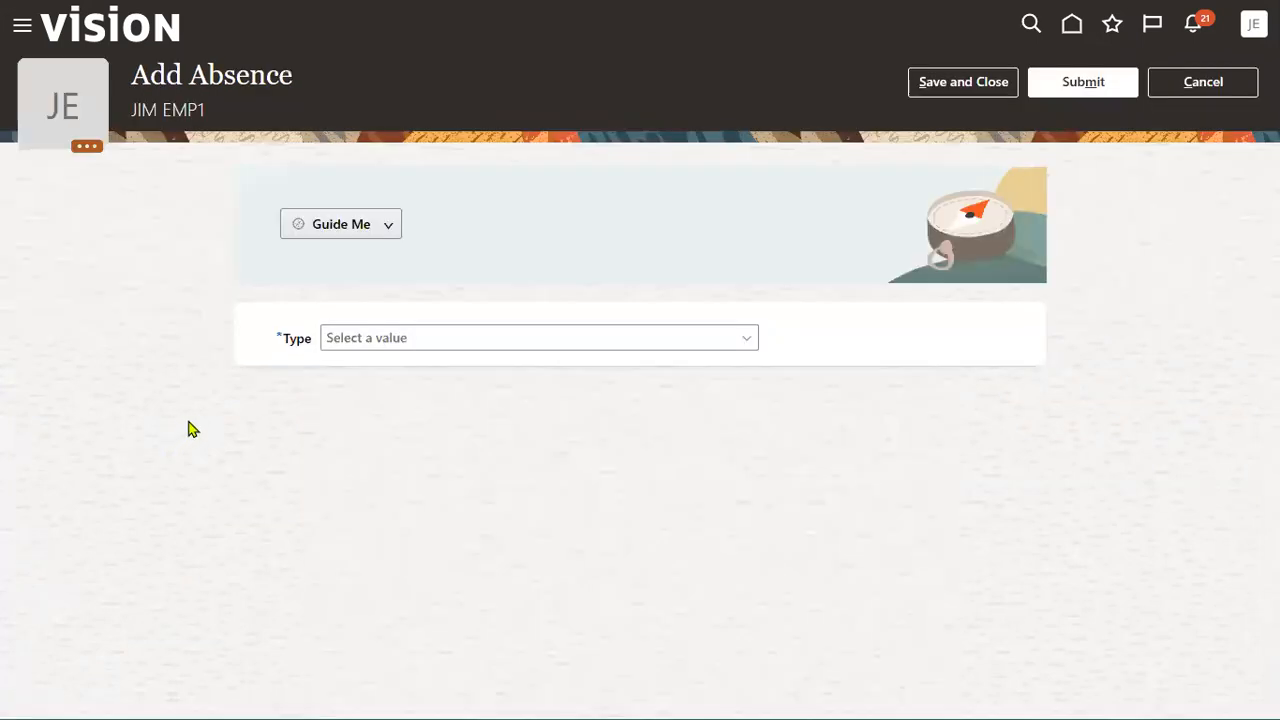
{"action": "left_click", "coordinate": [528, 336]}
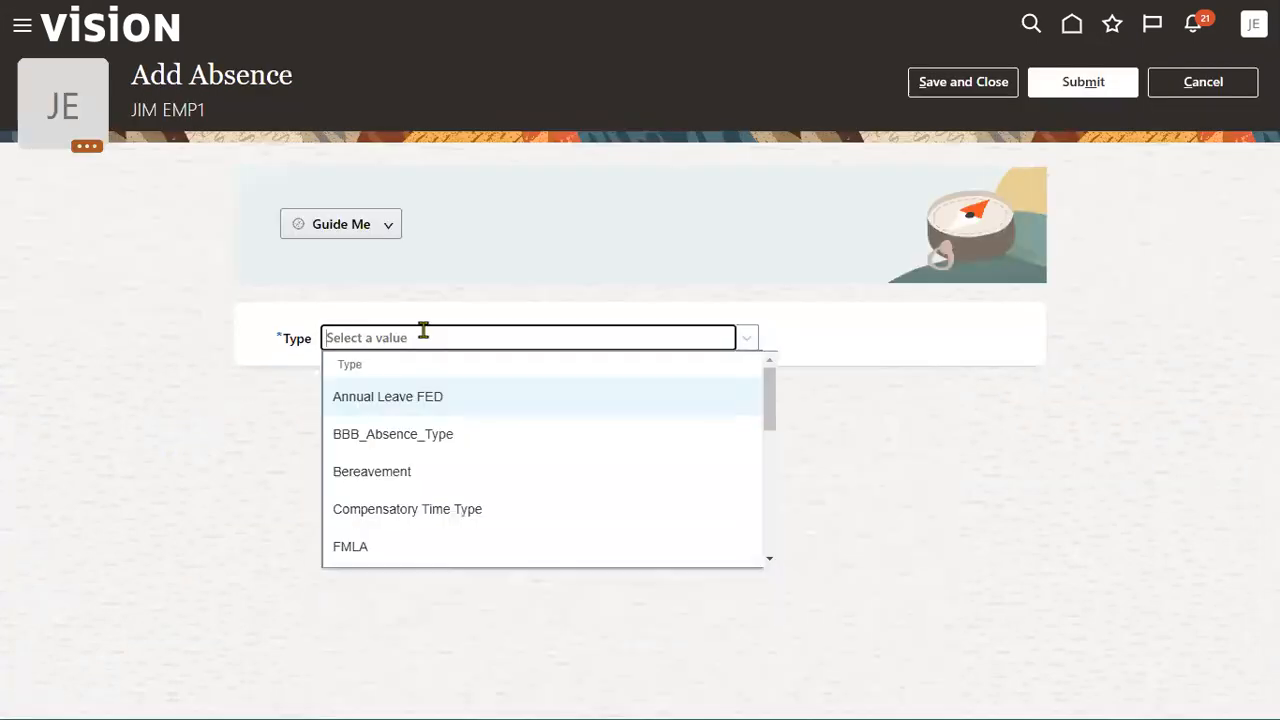
{"action": "scroll", "scroll_direction": "down", "scroll_amount": 3}
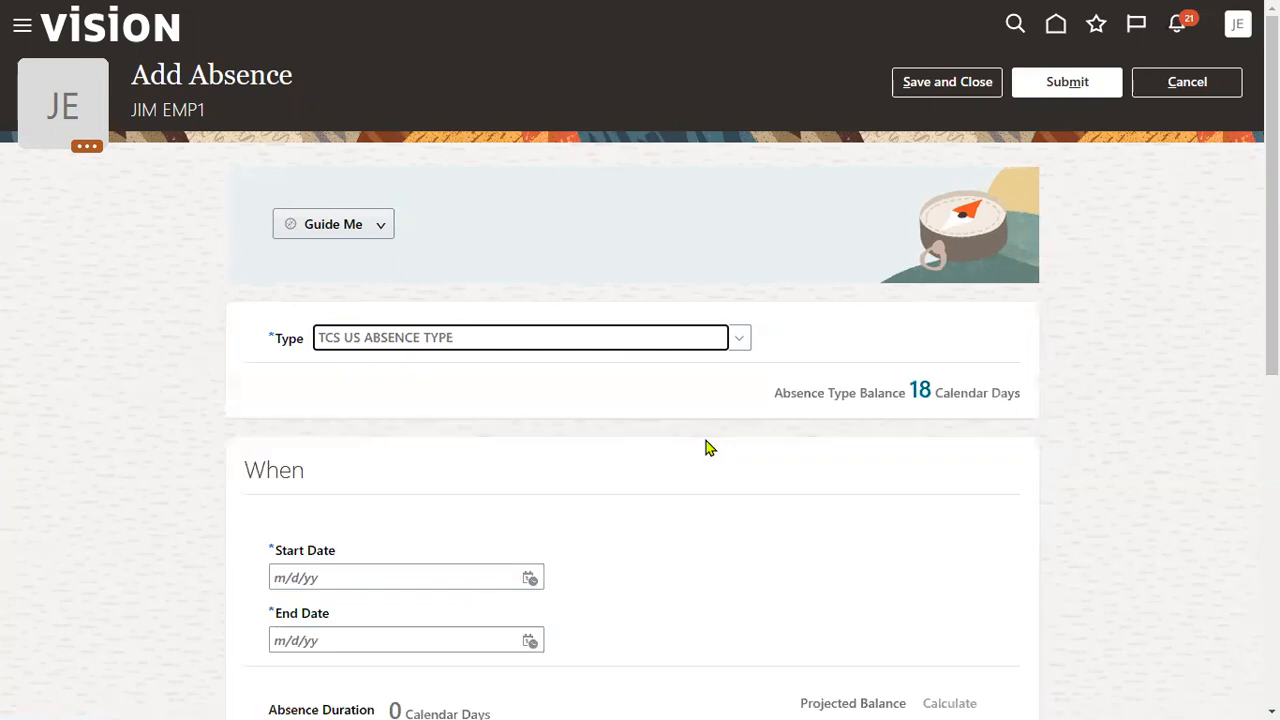
{"action": "mouse_move", "coordinate": [938, 408]}
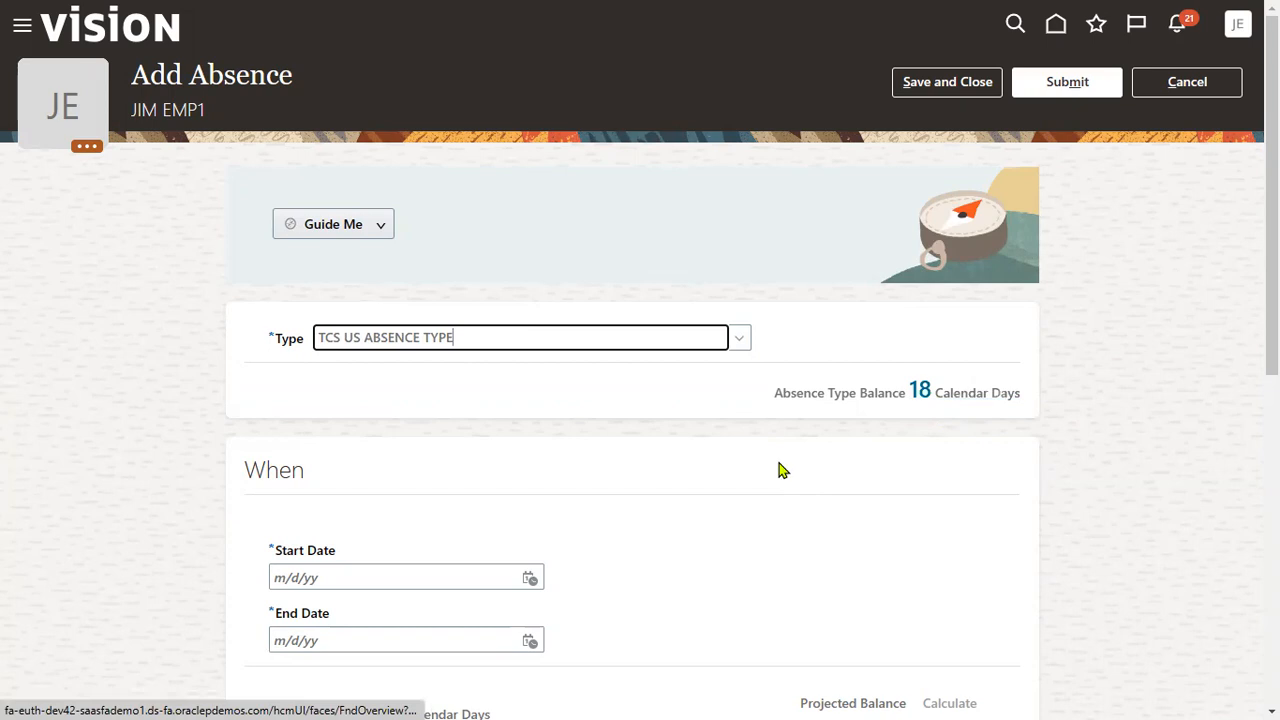
{"action": "scroll", "scroll_direction": "down", "scroll_amount": 3}
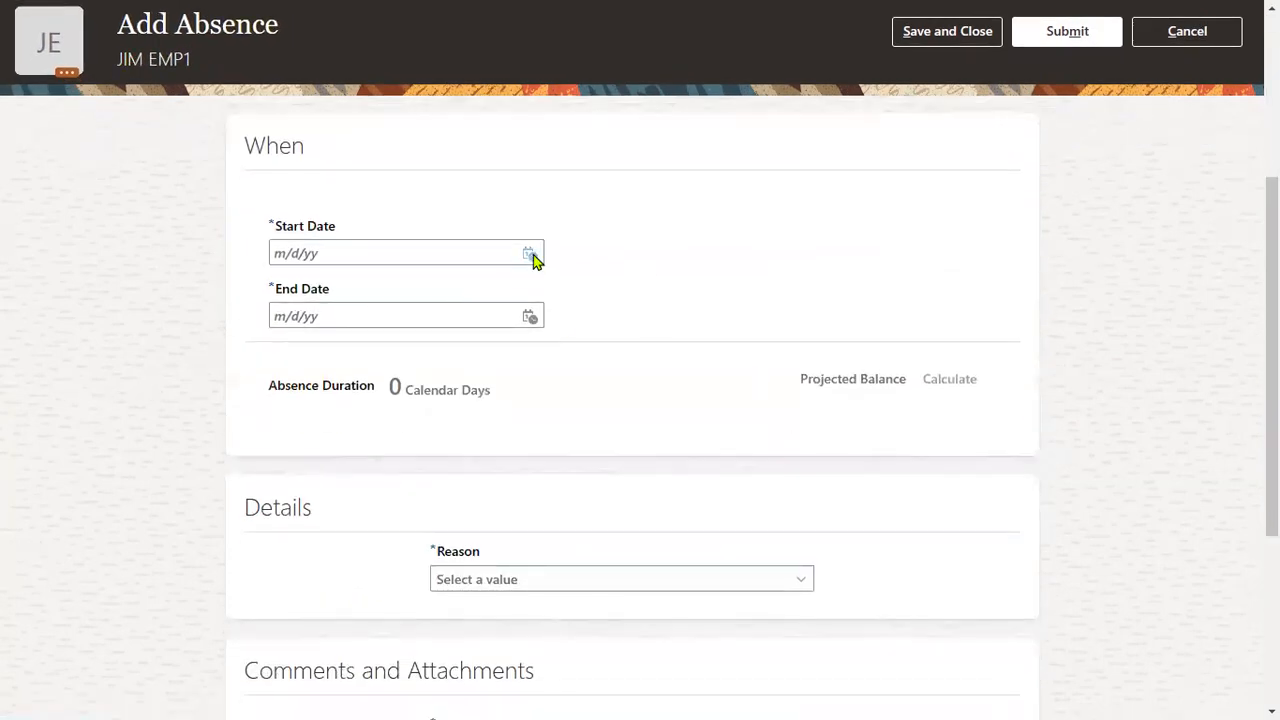
{"action": "left_click", "coordinate": [528, 252]}
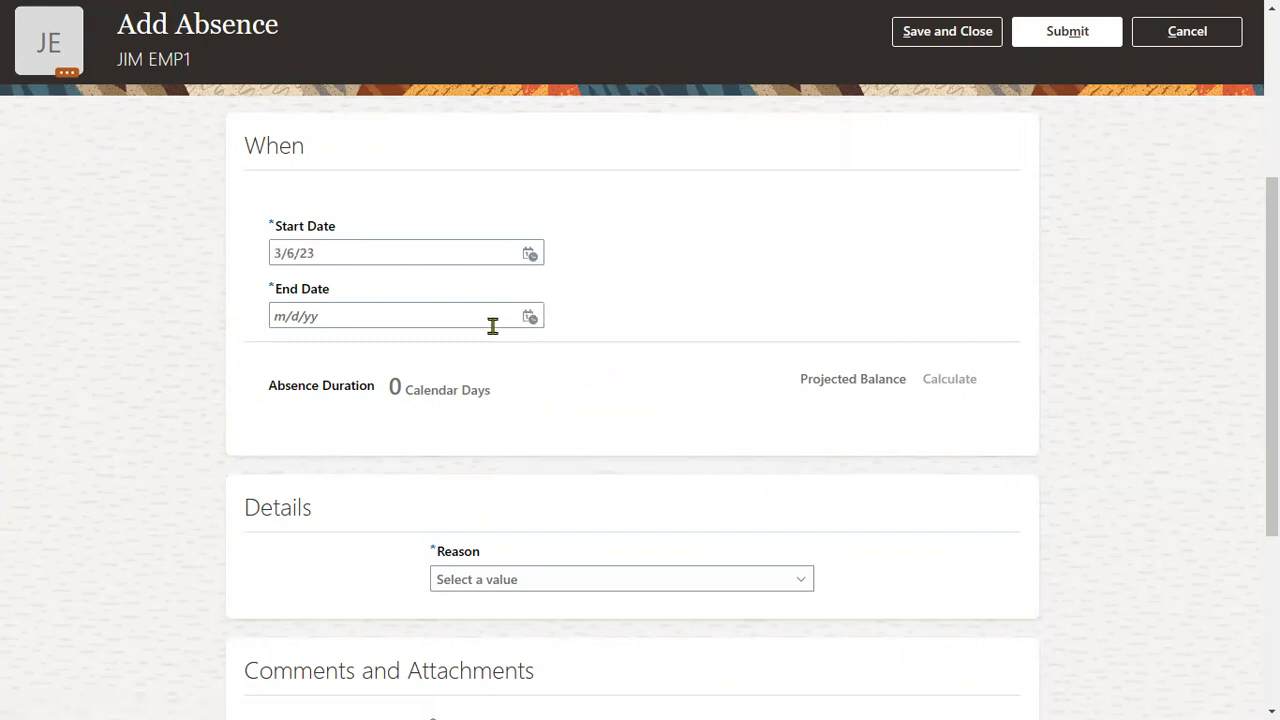
{"action": "left_click", "coordinate": [530, 316]}
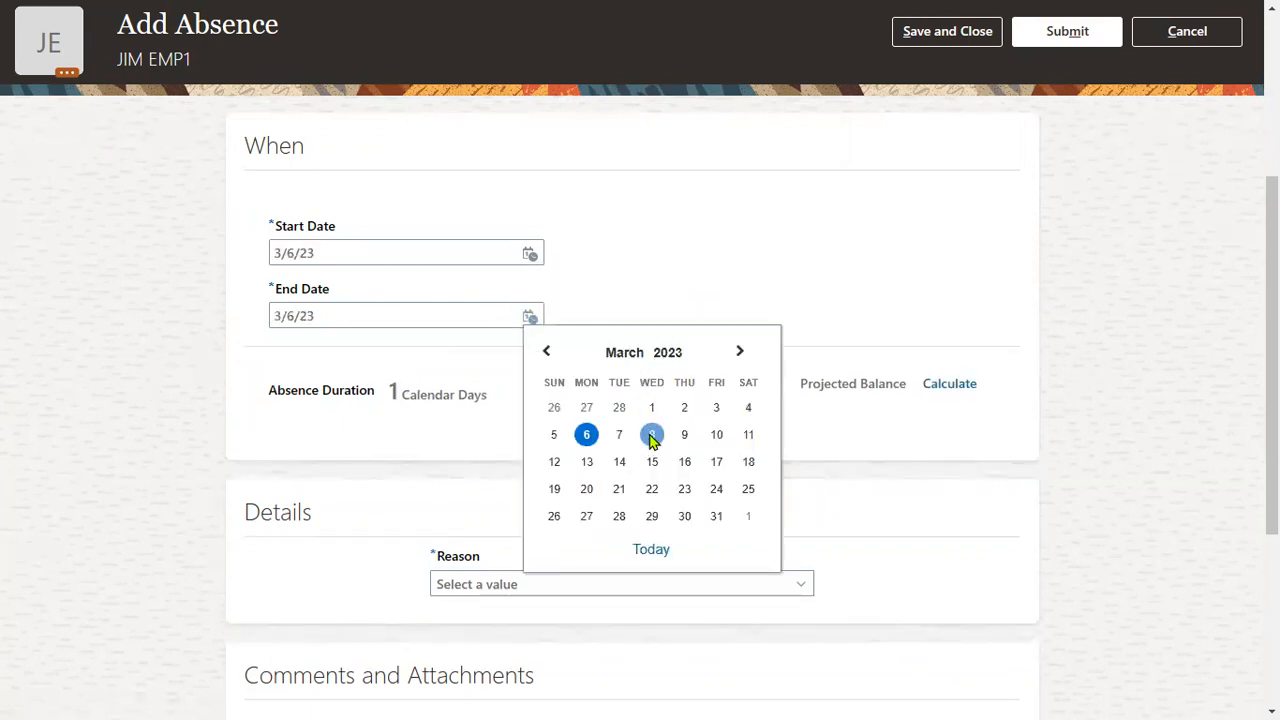
{"action": "left_click", "coordinate": [652, 436]}
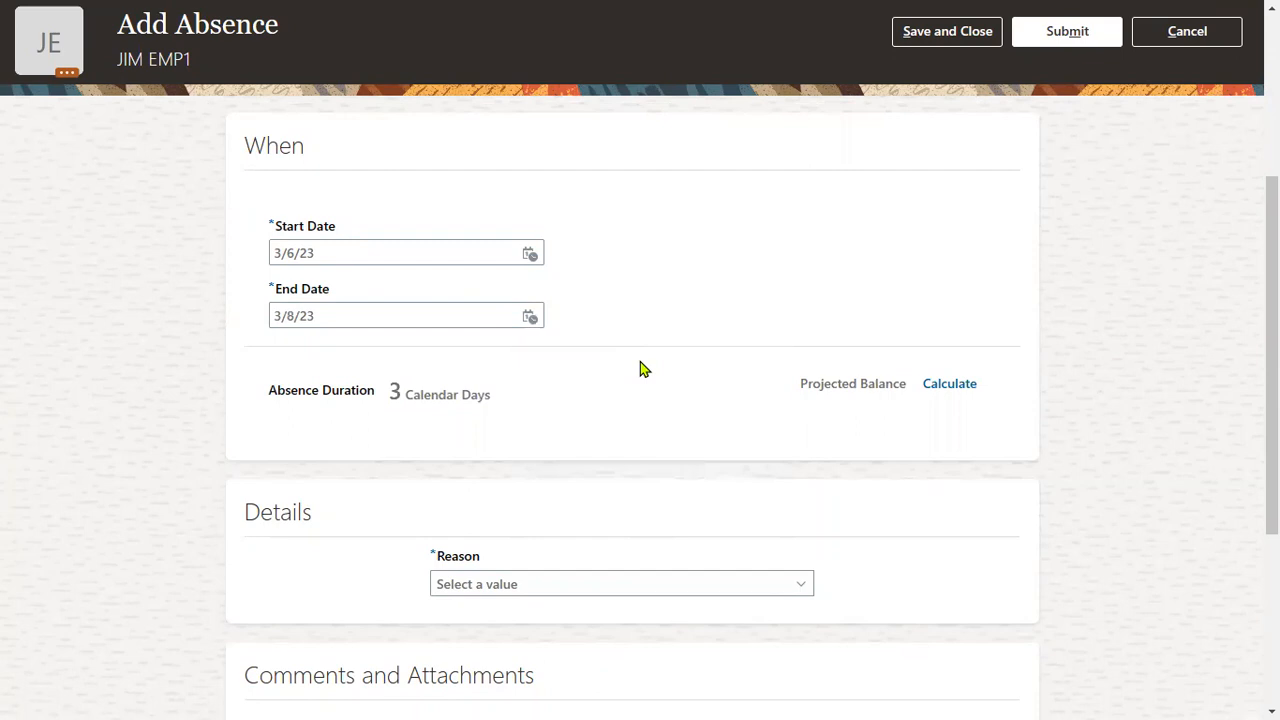
Add TCS US SICK LEAVE reason and the comment 'Please approve the leave'
{"action": "scroll", "scroll_direction": "down", "scroll_amount": 3}
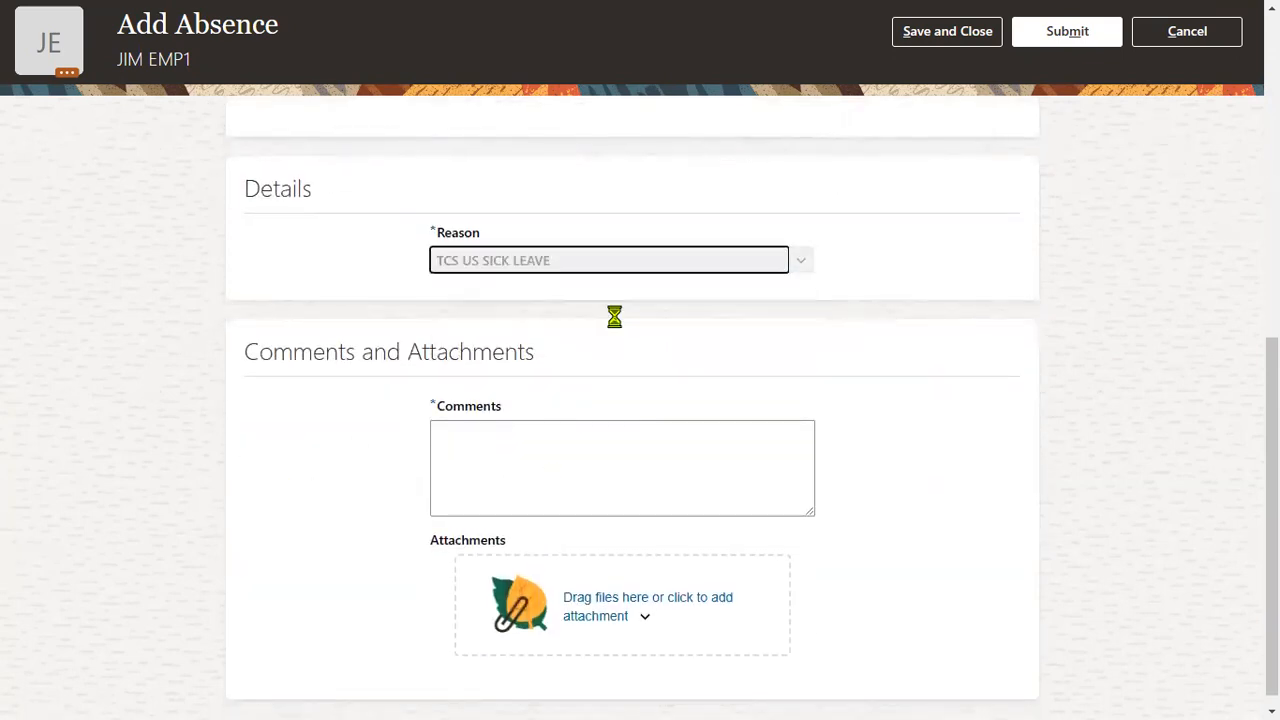
{"action": "left_click", "coordinate": [622, 468]}
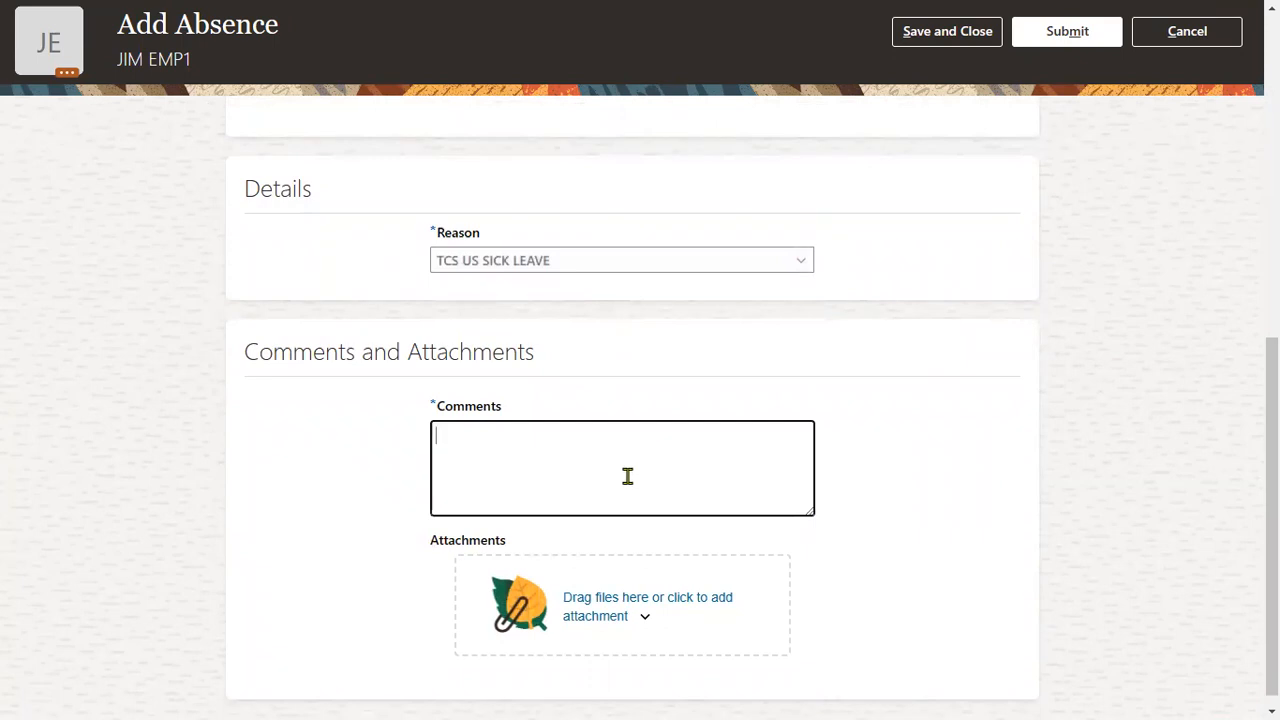
{"action": "type", "text": "Please"}
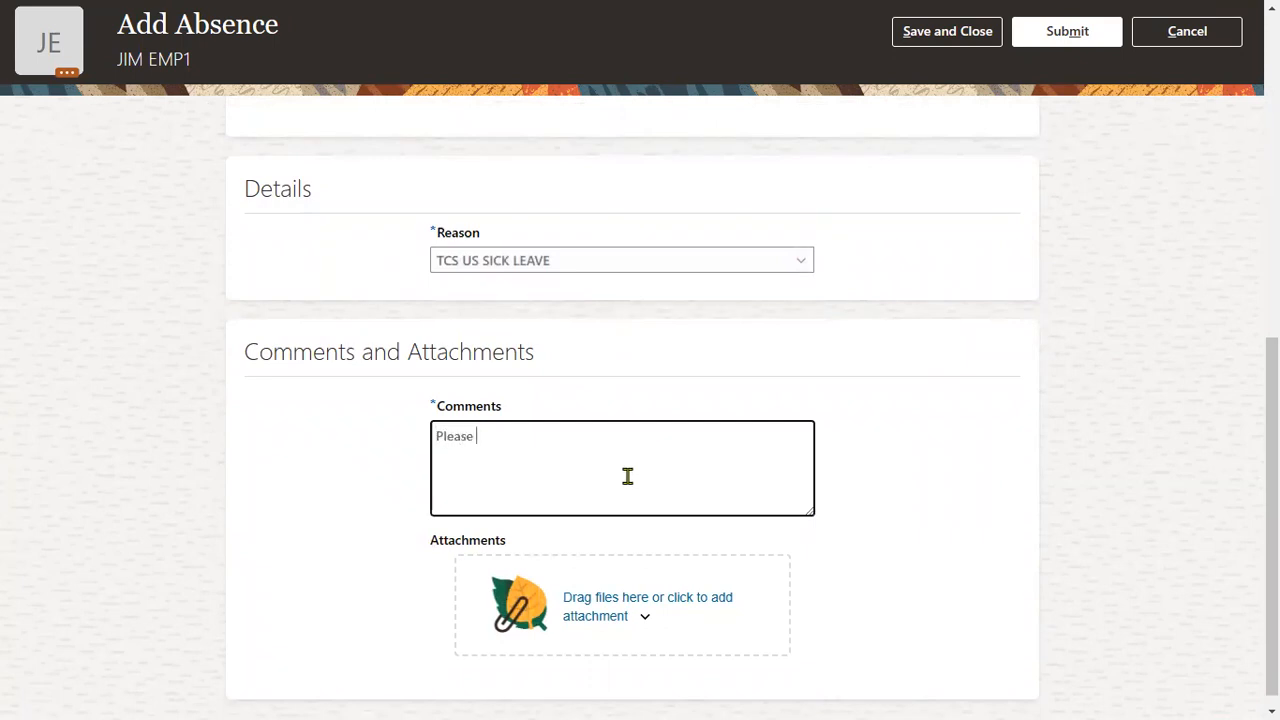
{"action": "type", "text": "approve the"}
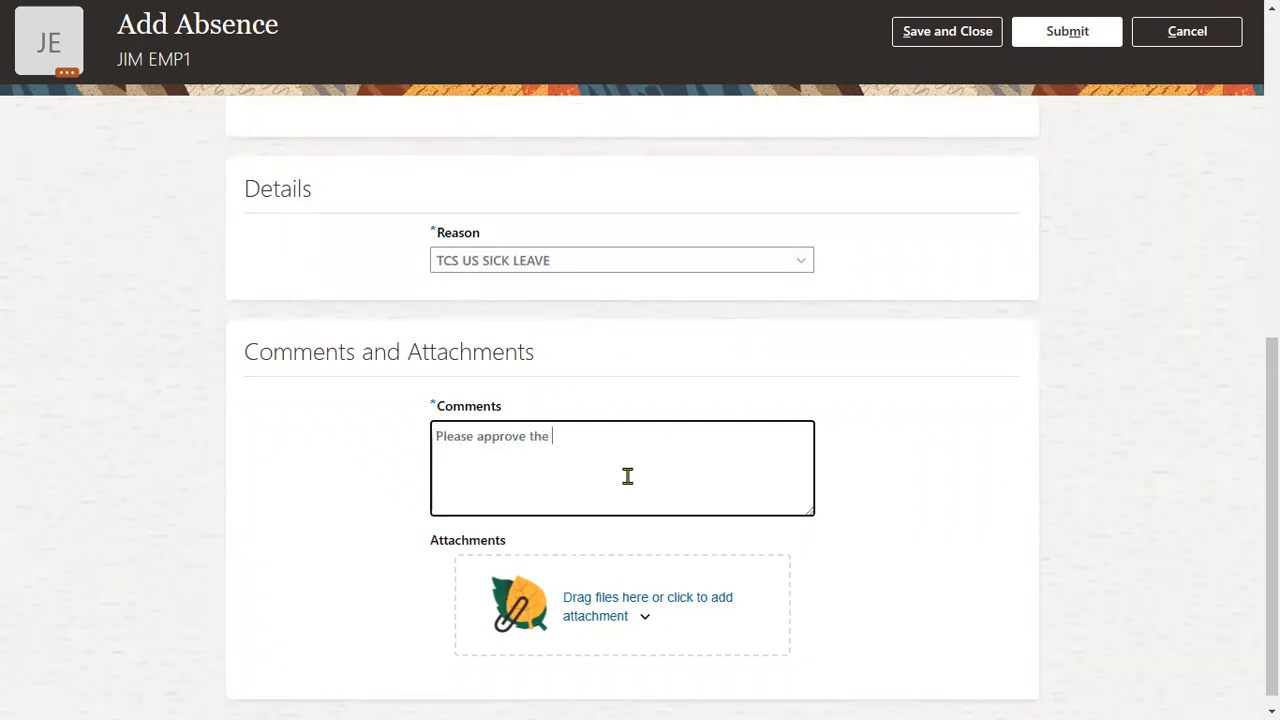
{"action": "type", "text": "leave"}
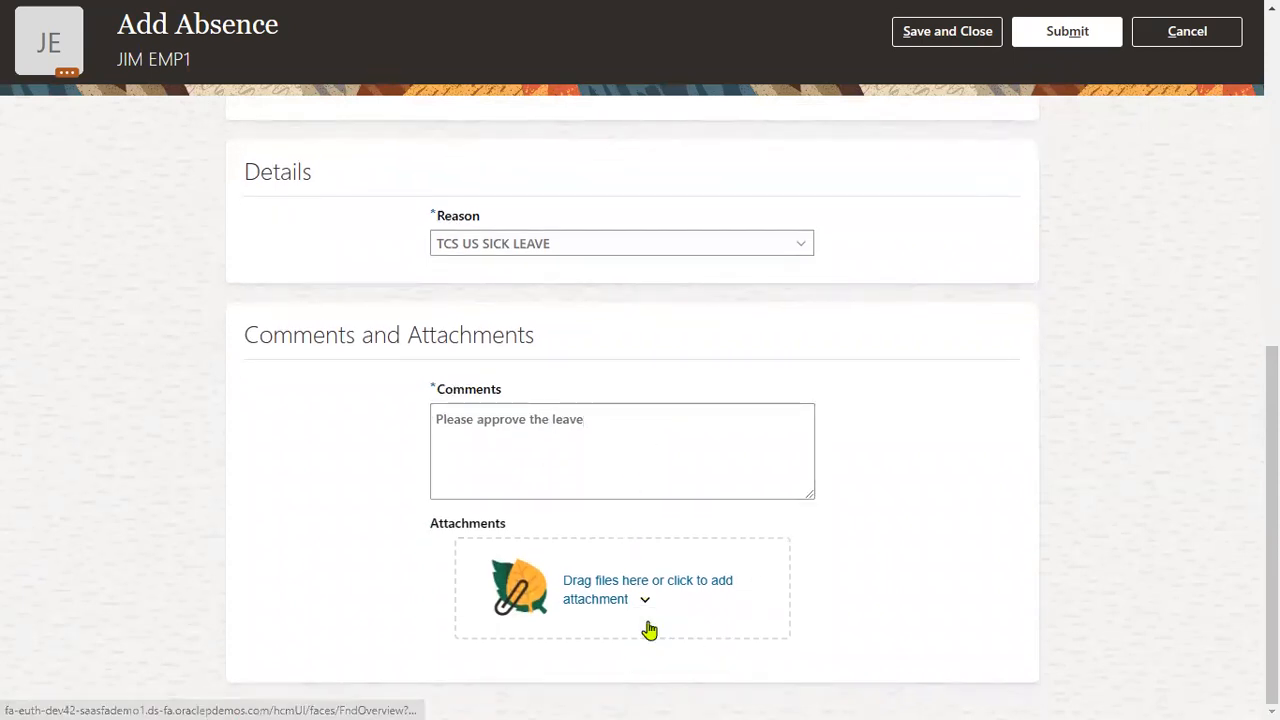
{"action": "left_click", "coordinate": [648, 580]}
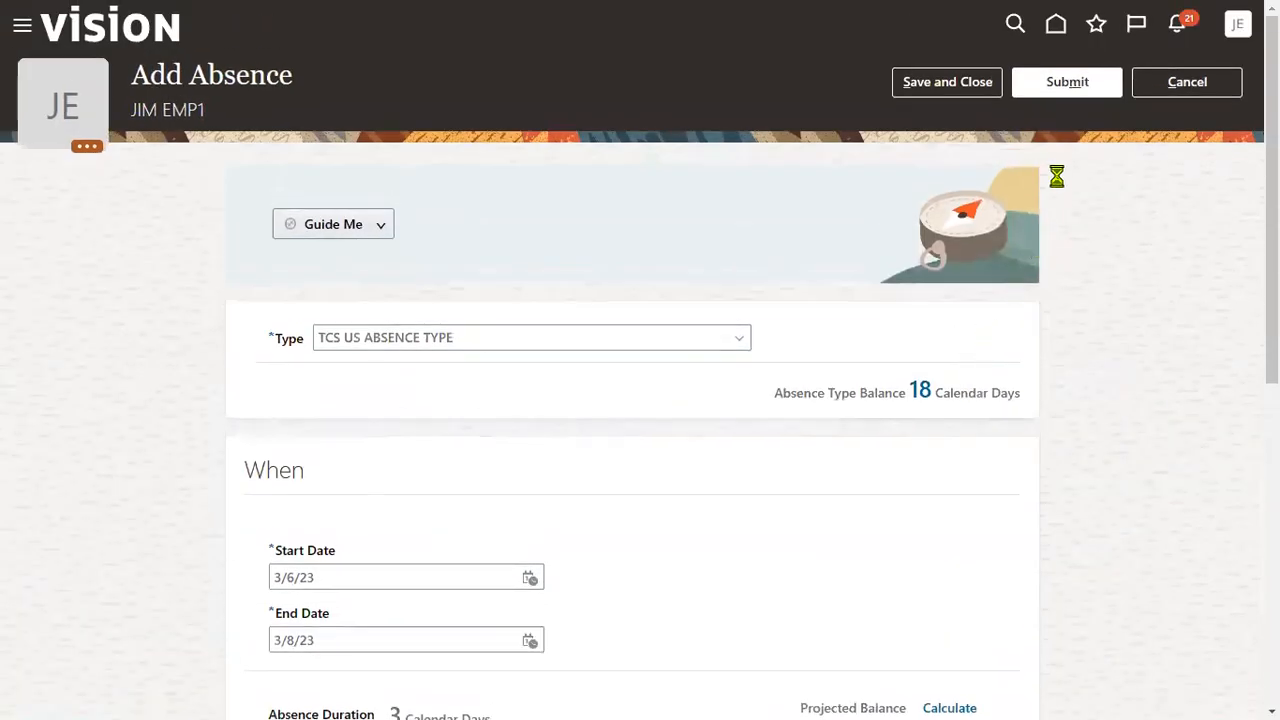
Submit the absence, review the processing error's module details, and dismiss the Error dialog
{"action": "left_click", "coordinate": [1066, 80]}
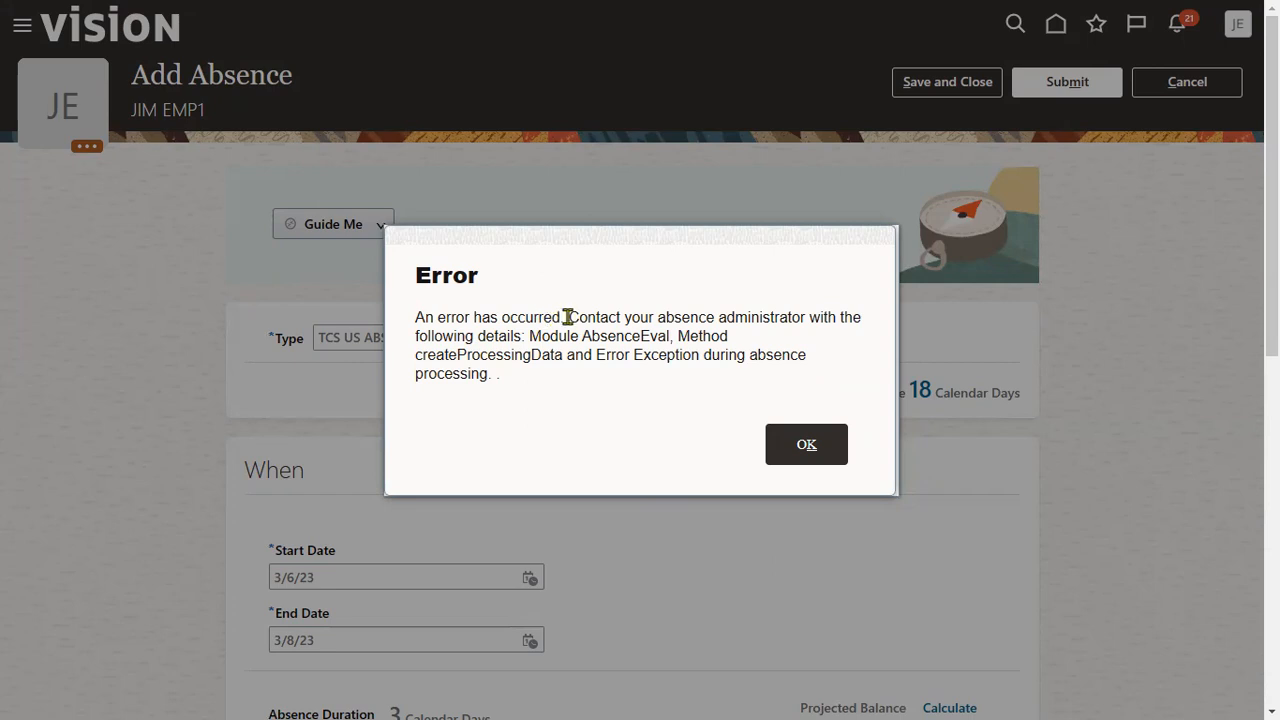
{"action": "left_click_drag", "start_coordinate": [568, 316], "coordinate": [800, 316]}
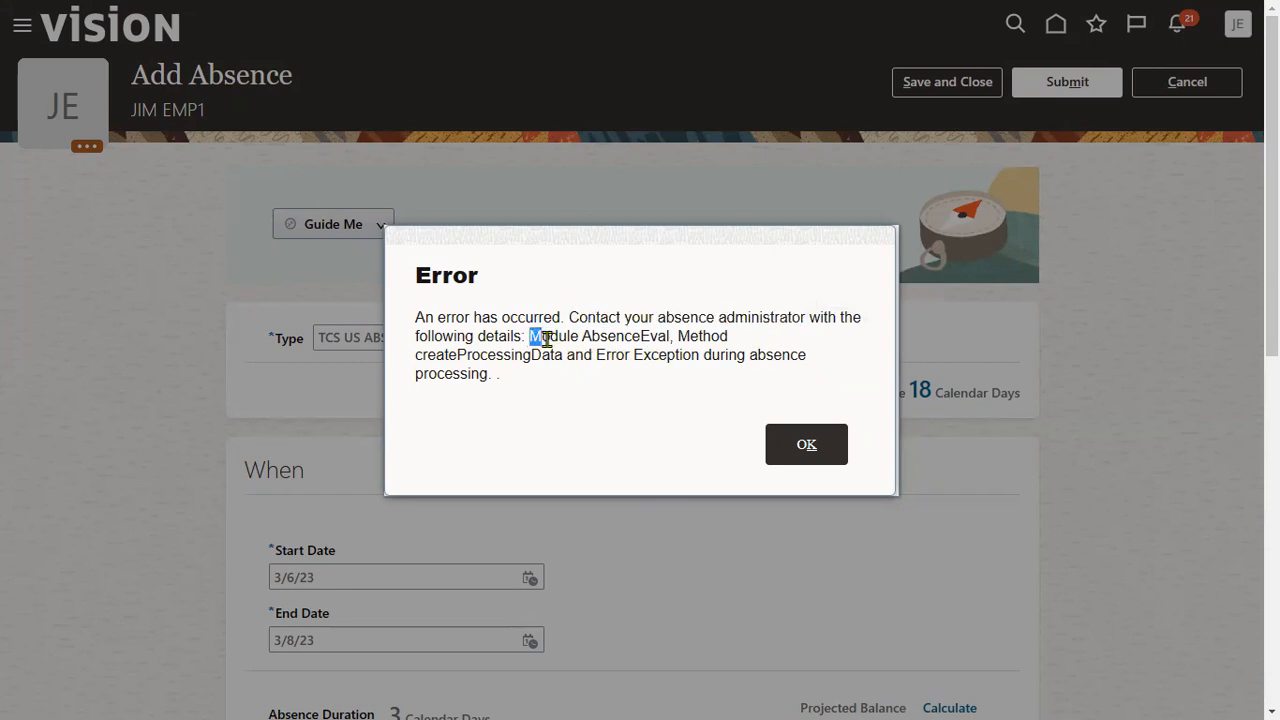
{"action": "left_click_drag", "start_coordinate": [532, 336], "coordinate": [664, 336]}
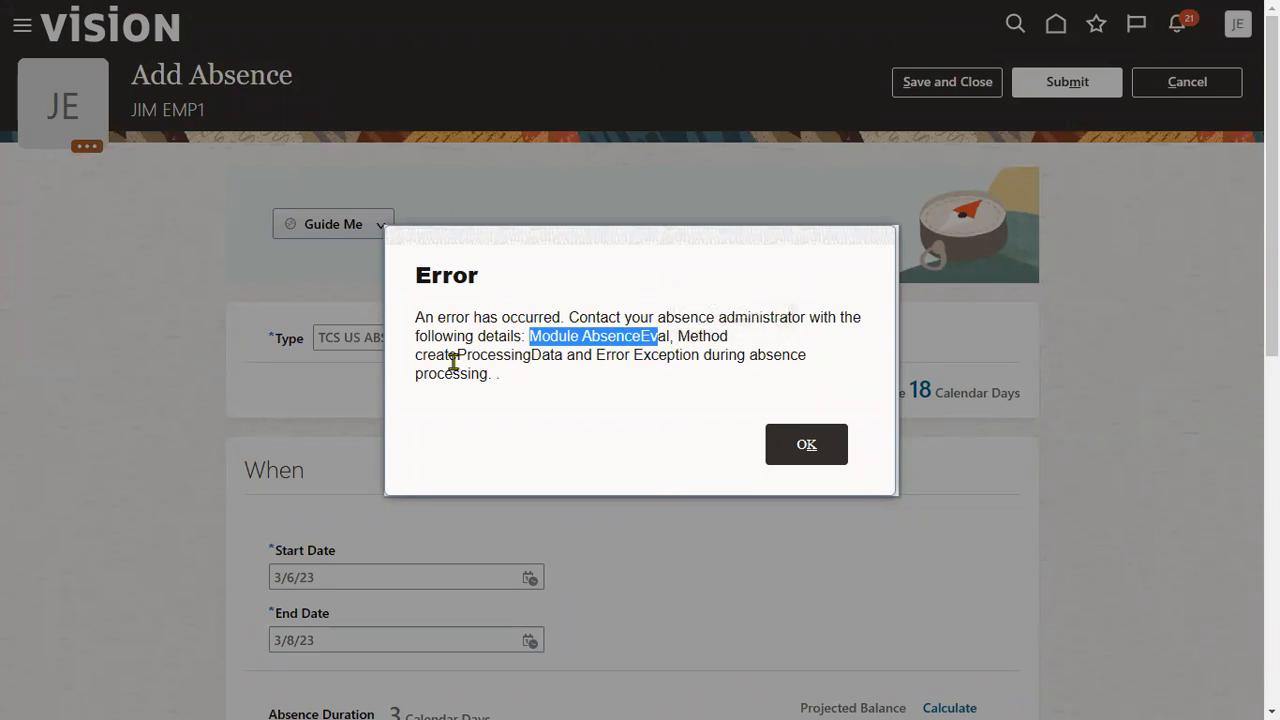
{"action": "mouse_move", "coordinate": [640, 356]}
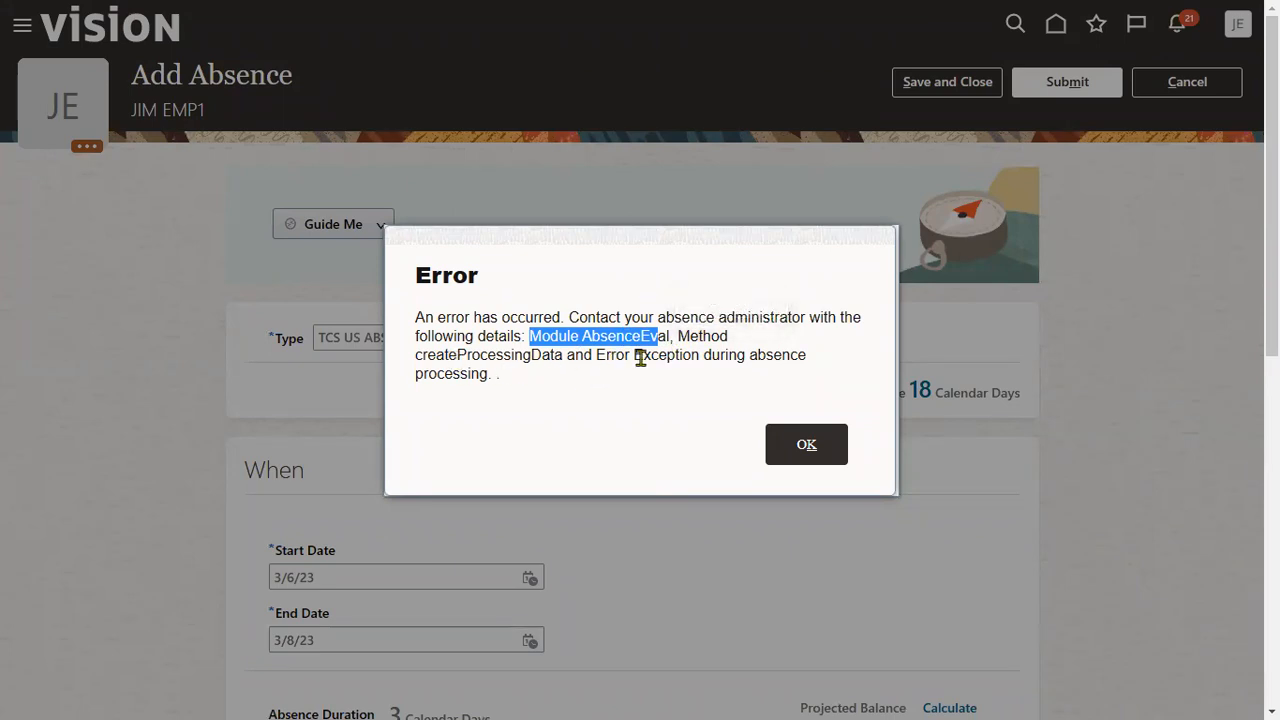
{"action": "mouse_move", "coordinate": [592, 404]}
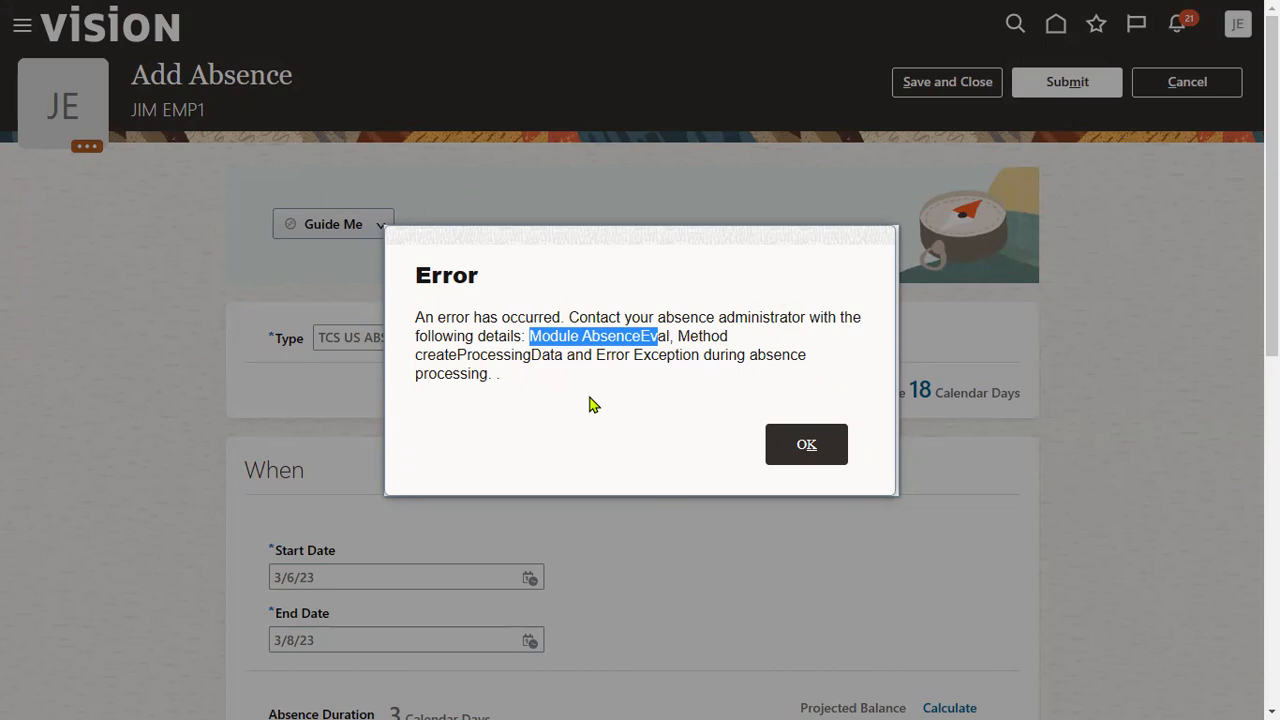
{"action": "mouse_move", "coordinate": [408, 348]}
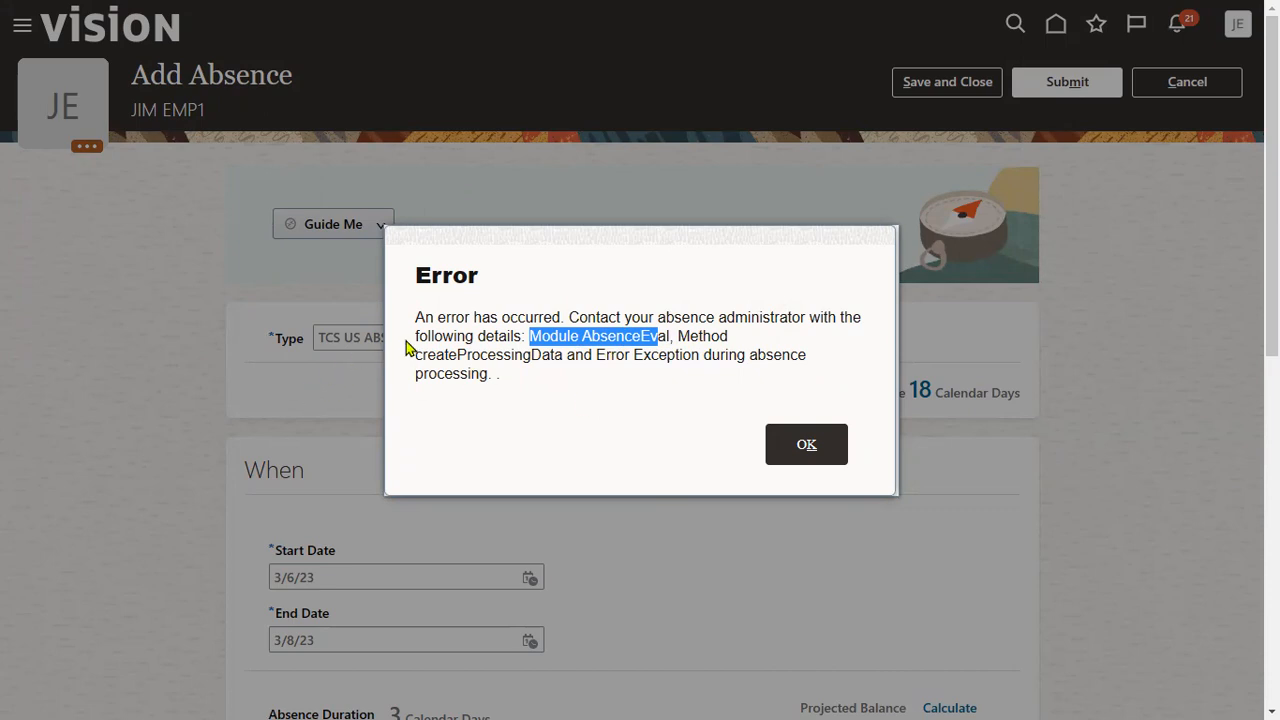
{"action": "mouse_move", "coordinate": [460, 276]}
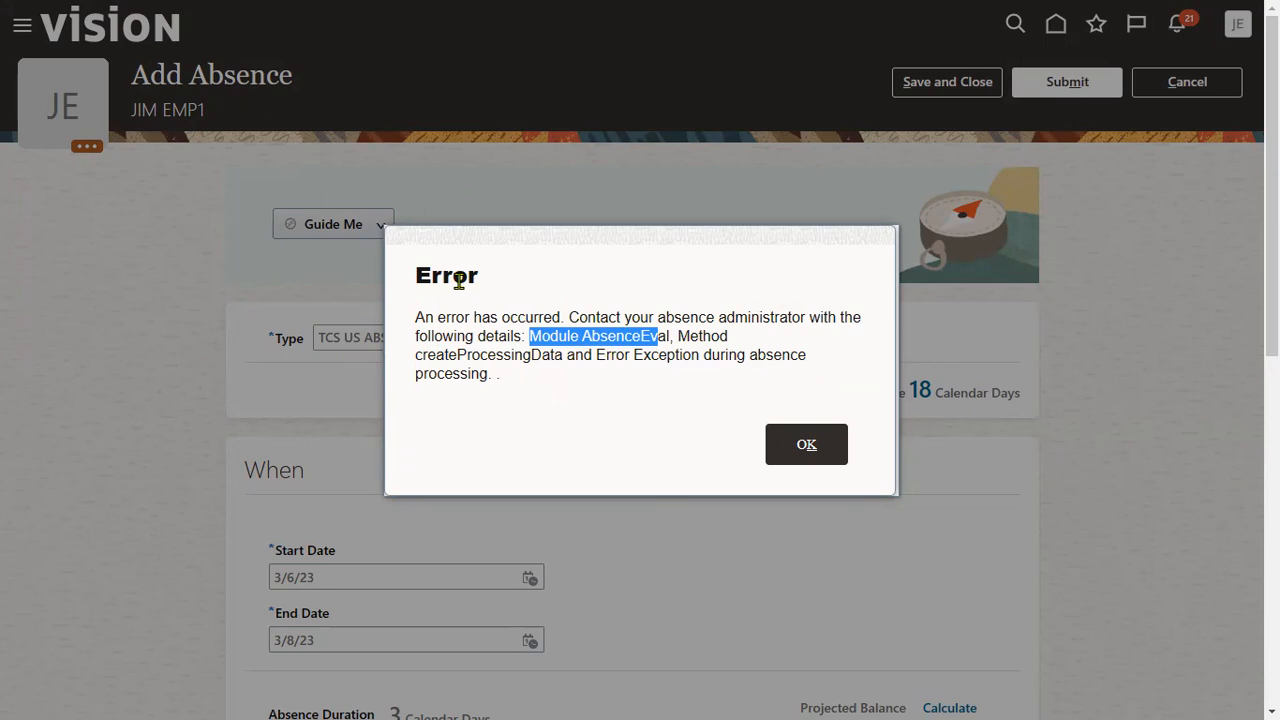
{"action": "mouse_move", "coordinate": [1018, 382]}
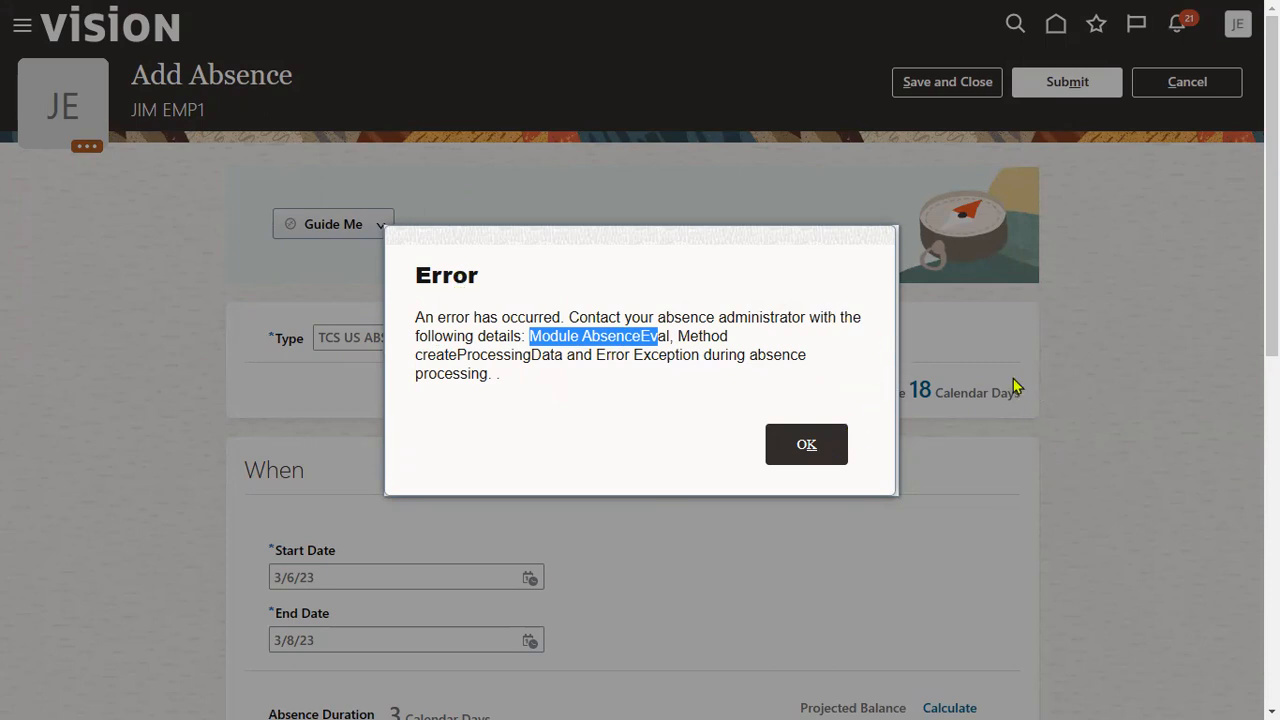
{"action": "mouse_move", "coordinate": [848, 280]}
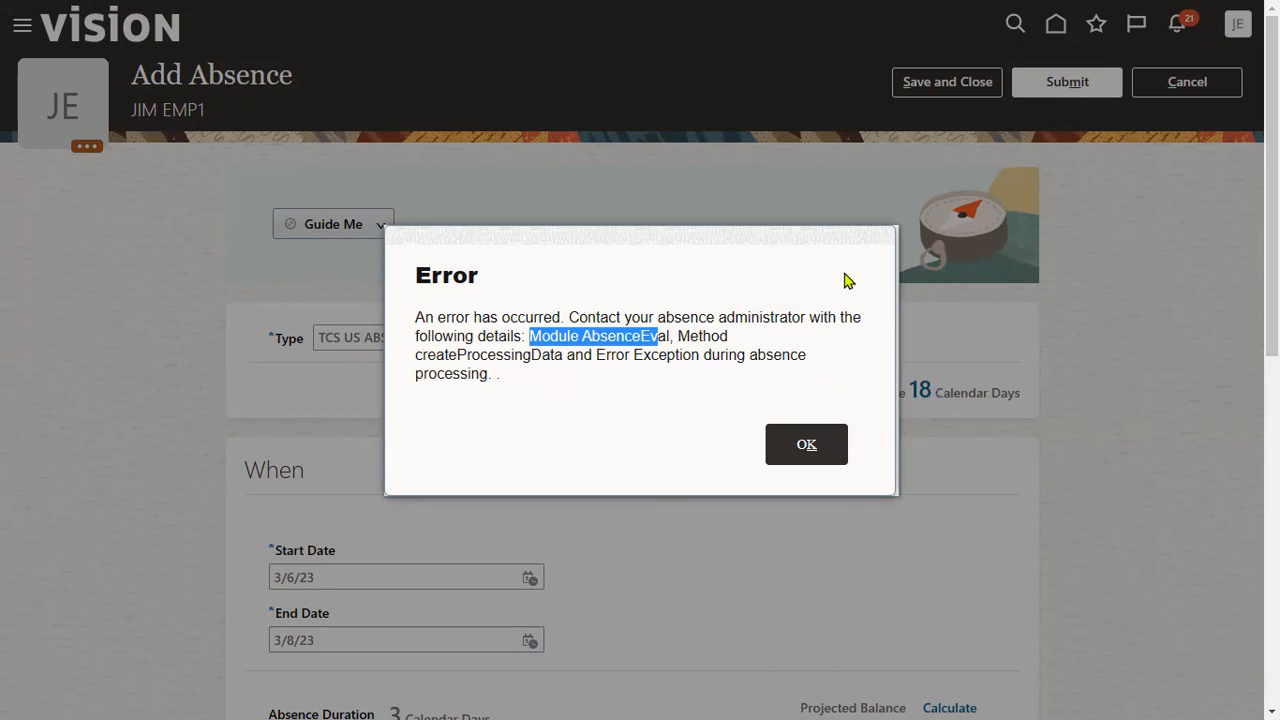
{"action": "mouse_move", "coordinate": [264, 336]}
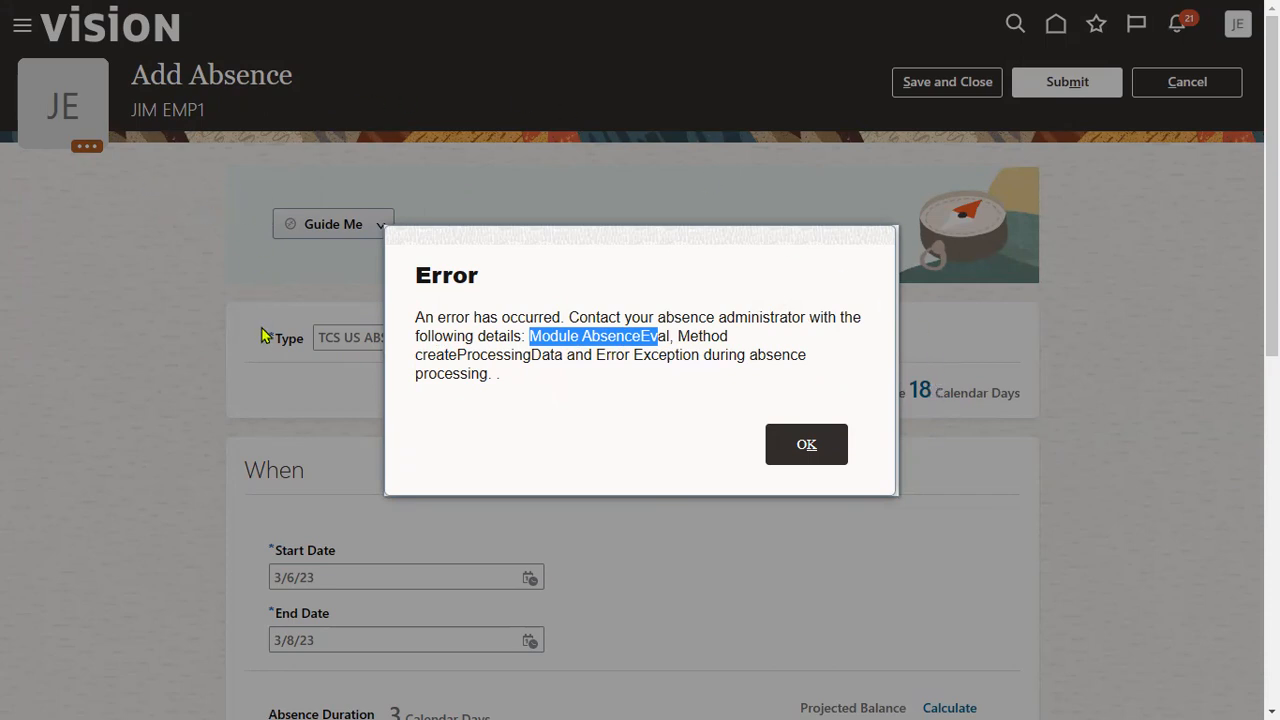
{"action": "mouse_move", "coordinate": [336, 344]}
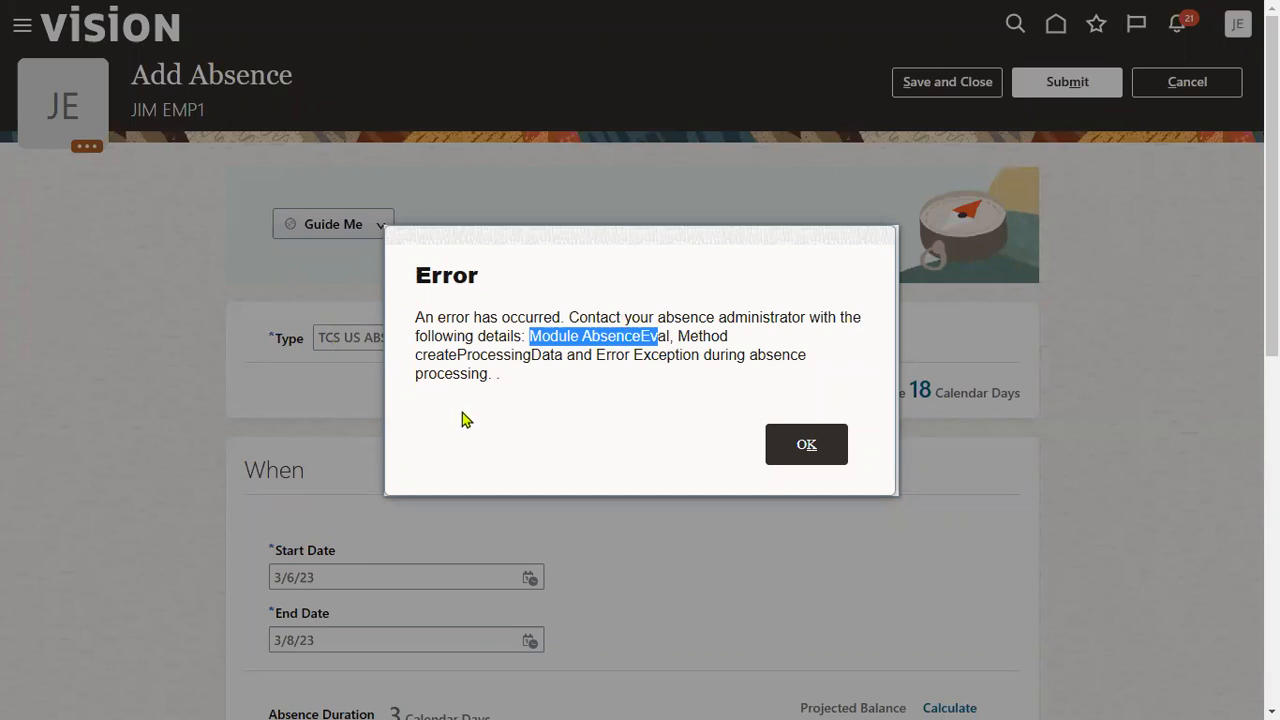
{"action": "scroll", "scroll_direction": "down", "scroll_amount": 3}
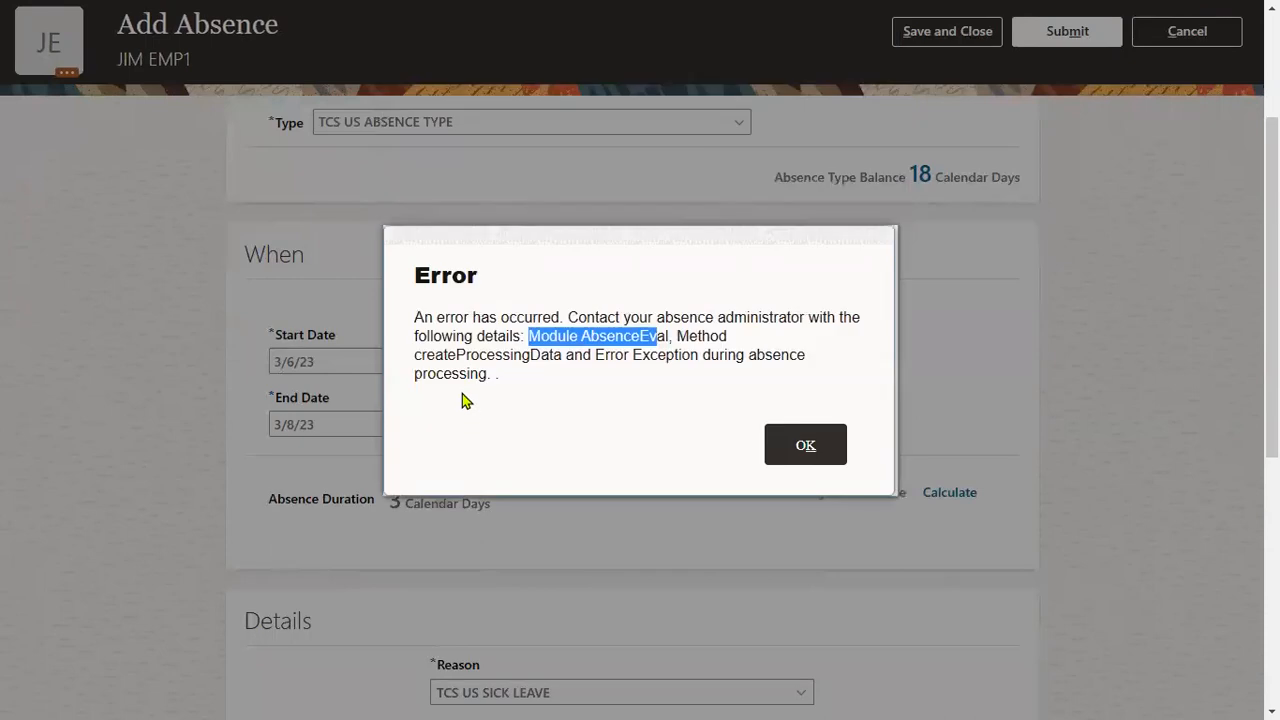
{"action": "mouse_move", "coordinate": [474, 356]}
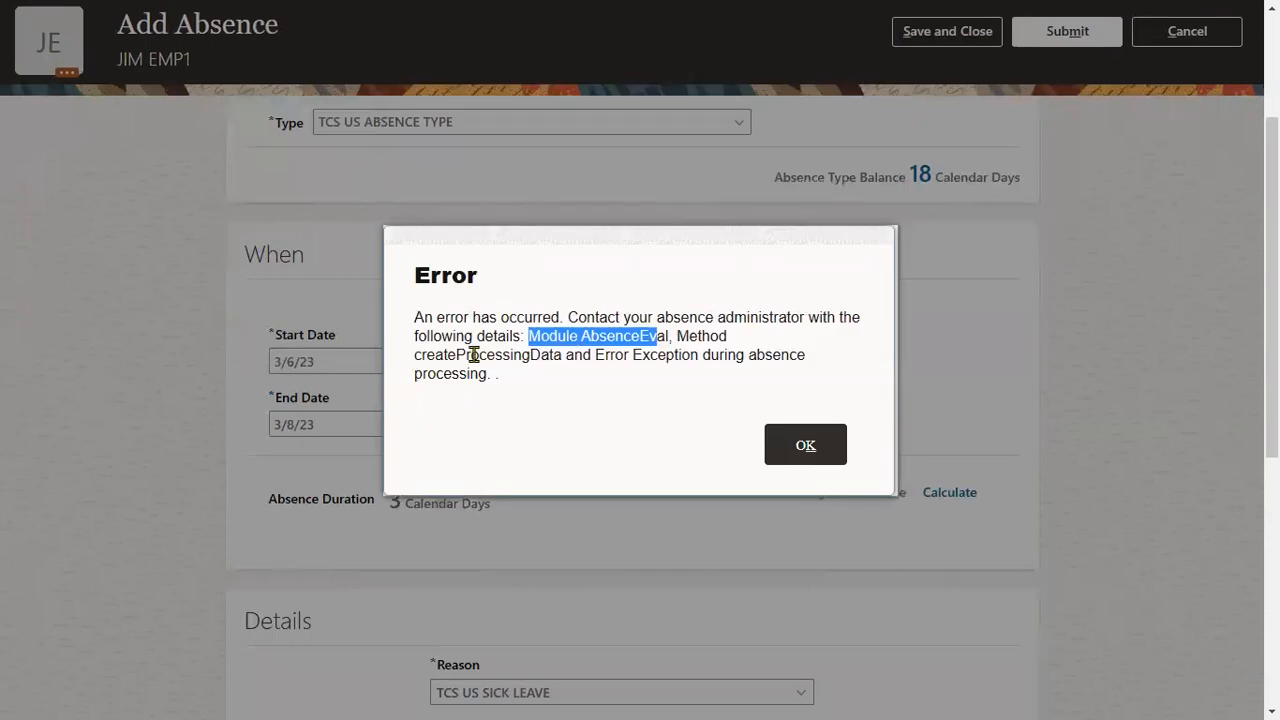
{"action": "mouse_move", "coordinate": [544, 406]}
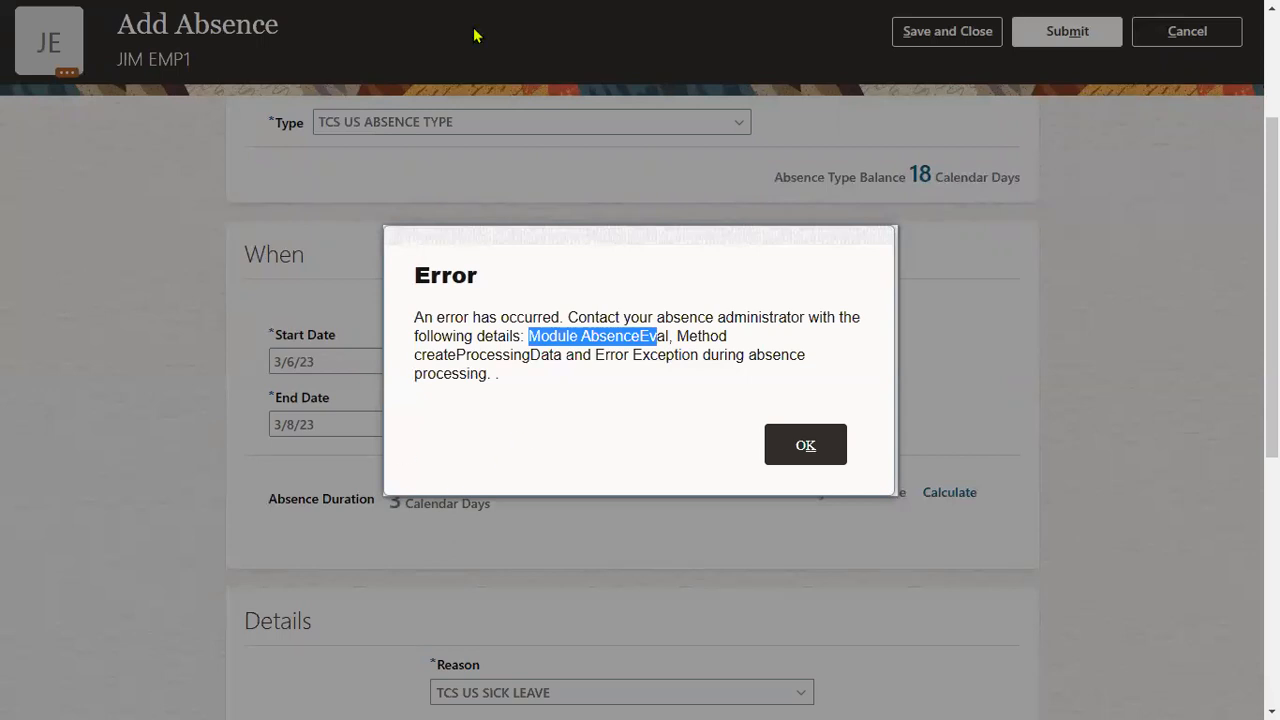
{"action": "mouse_move", "coordinate": [136, 124]}
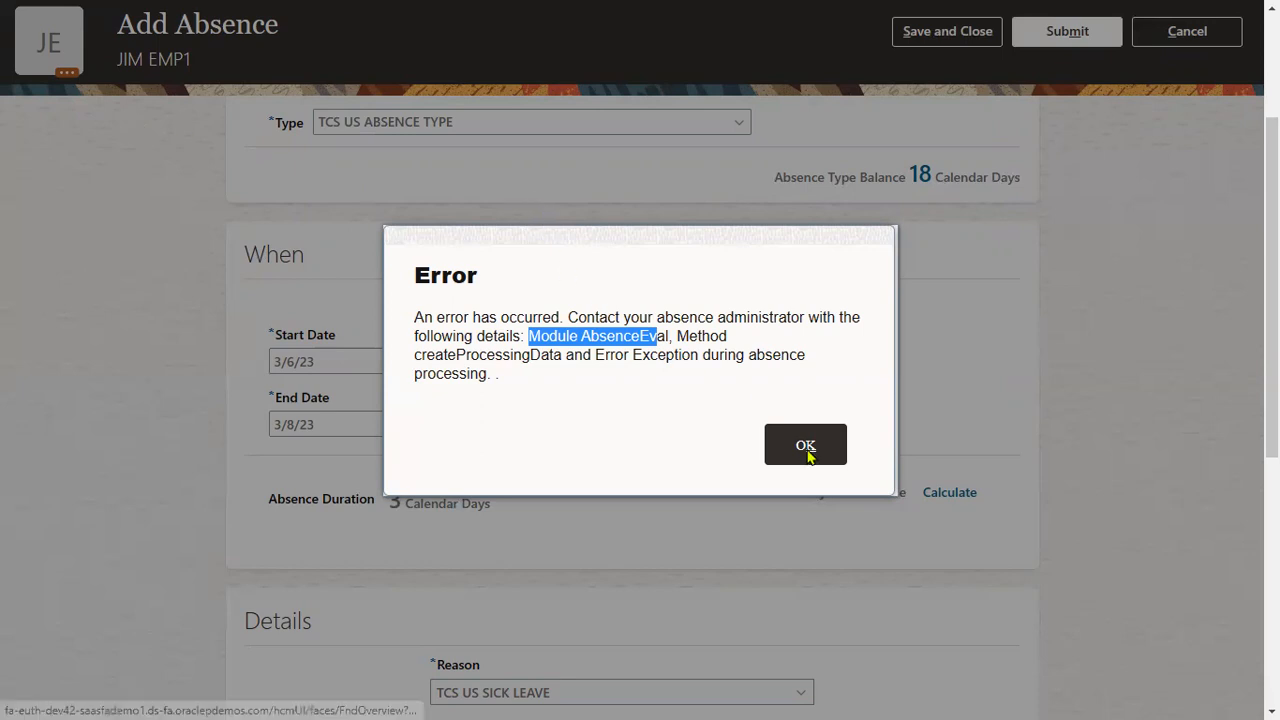
{"action": "left_click", "coordinate": [804, 444]}
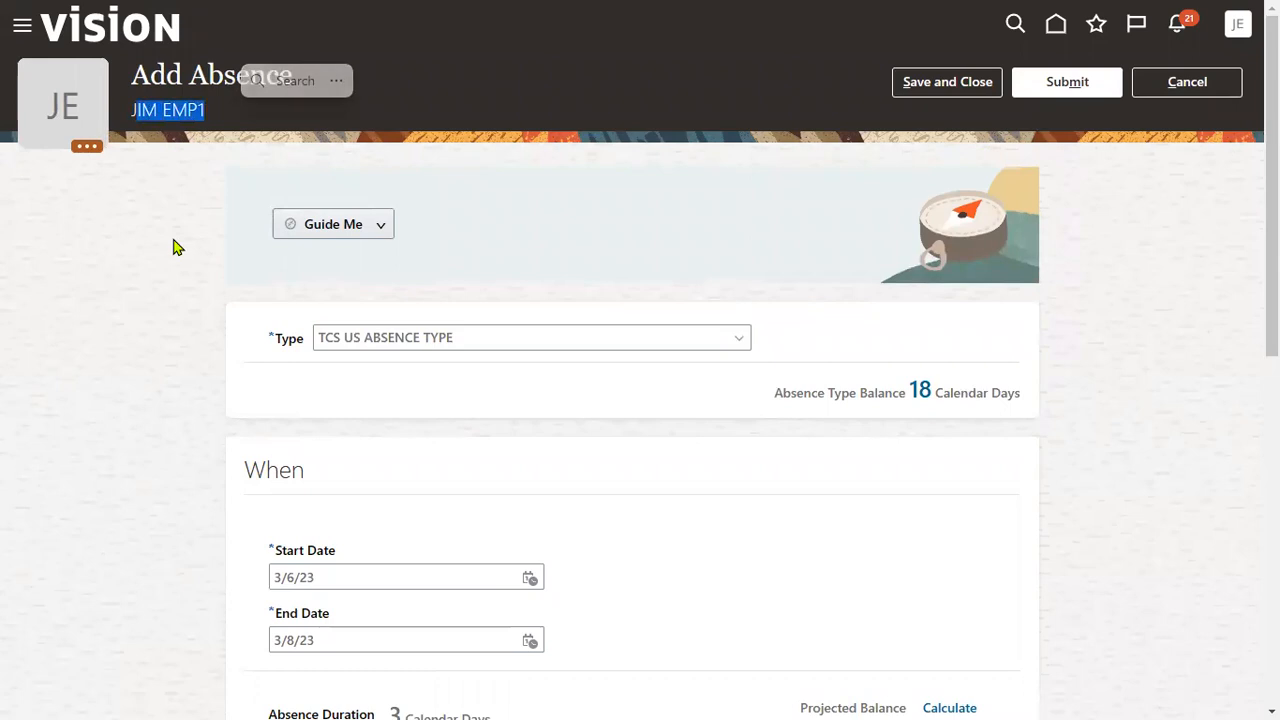
{"action": "mouse_move", "coordinate": [172, 238]}
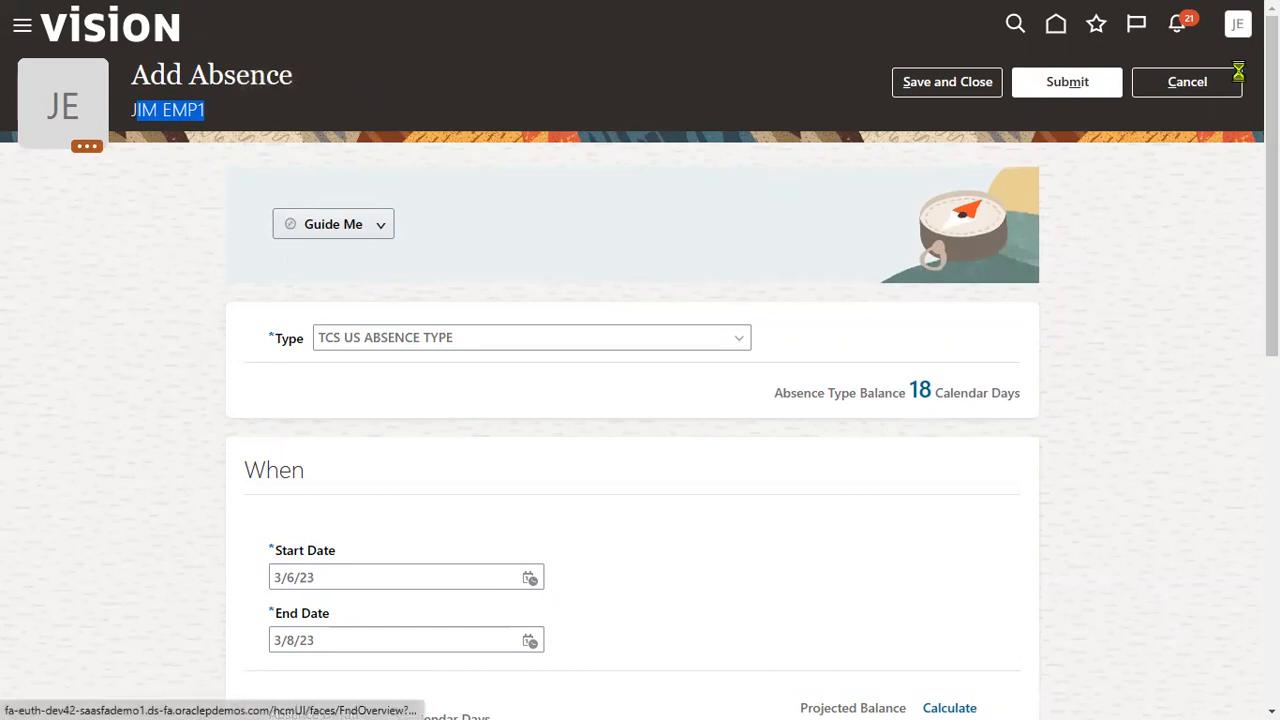
{"action": "left_click", "coordinate": [1240, 24]}
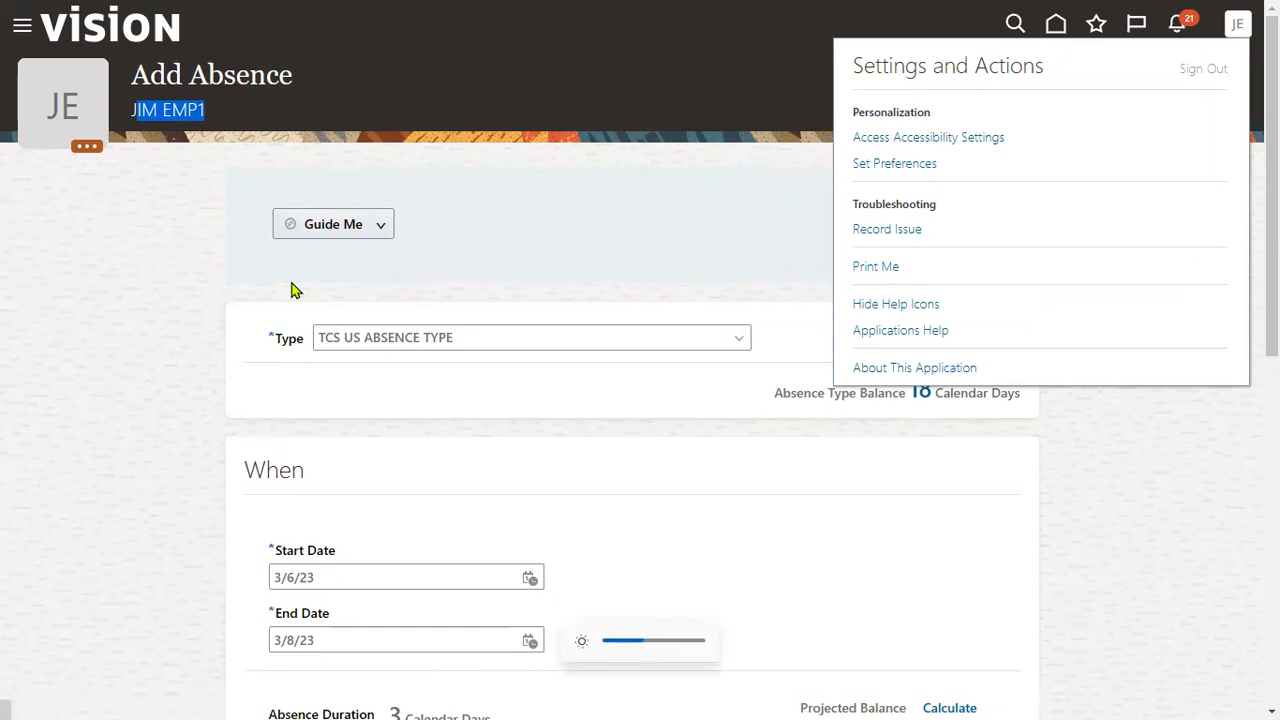
{"action": "left_click", "coordinate": [1200, 68]}
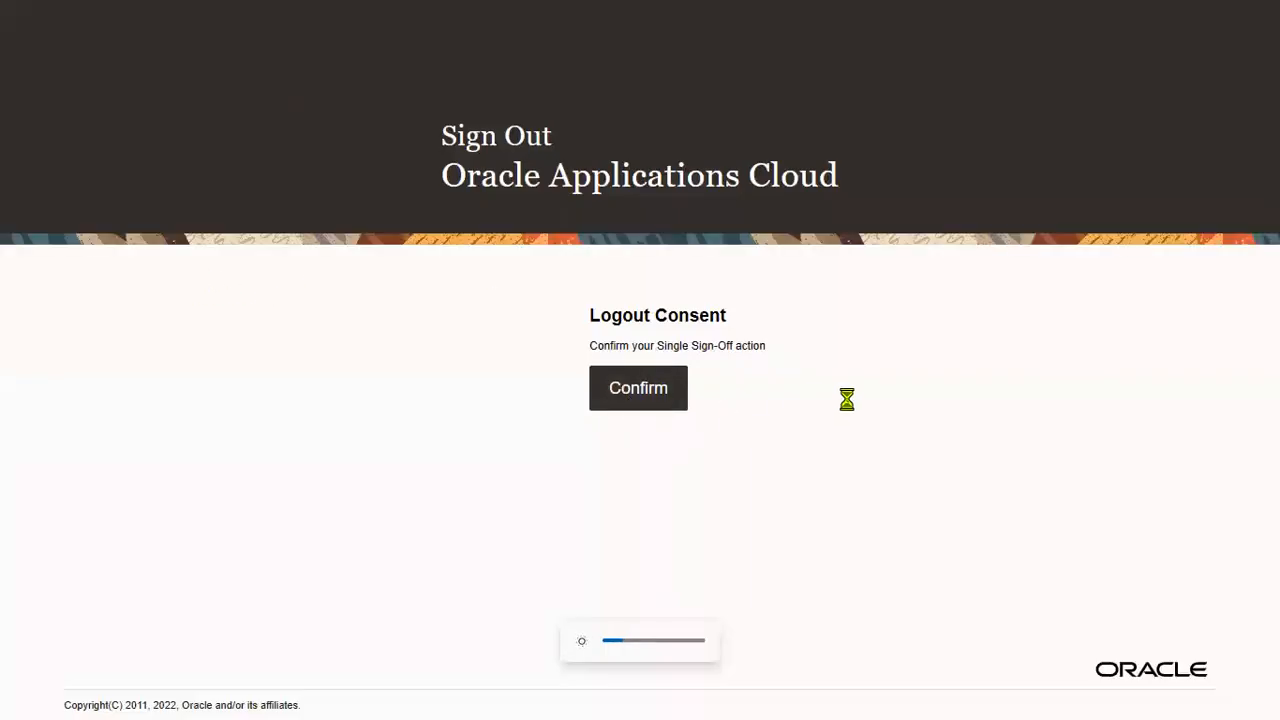
{"action": "left_click", "coordinate": [638, 388]}
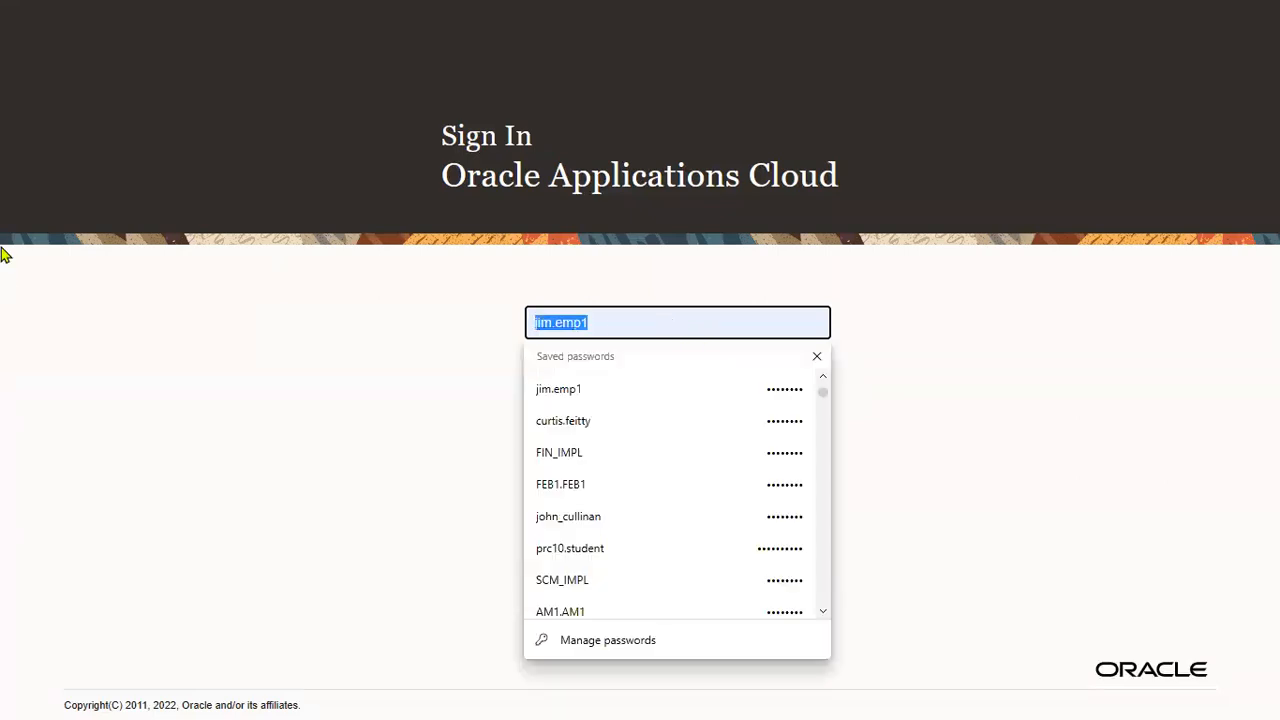
{"action": "left_click", "coordinate": [564, 420]}
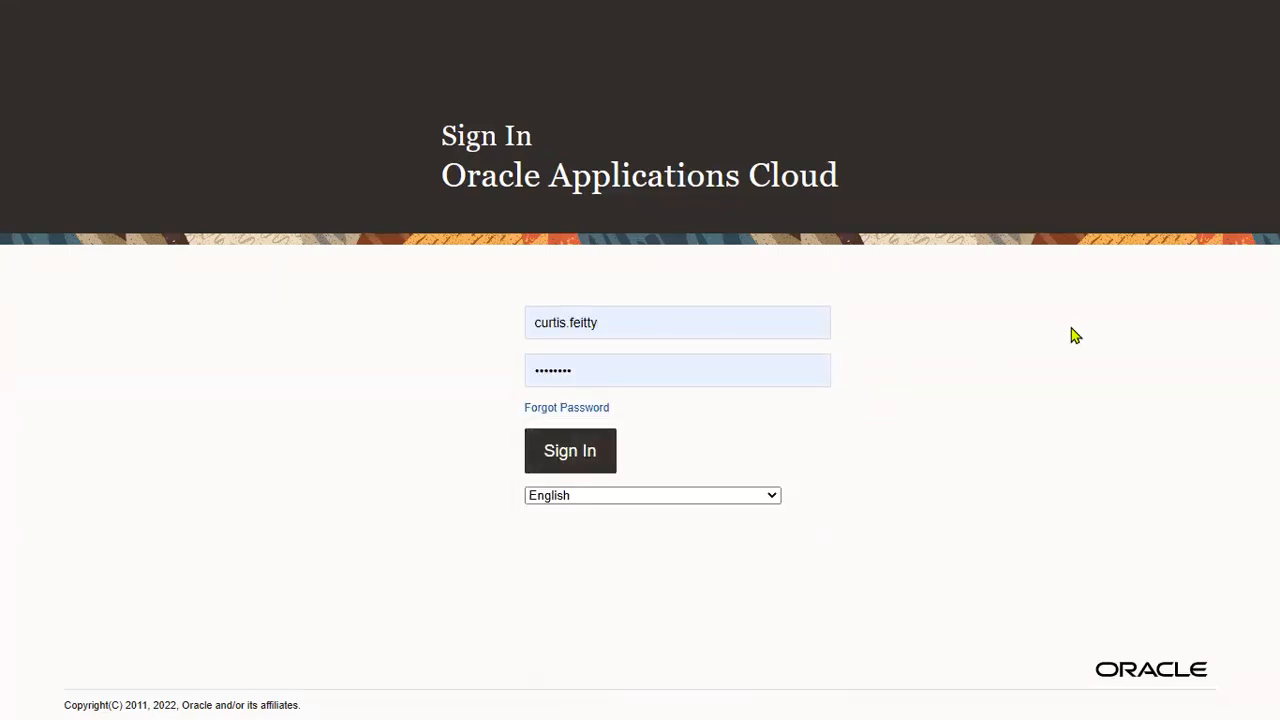
{"action": "mouse_move", "coordinate": [1056, 328]}
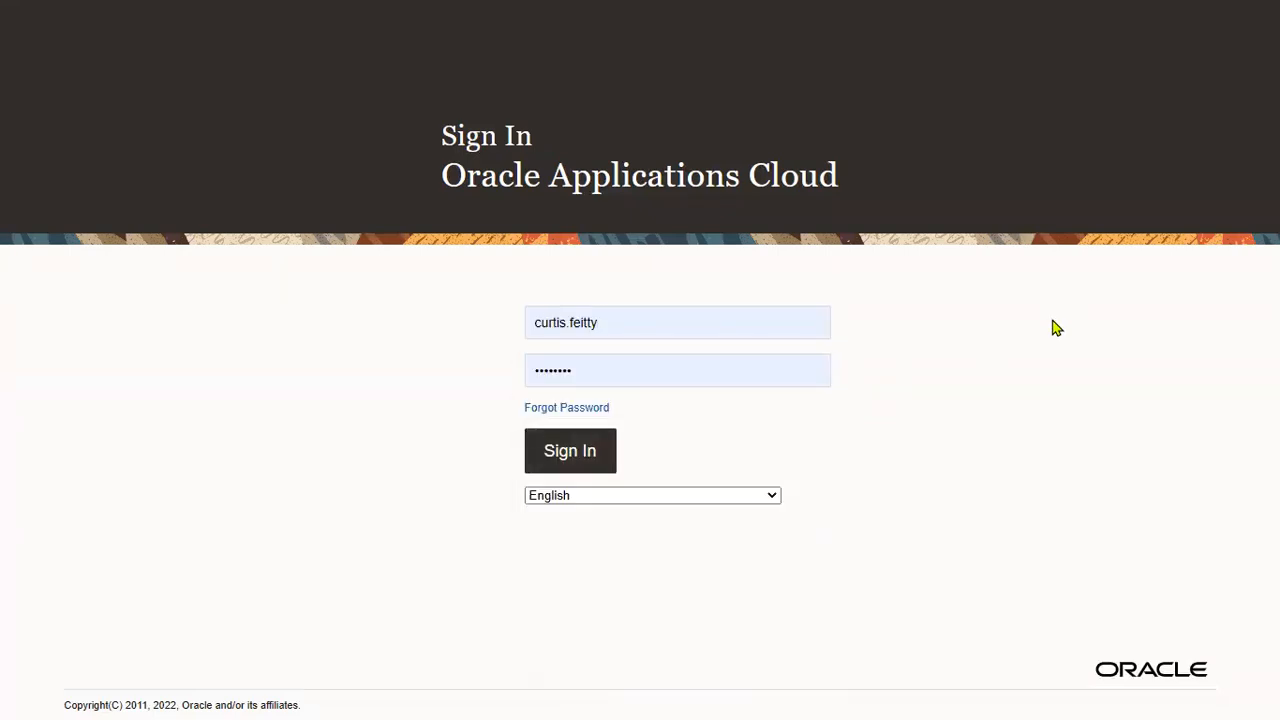
{"action": "mouse_move", "coordinate": [1008, 196]}
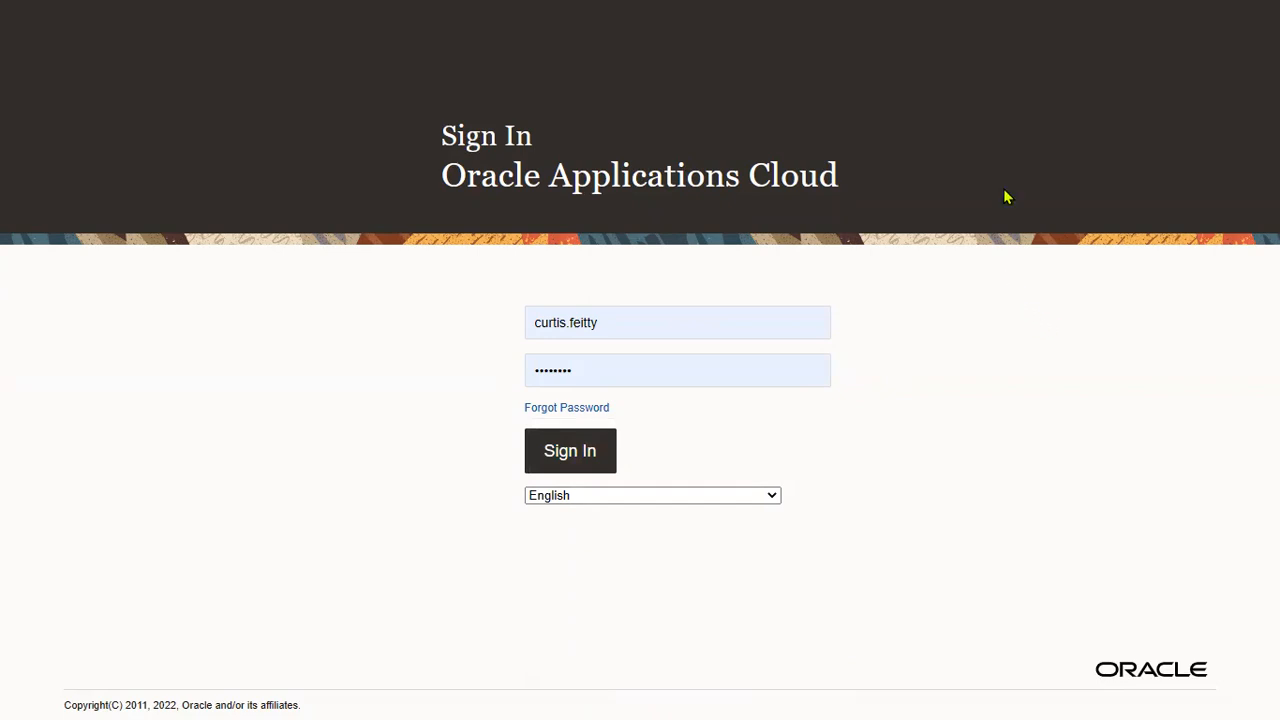
{"action": "left_click", "coordinate": [568, 450]}
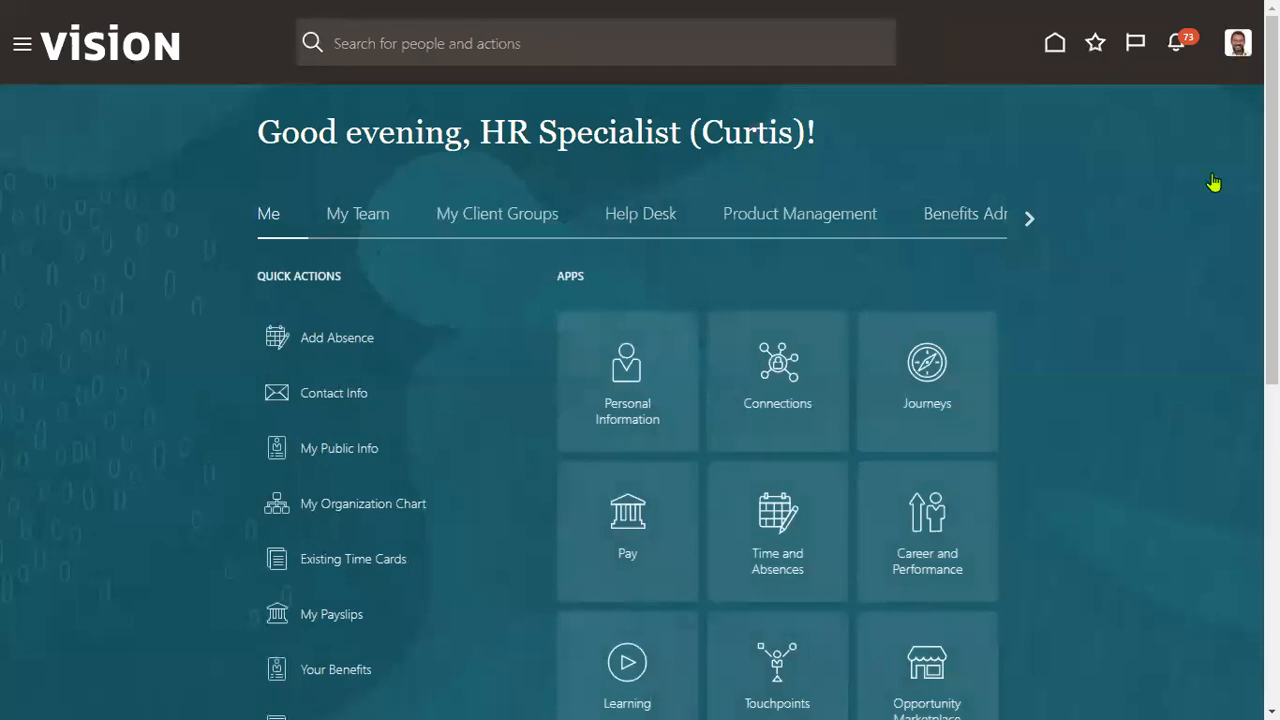
Search Person Management under My Client Groups for 'jim' and open EMP1, JIM's record
{"action": "left_click", "coordinate": [1238, 42]}
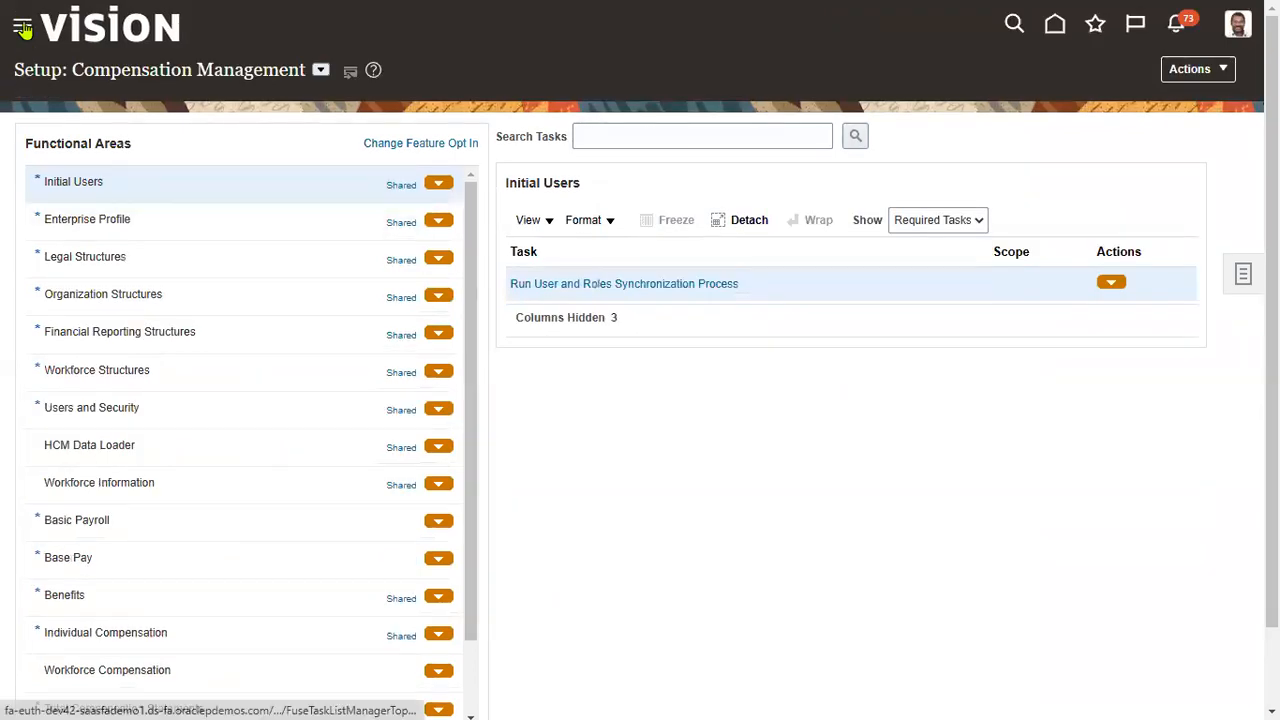
{"action": "left_click", "coordinate": [20, 30]}
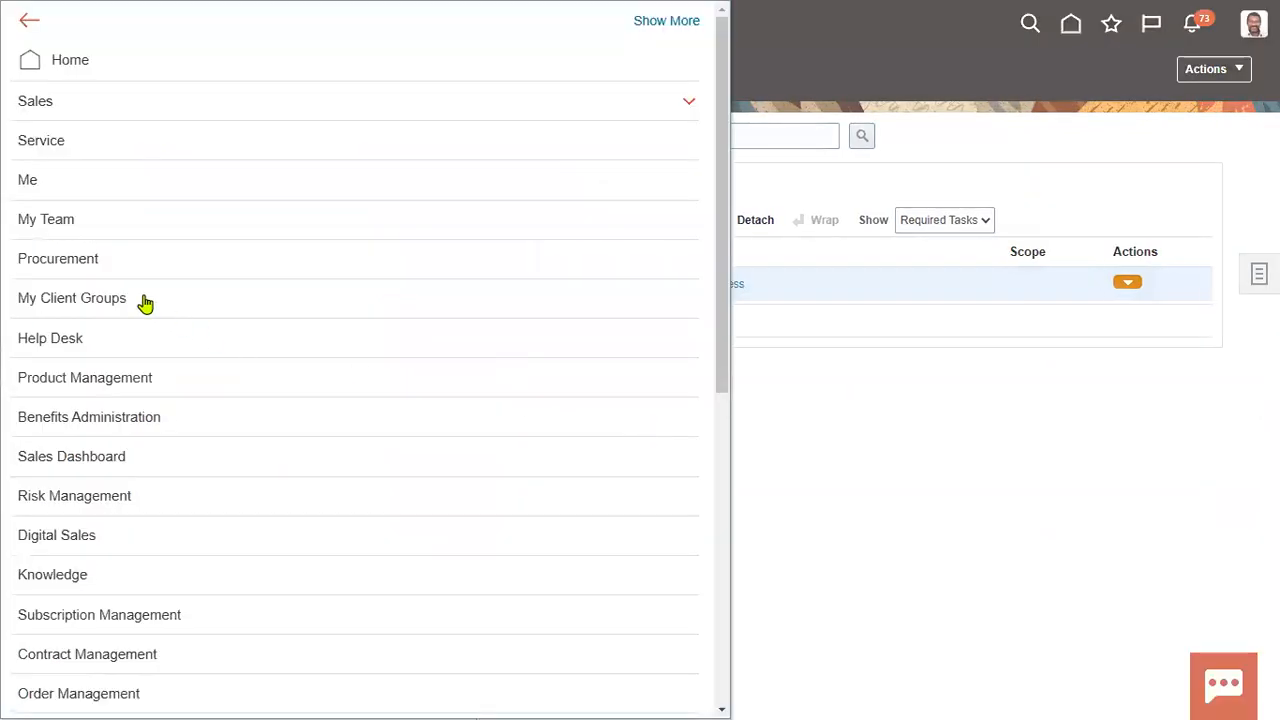
{"action": "left_click", "coordinate": [72, 296]}
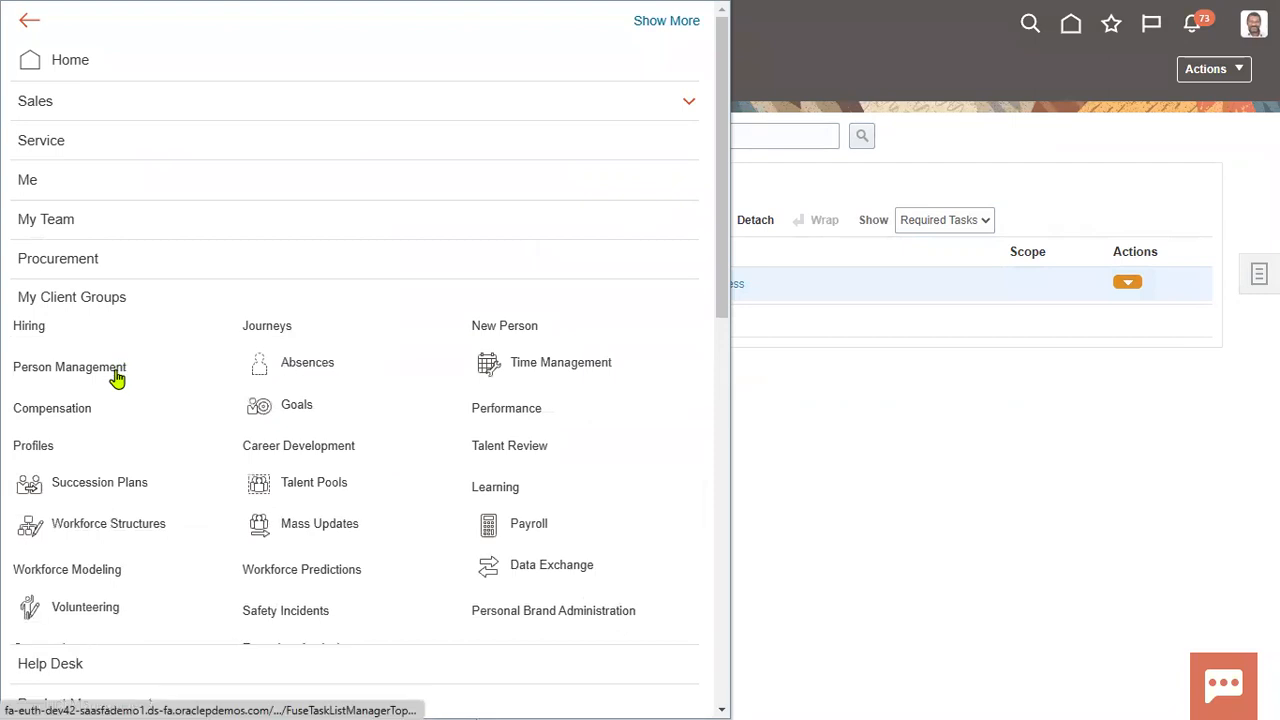
{"action": "left_click", "coordinate": [68, 368]}
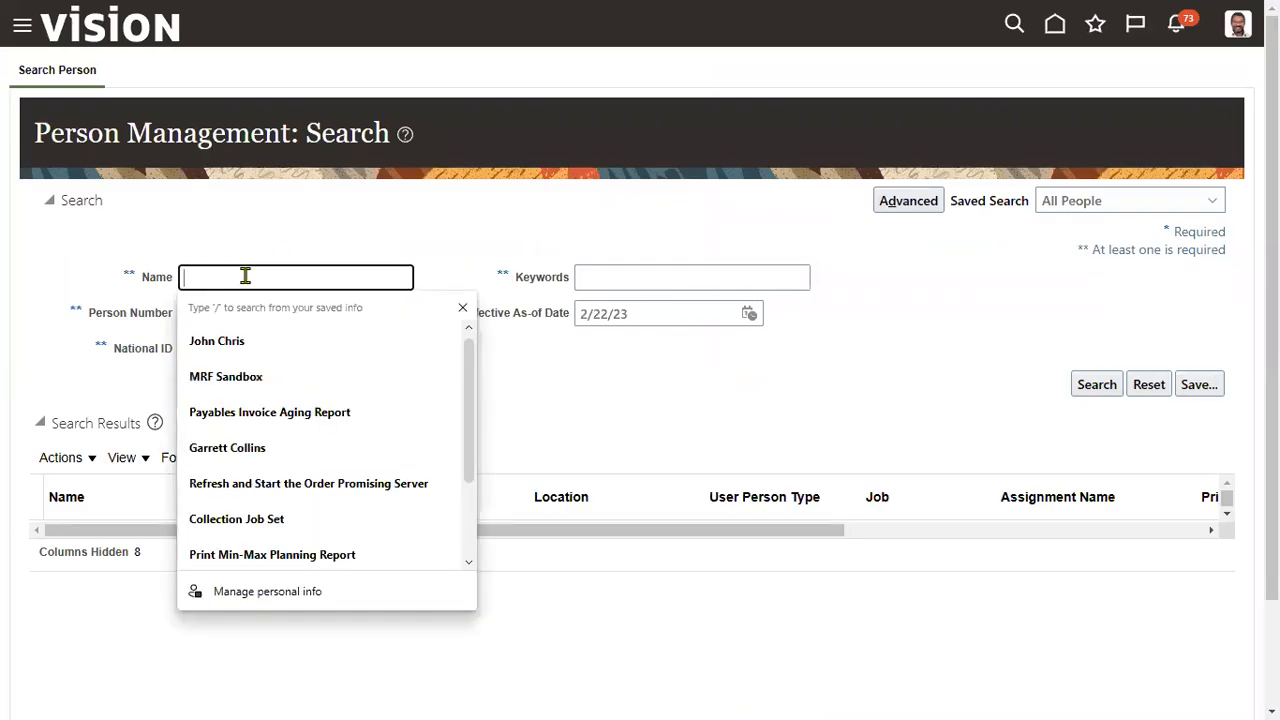
{"action": "type", "text": "jim"}
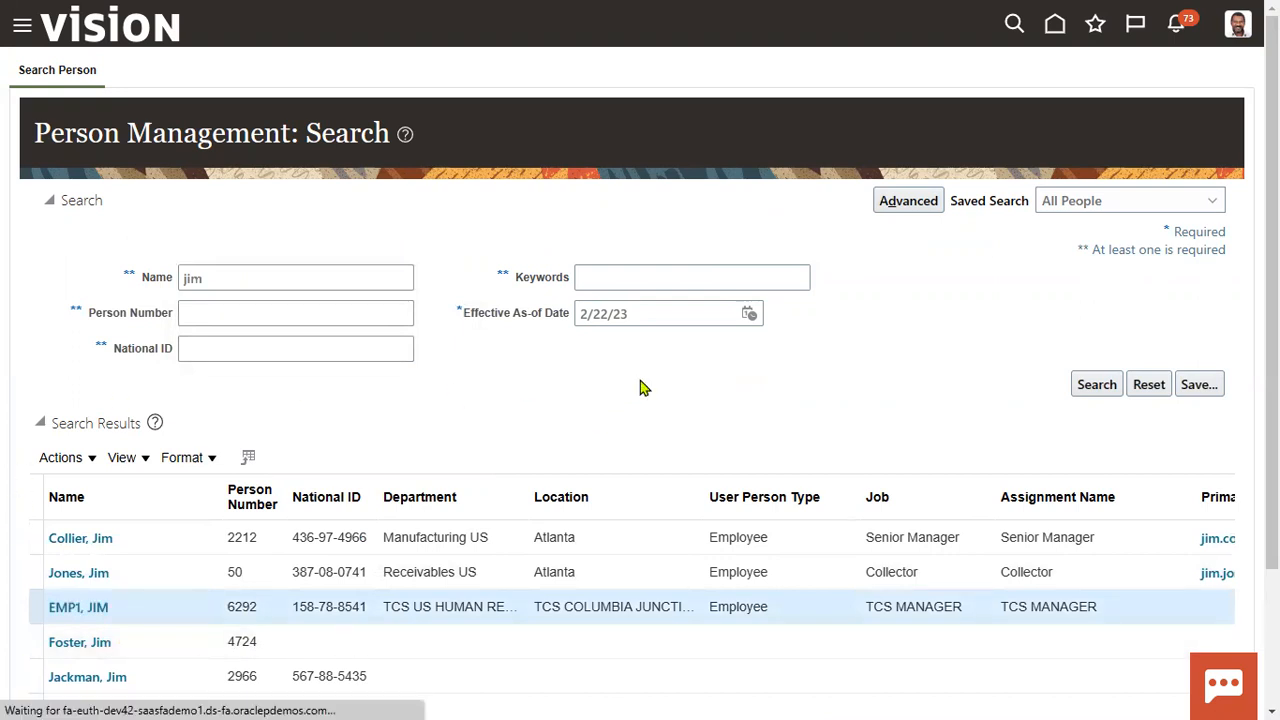
{"action": "mouse_move", "coordinate": [310, 400]}
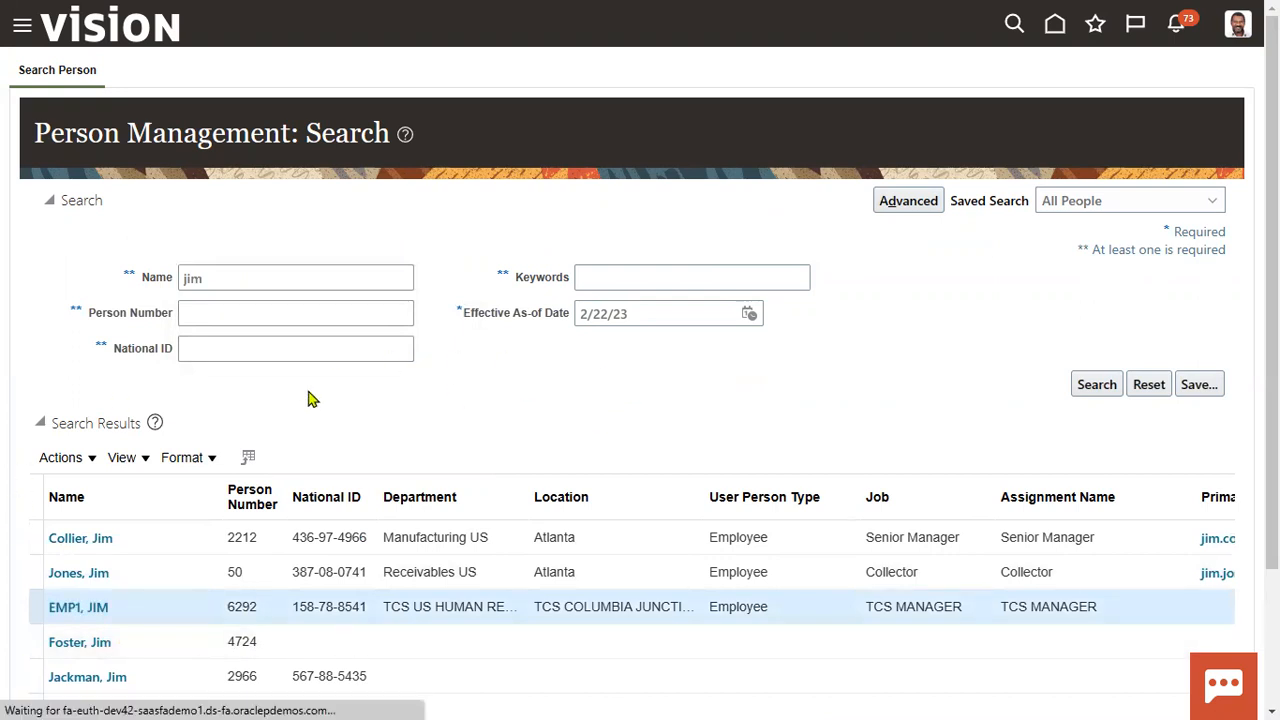
{"action": "left_click", "coordinate": [68, 606]}
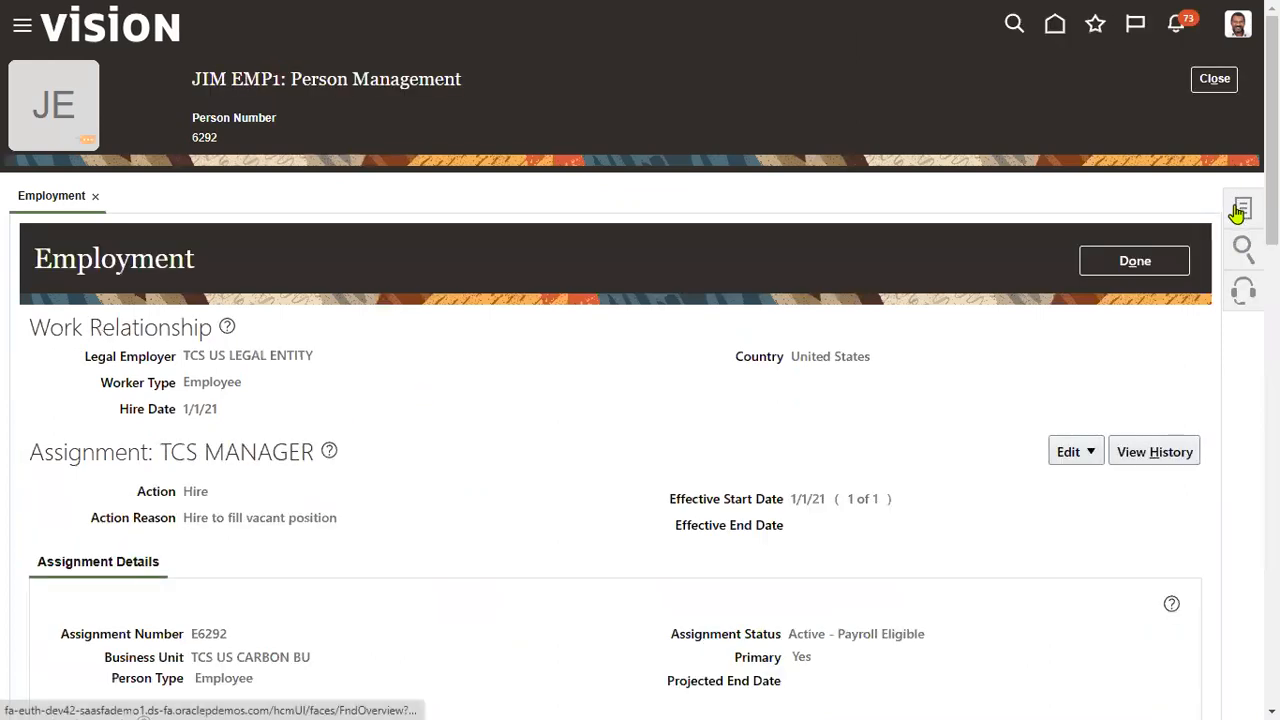
Open Jim EMP1's Payroll Relationships from Tasks, showing TCS Payroll from 2/22/23
{"action": "left_click", "coordinate": [1240, 206]}
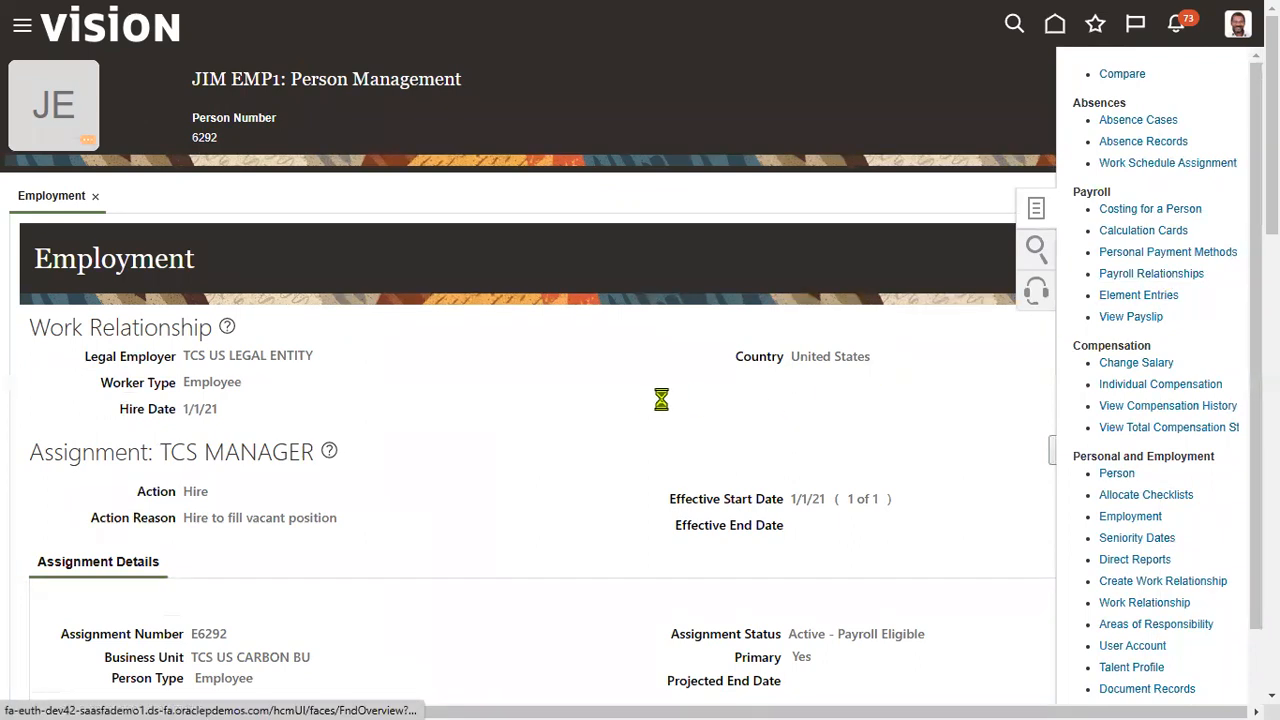
{"action": "mouse_move", "coordinate": [648, 396]}
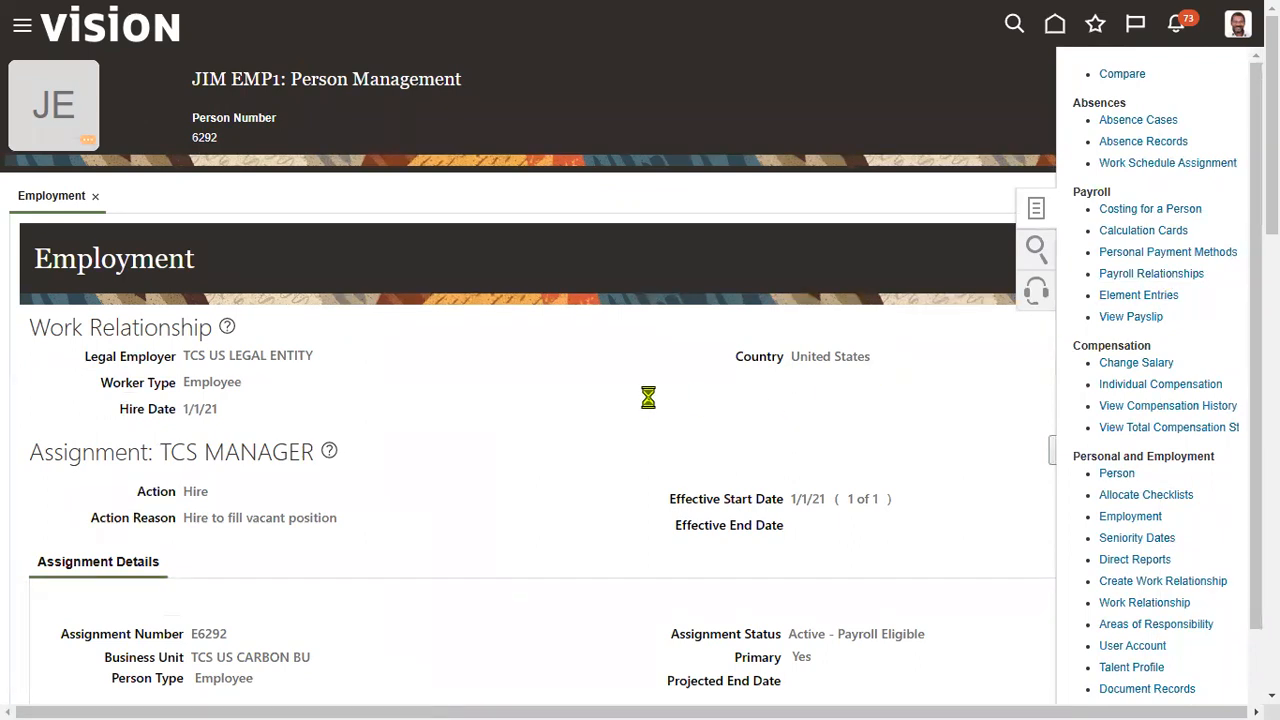
{"action": "left_click", "coordinate": [1156, 272]}
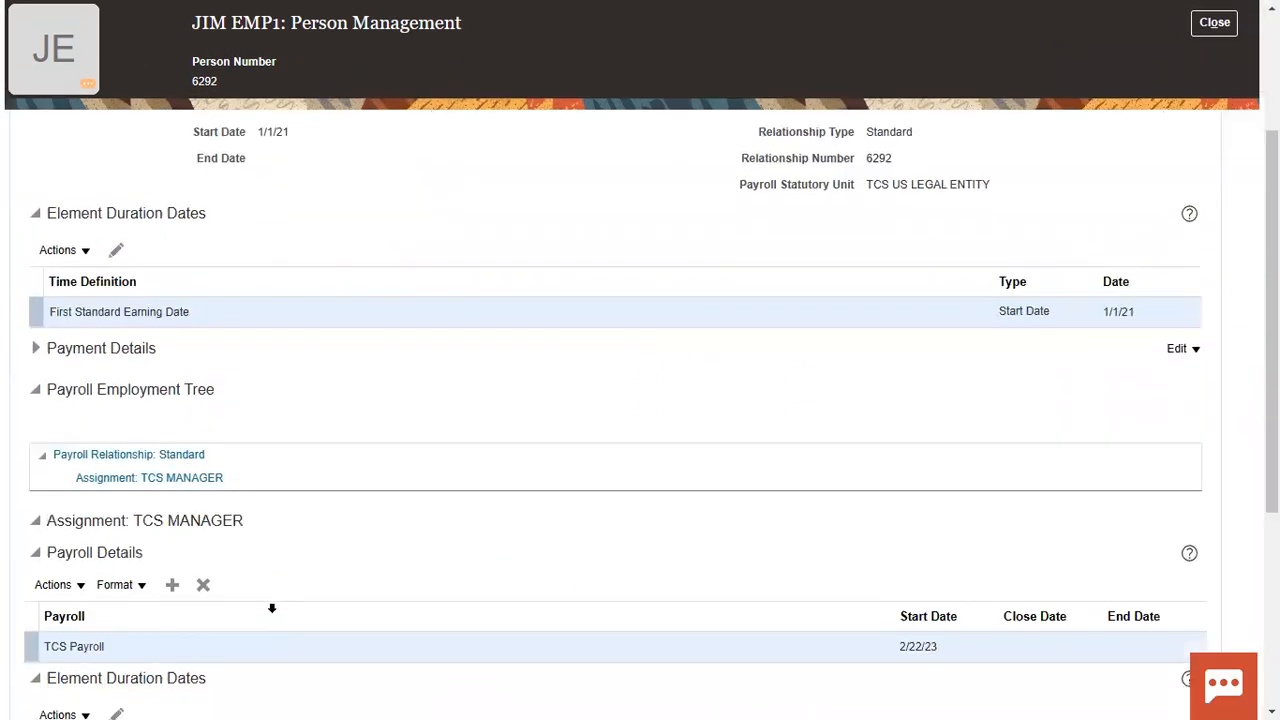
{"action": "scroll", "scroll_direction": "down", "scroll_amount": 3}
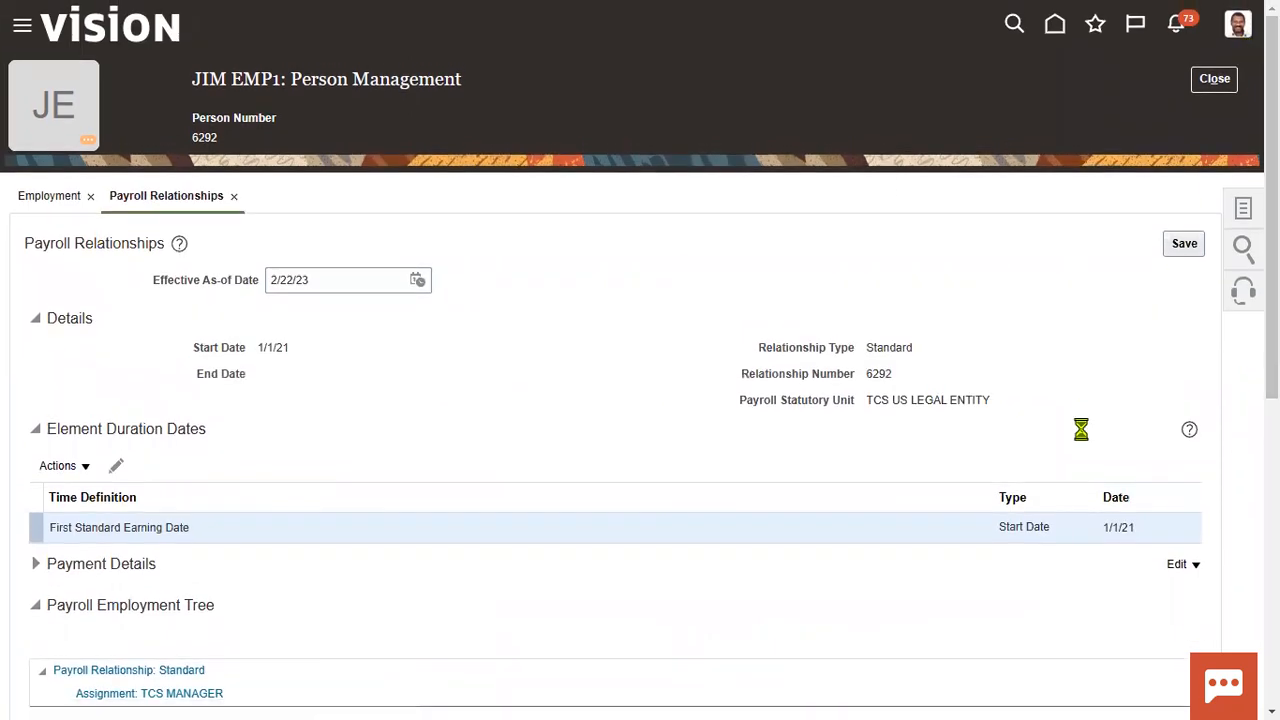
{"action": "left_click", "coordinate": [1236, 24]}
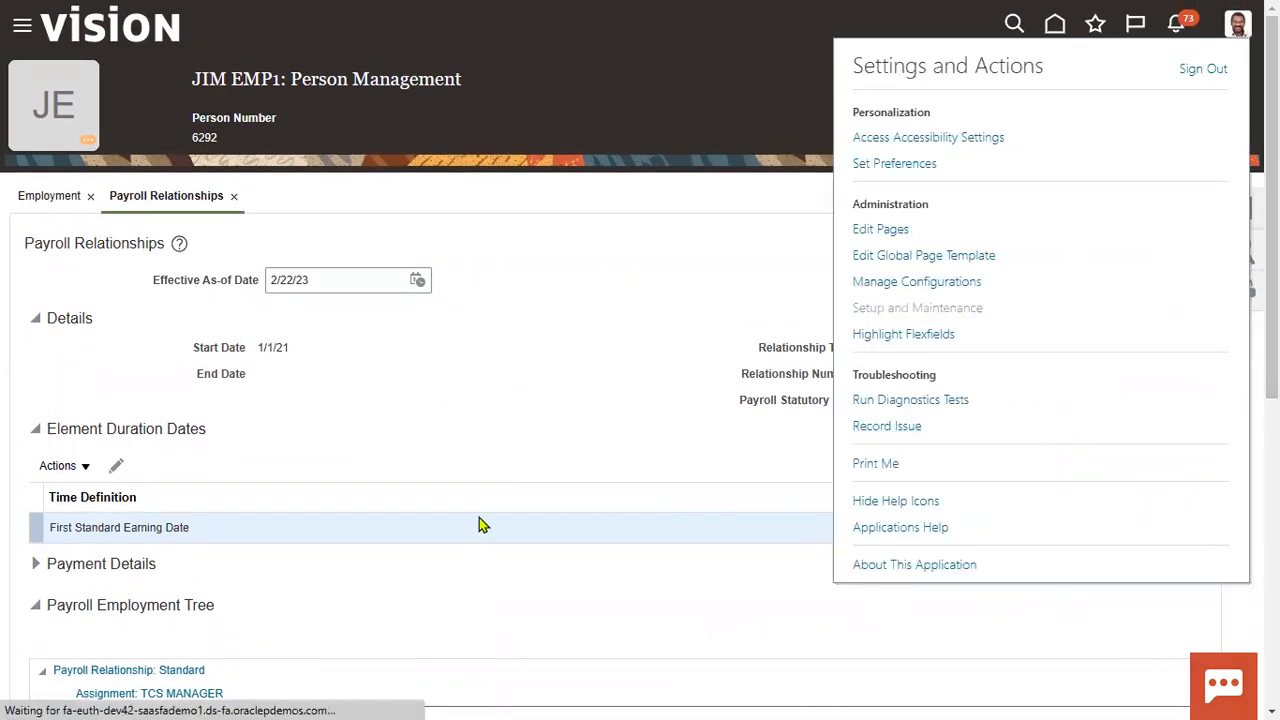
{"action": "mouse_move", "coordinate": [544, 418]}
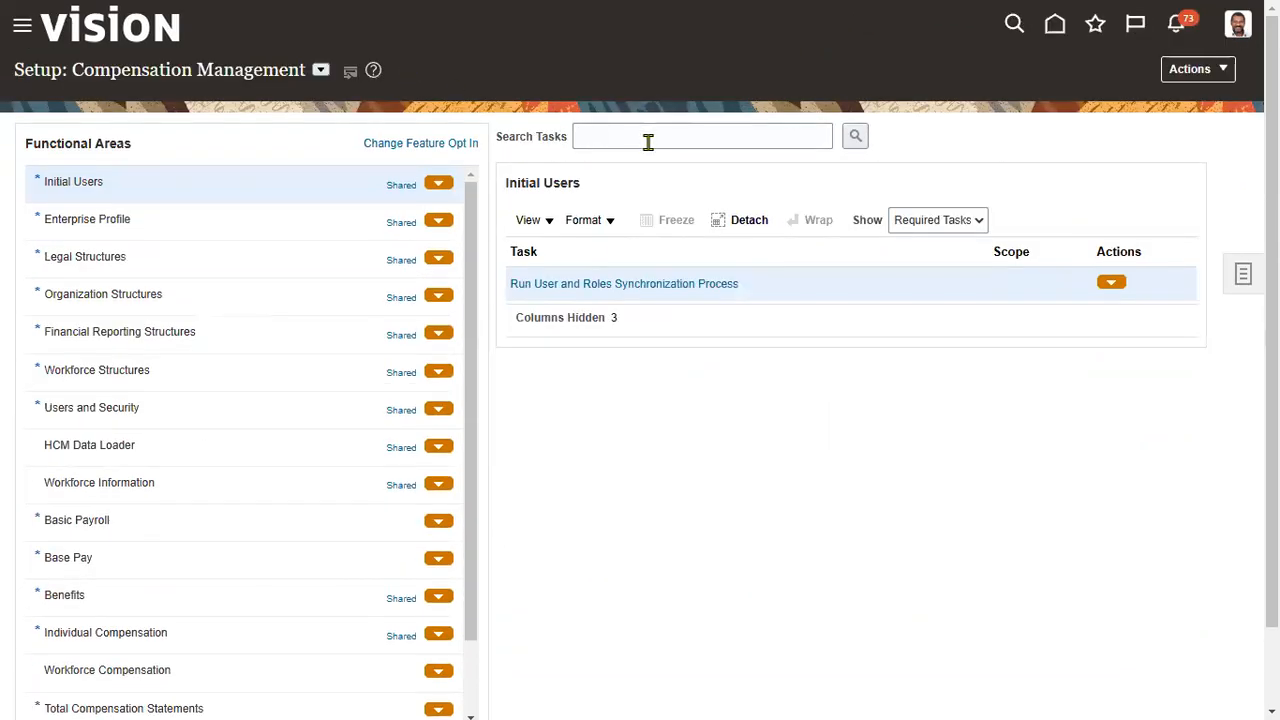
Search Payroll Definitions for name 'TCS Payroll' in the US Legislative Data Group
{"action": "type", "text": "payr"}
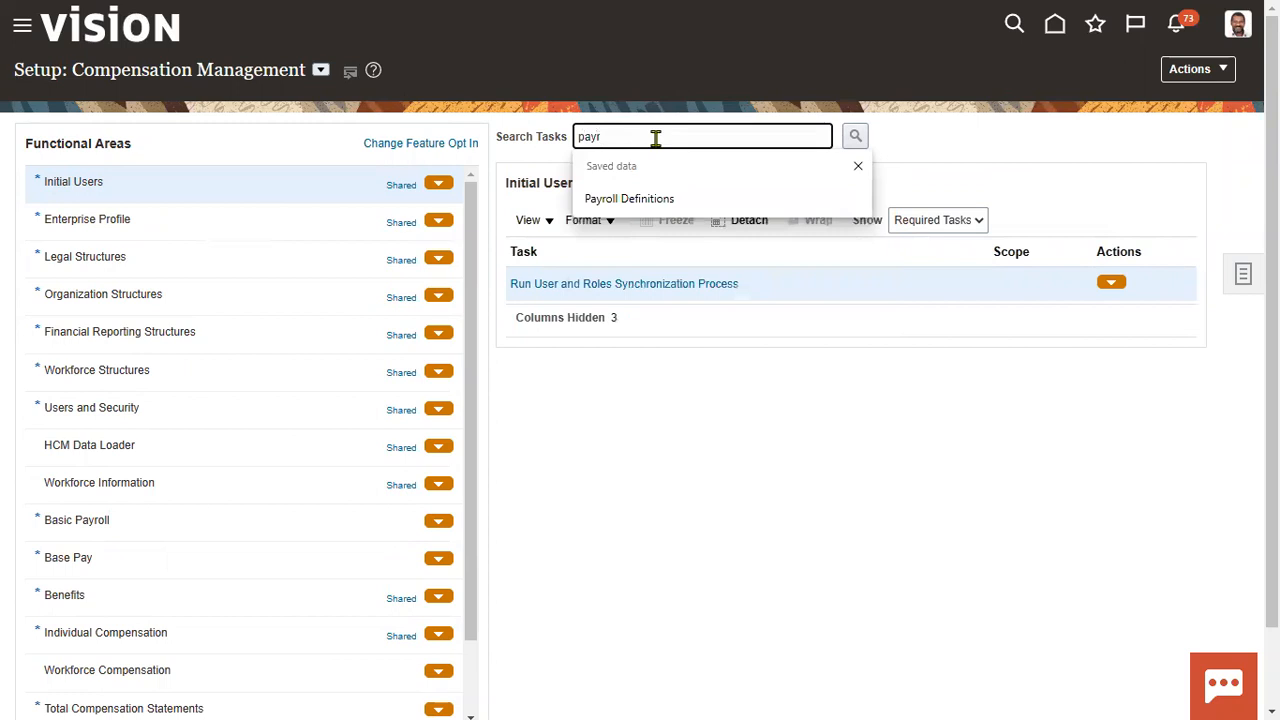
{"action": "left_click", "coordinate": [628, 198]}
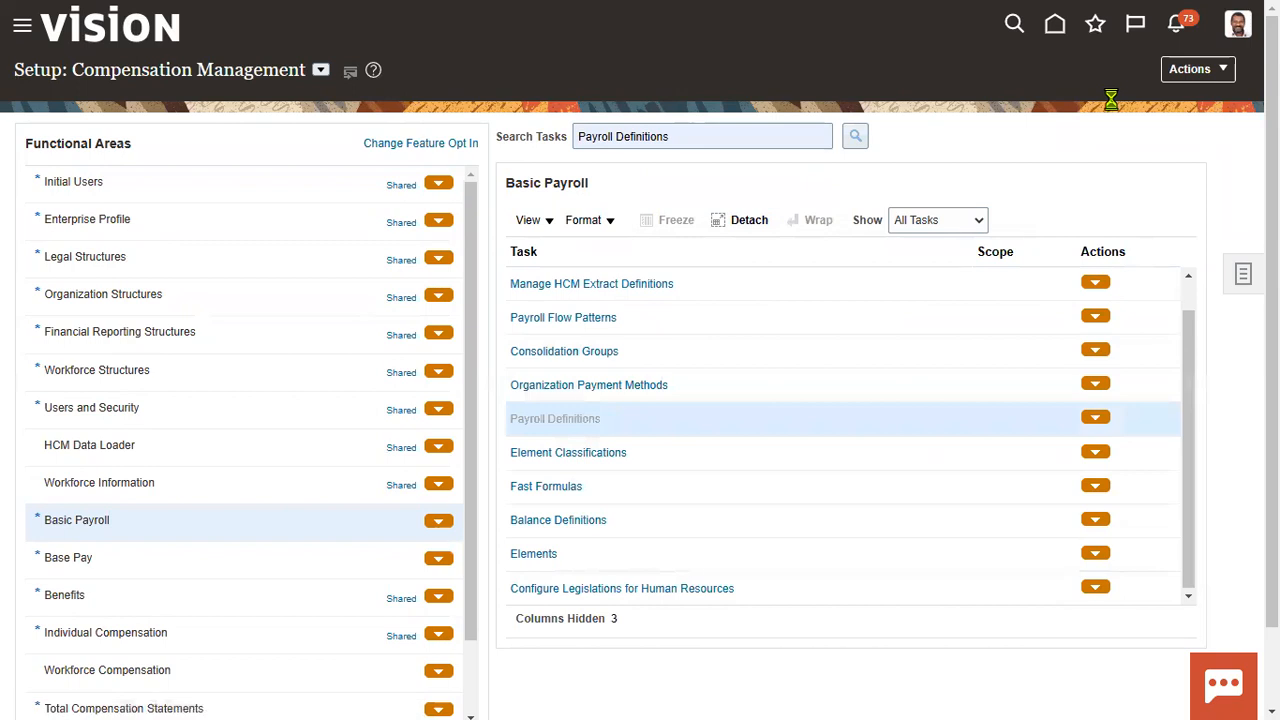
{"action": "left_click", "coordinate": [554, 418]}
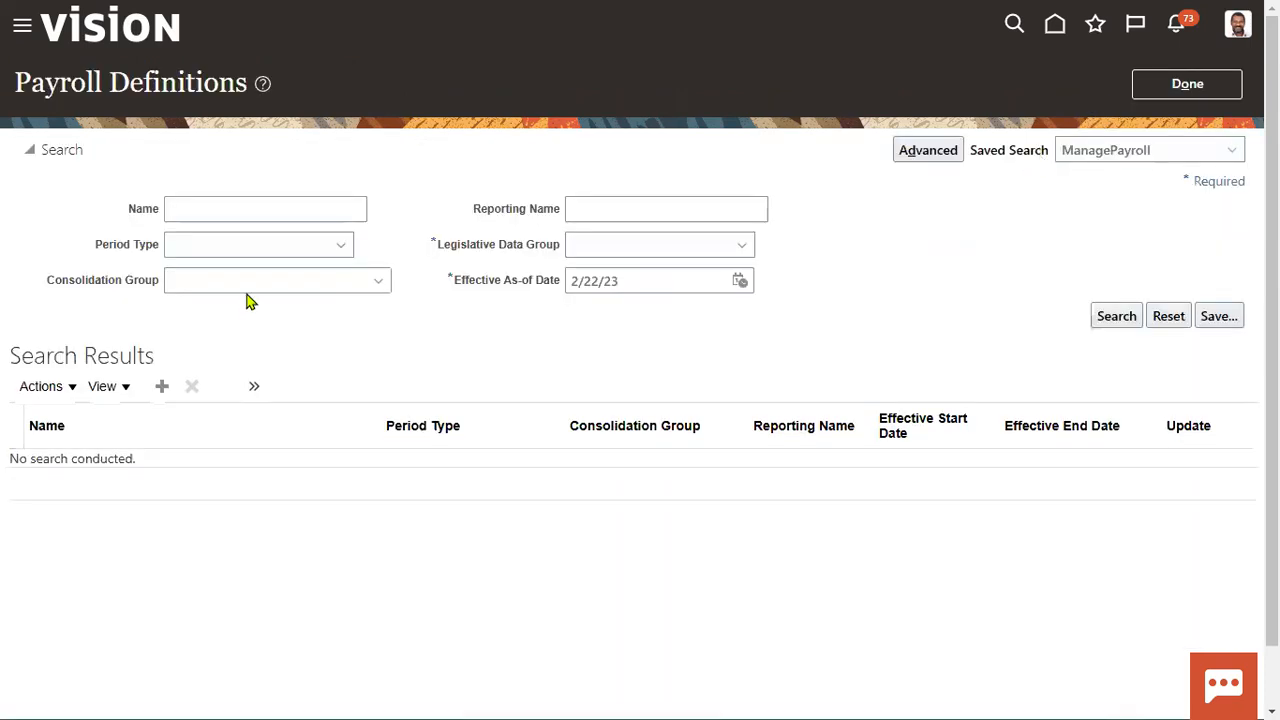
{"action": "type", "text": "TCS Payroll"}
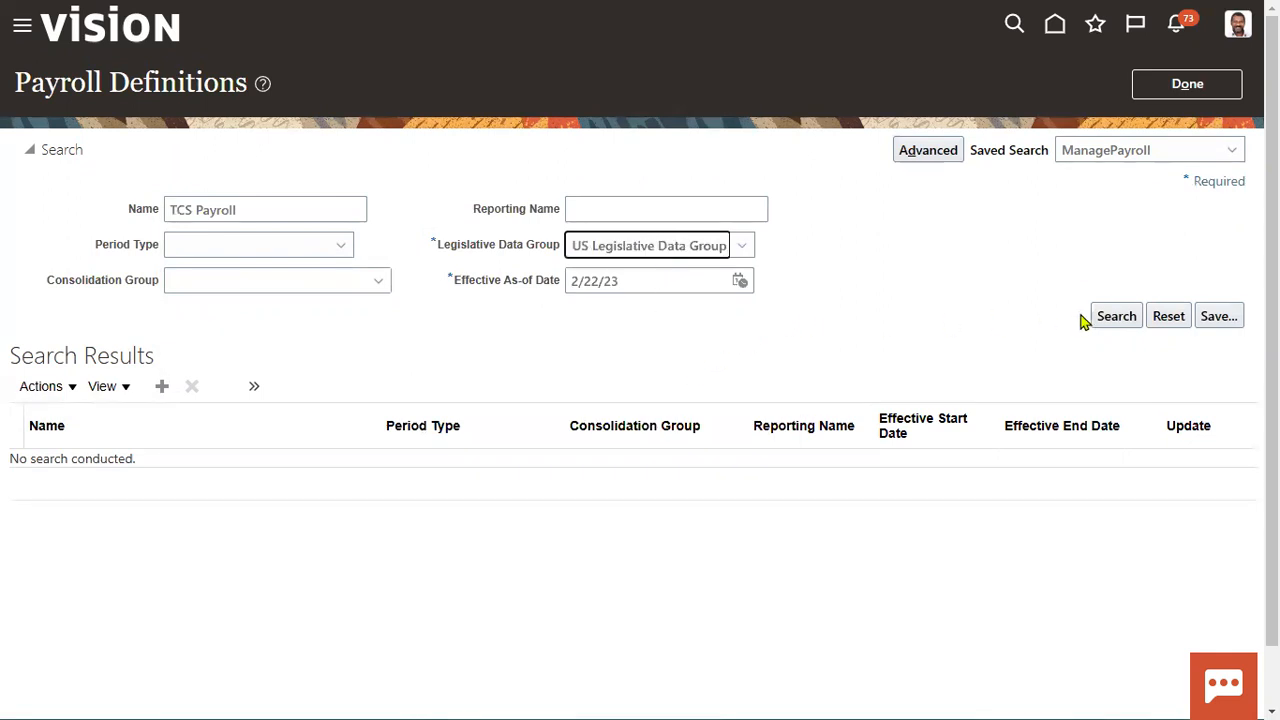
{"action": "left_click", "coordinate": [1116, 316]}
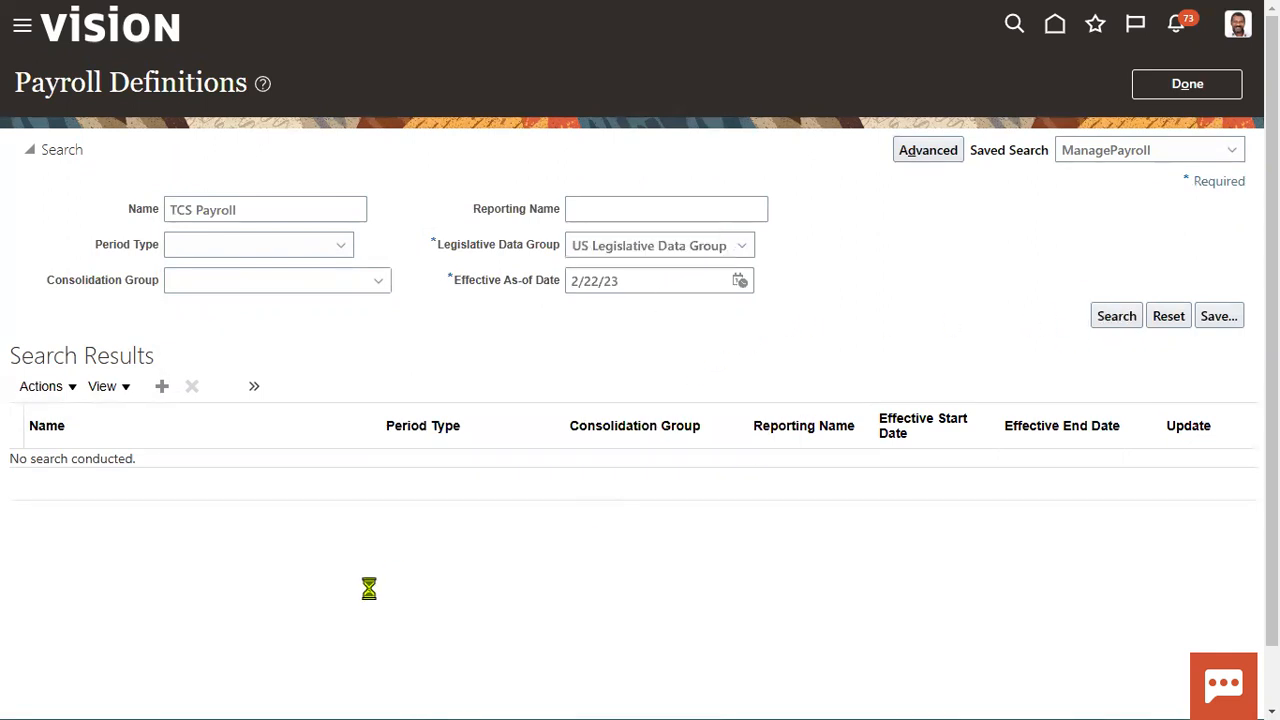
{"action": "left_click", "coordinate": [1116, 316]}
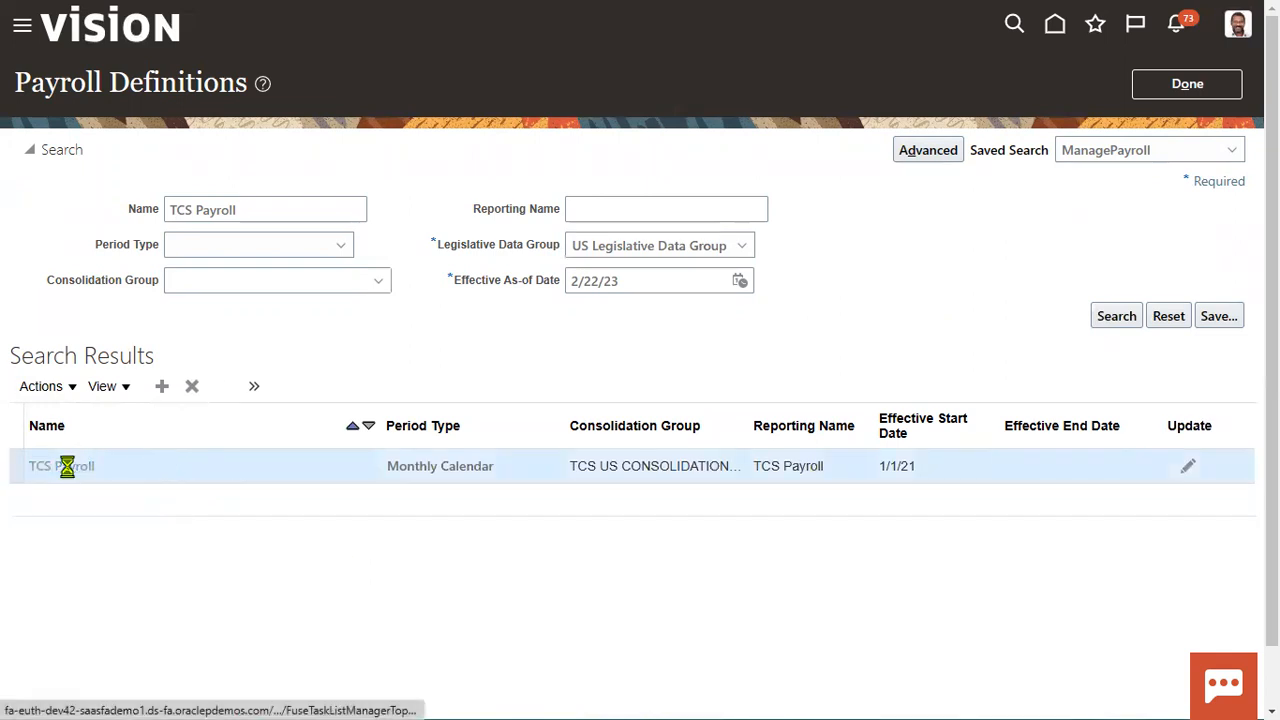
Open the TCS Payroll definition and review its Basic Details and scheduling years
{"action": "left_click", "coordinate": [50, 466]}
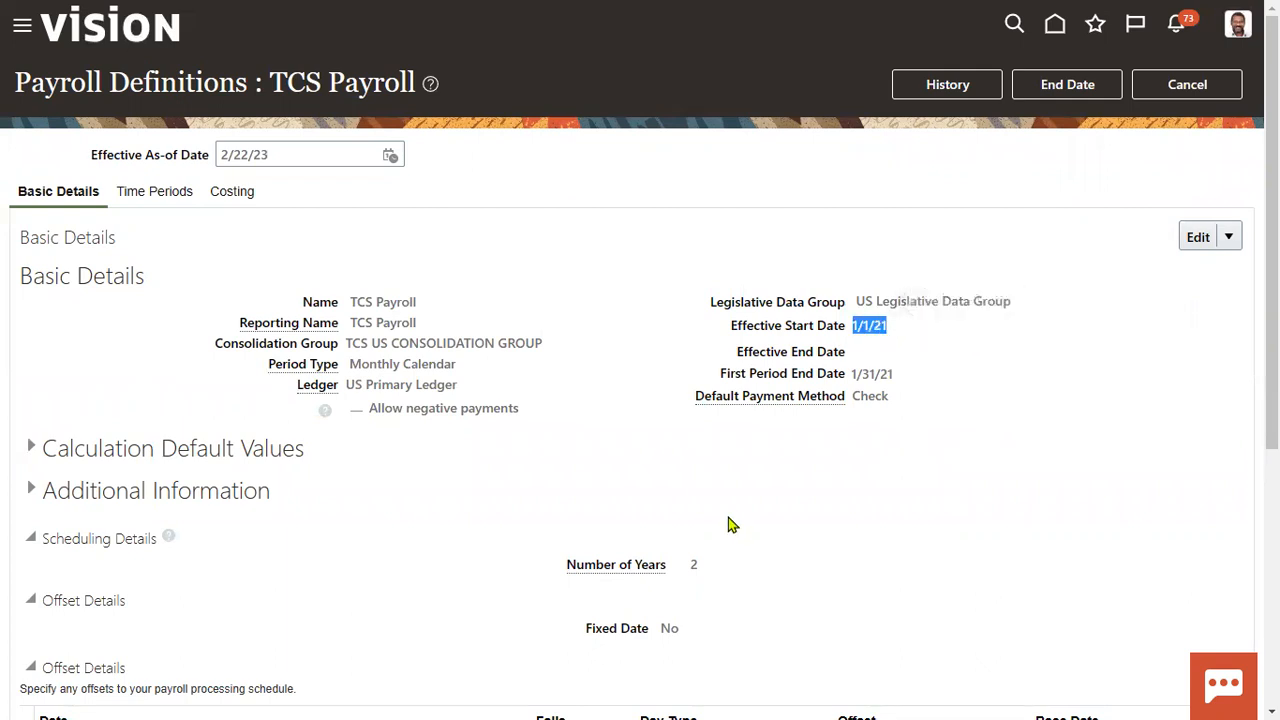
{"action": "mouse_move", "coordinate": [728, 552]}
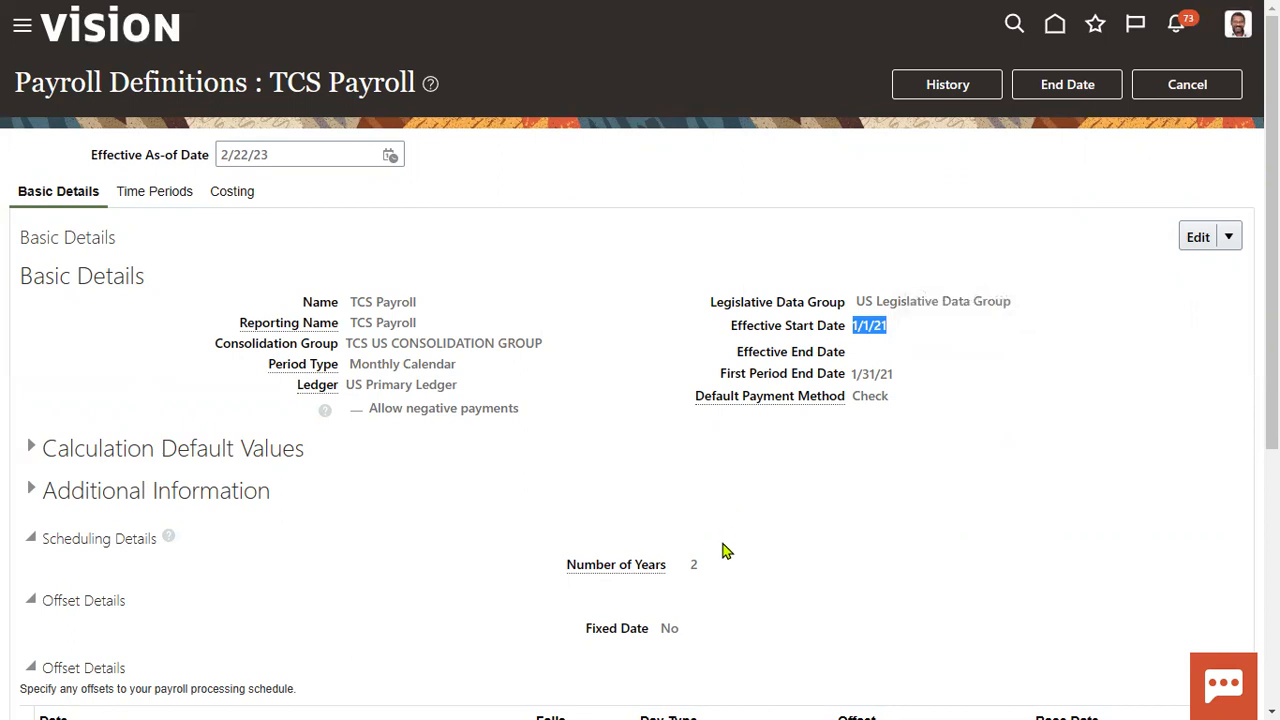
{"action": "scroll", "scroll_direction": "down", "scroll_amount": 3}
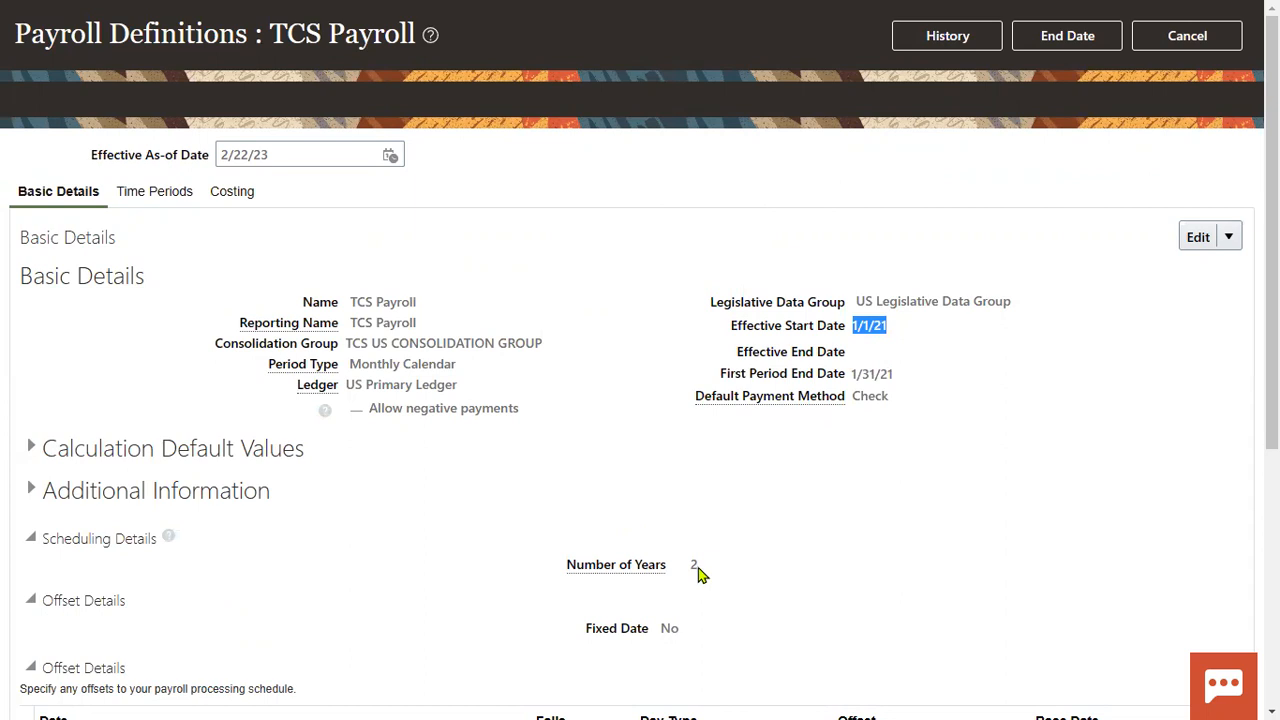
{"action": "mouse_move", "coordinate": [604, 404]}
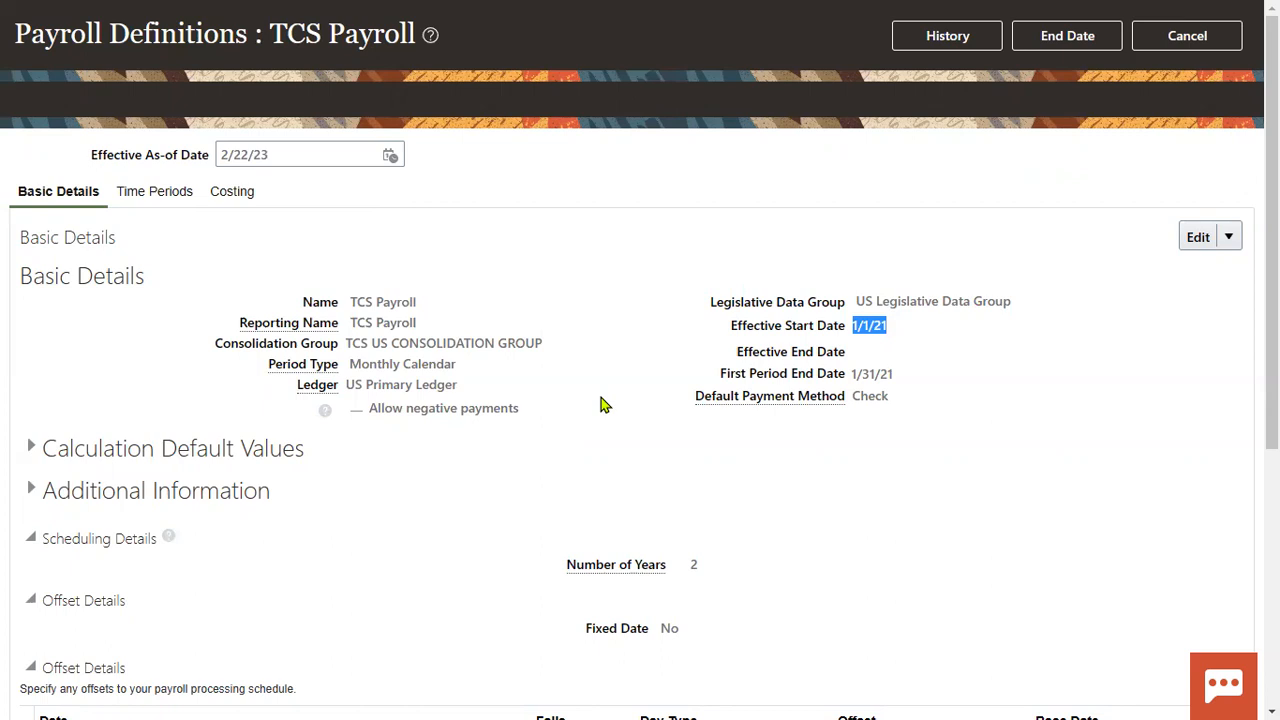
Edit TCS Payroll's Number of Years to 4, submit and confirm the change
{"action": "left_click", "coordinate": [1236, 236]}
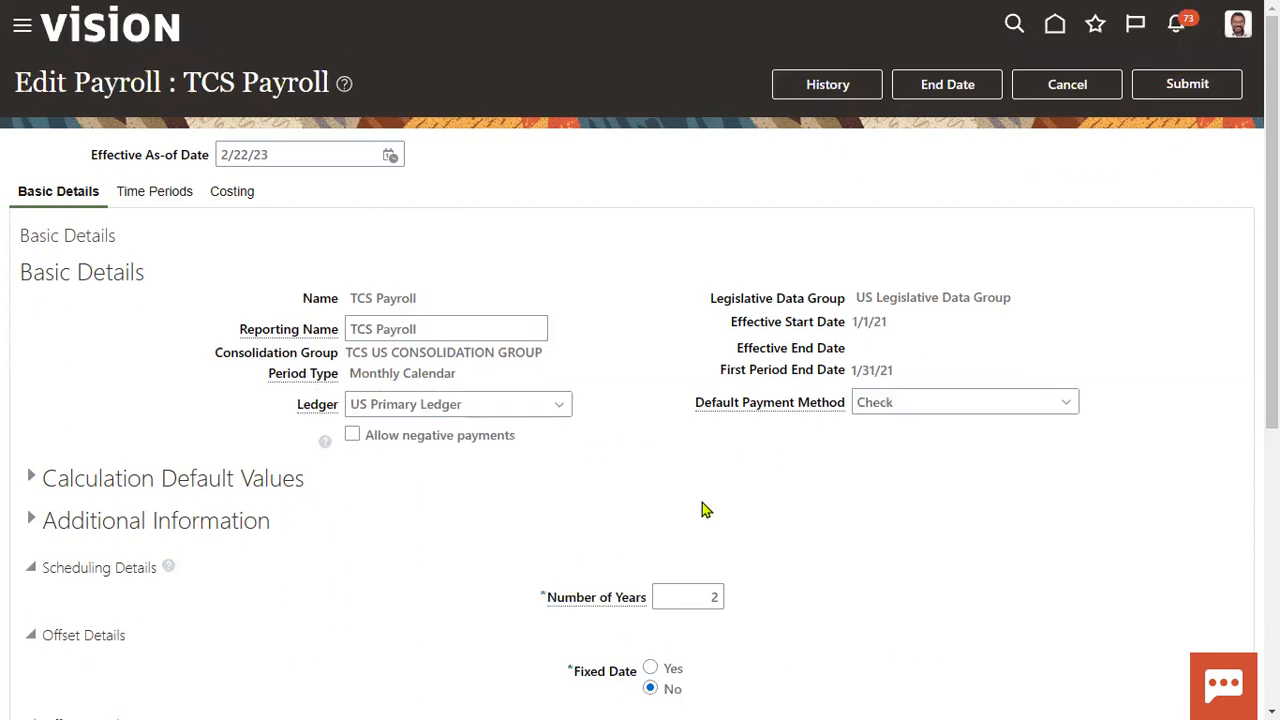
{"action": "left_click", "coordinate": [688, 596]}
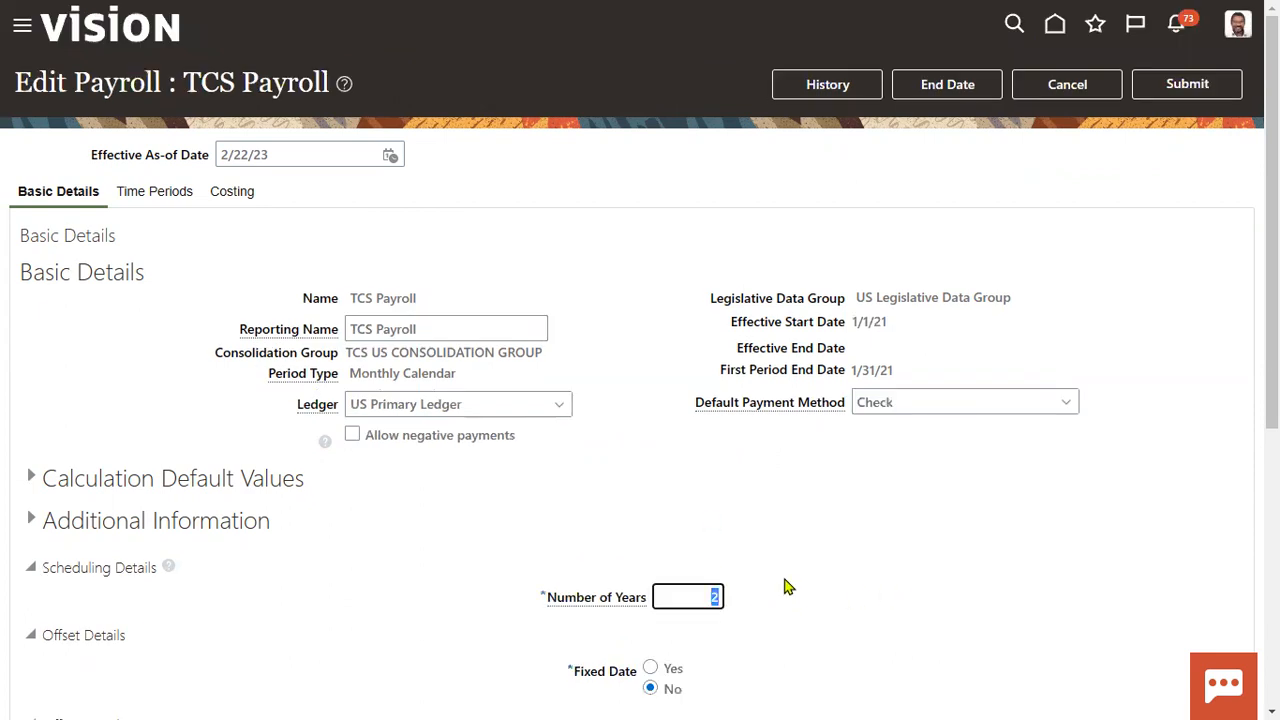
{"action": "type", "text": "4"}
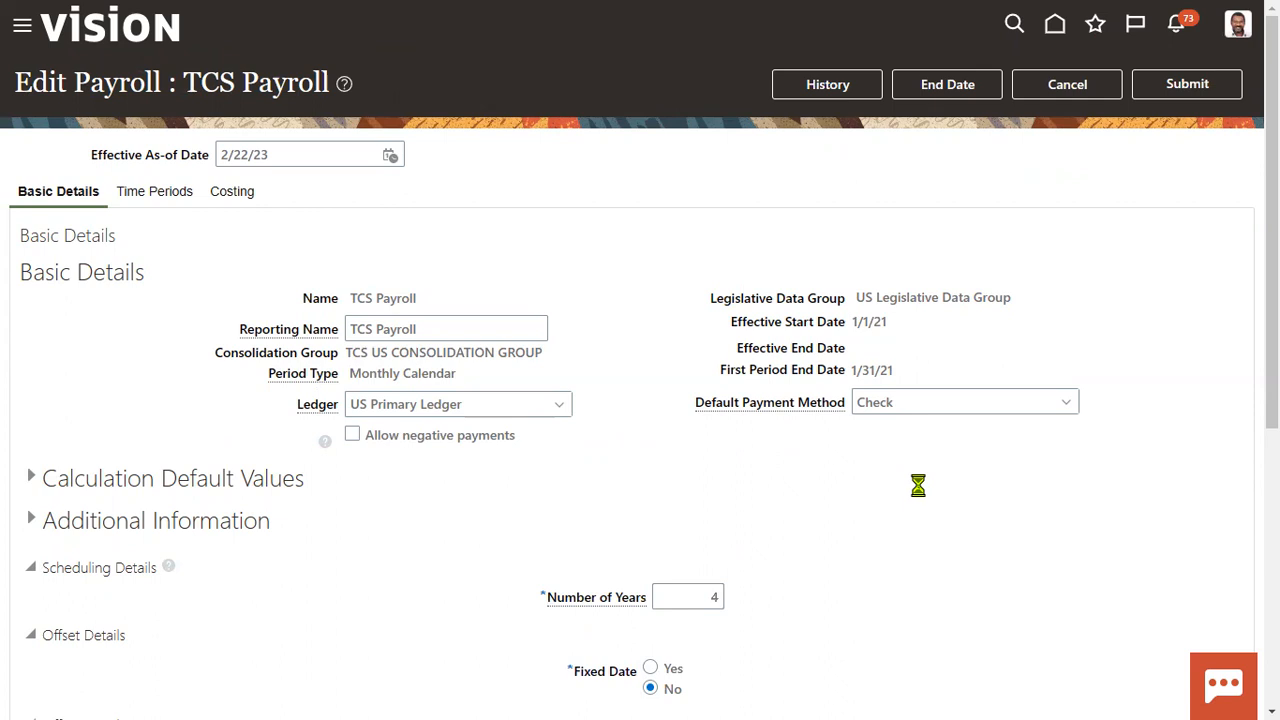
{"action": "mouse_move", "coordinate": [922, 492]}
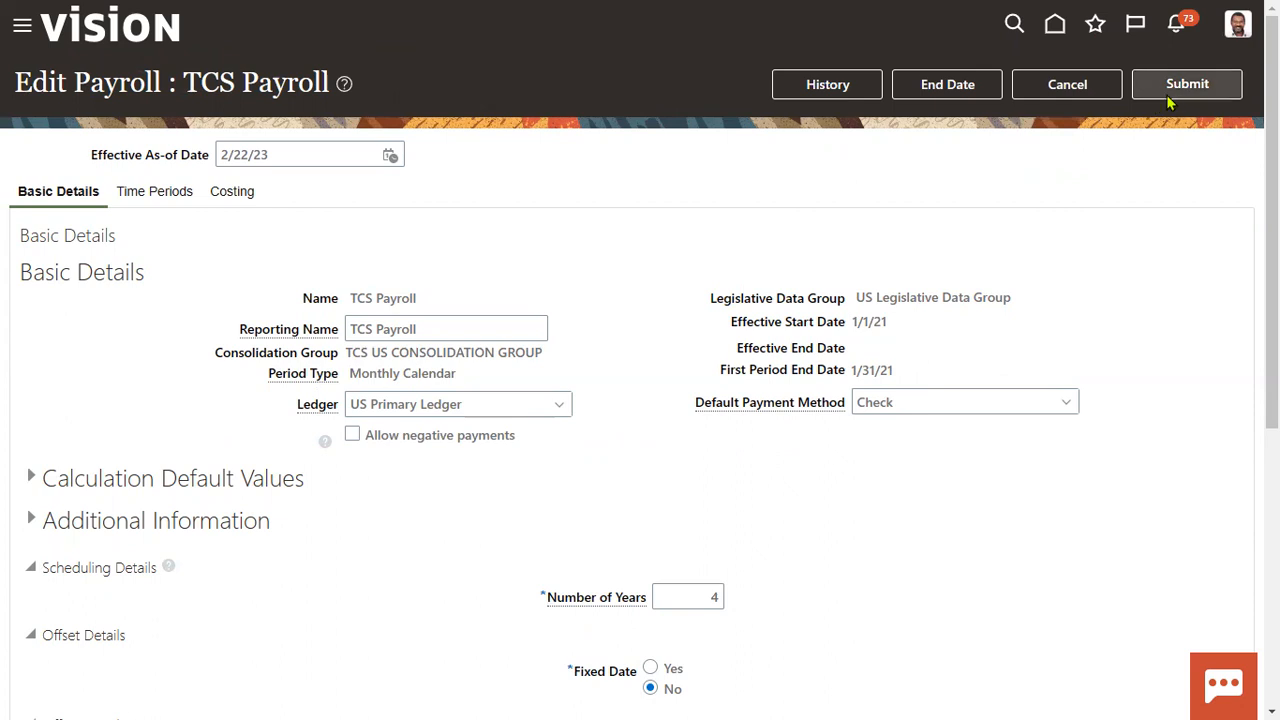
{"action": "left_click", "coordinate": [1188, 84]}
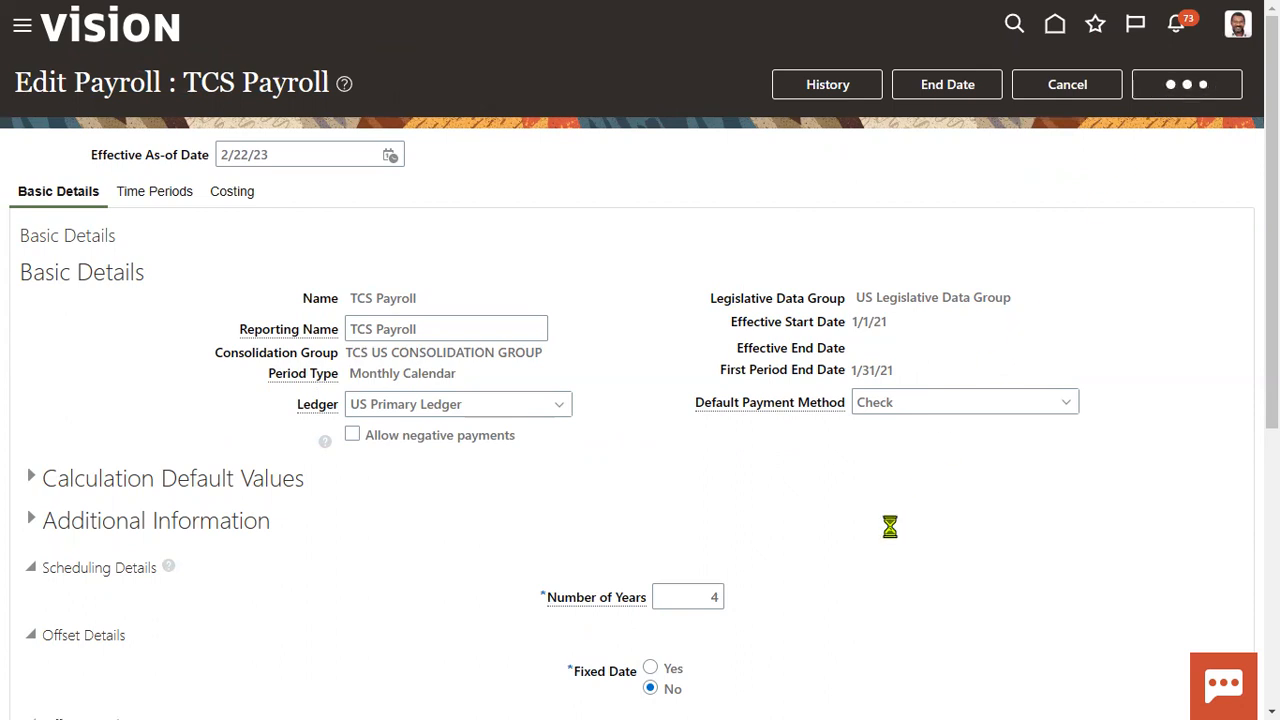
{"action": "left_click", "coordinate": [1064, 84]}
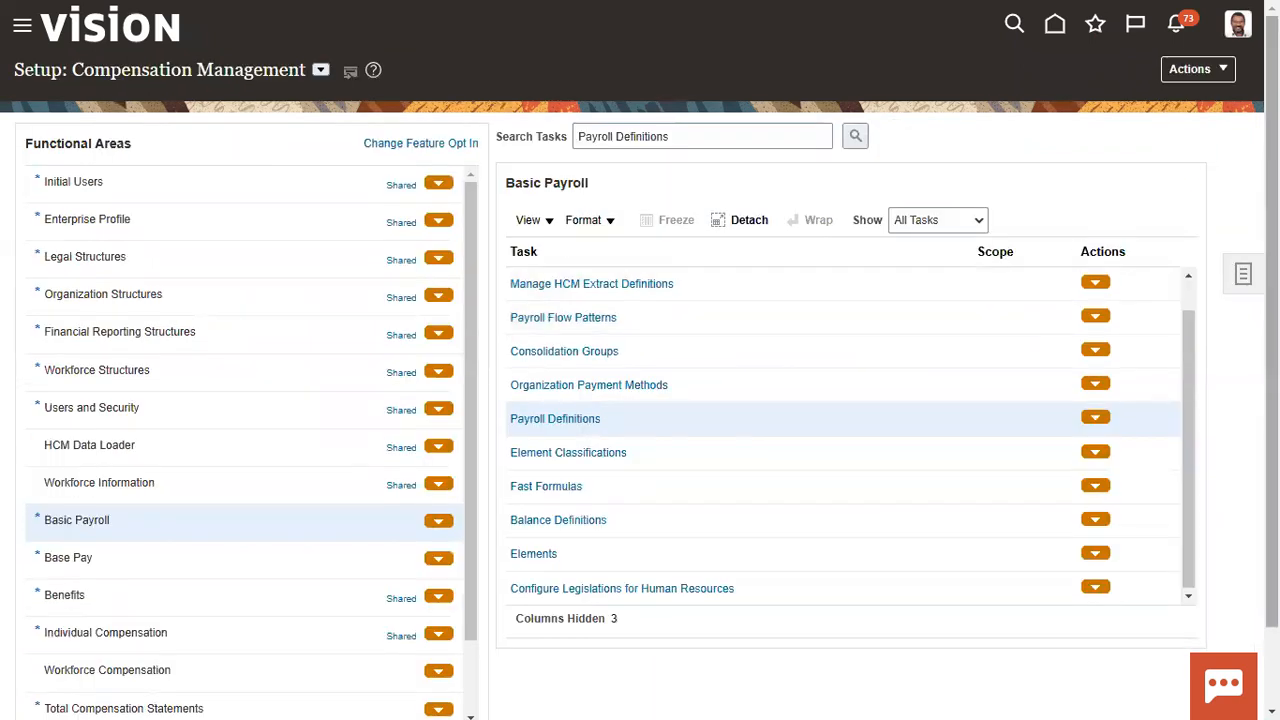
Sign out and sign back in with Jim EMP1's saved employee credentials
{"action": "left_click", "coordinate": [1248, 24]}
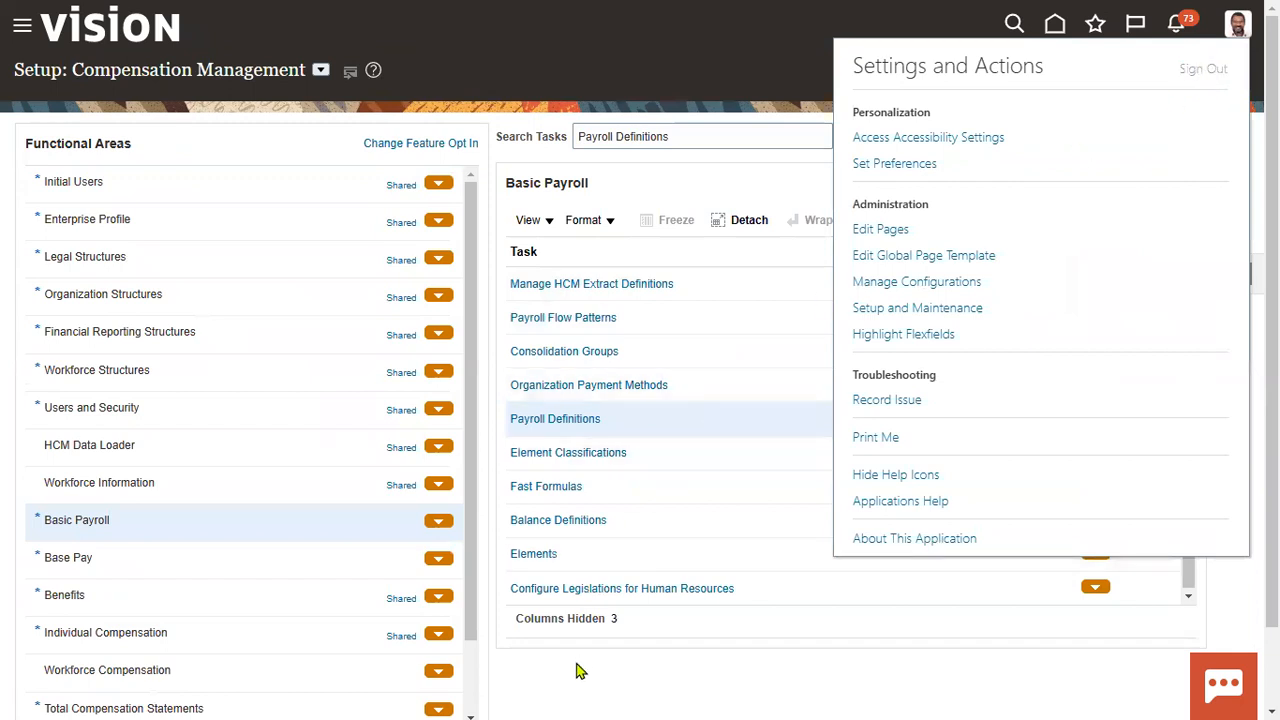
{"action": "left_click", "coordinate": [1204, 68]}
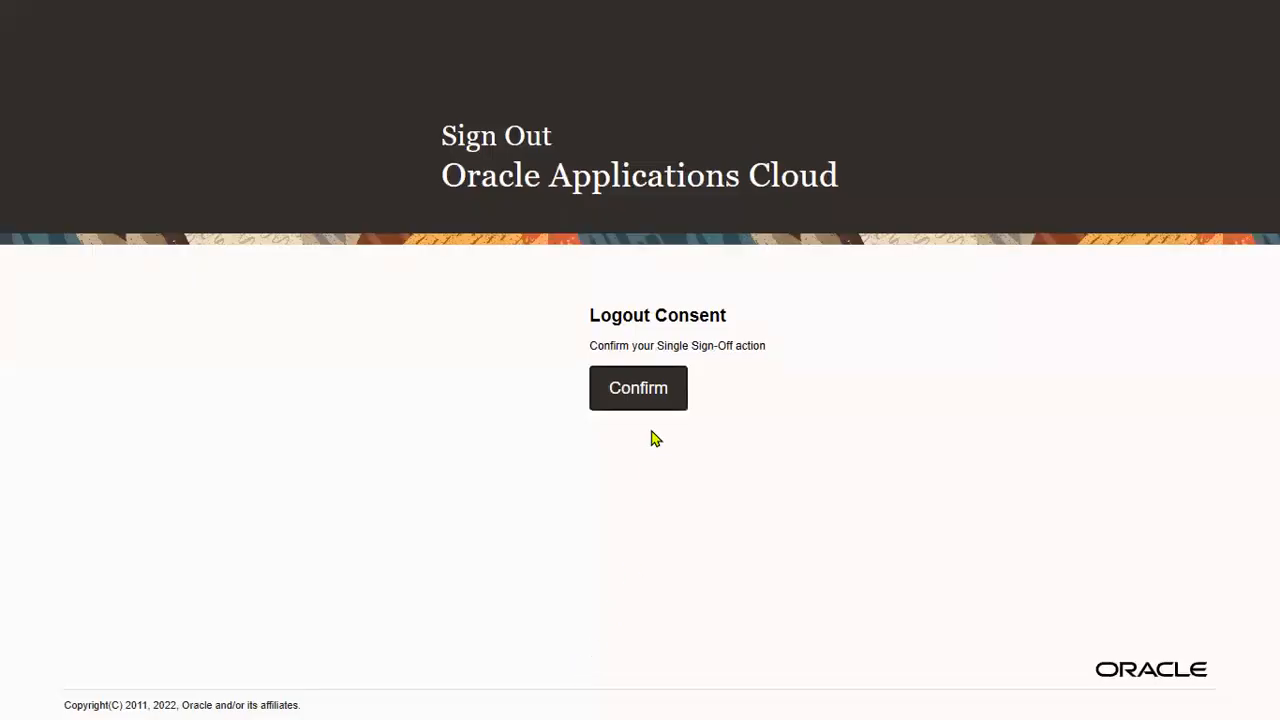
{"action": "left_click", "coordinate": [636, 388]}
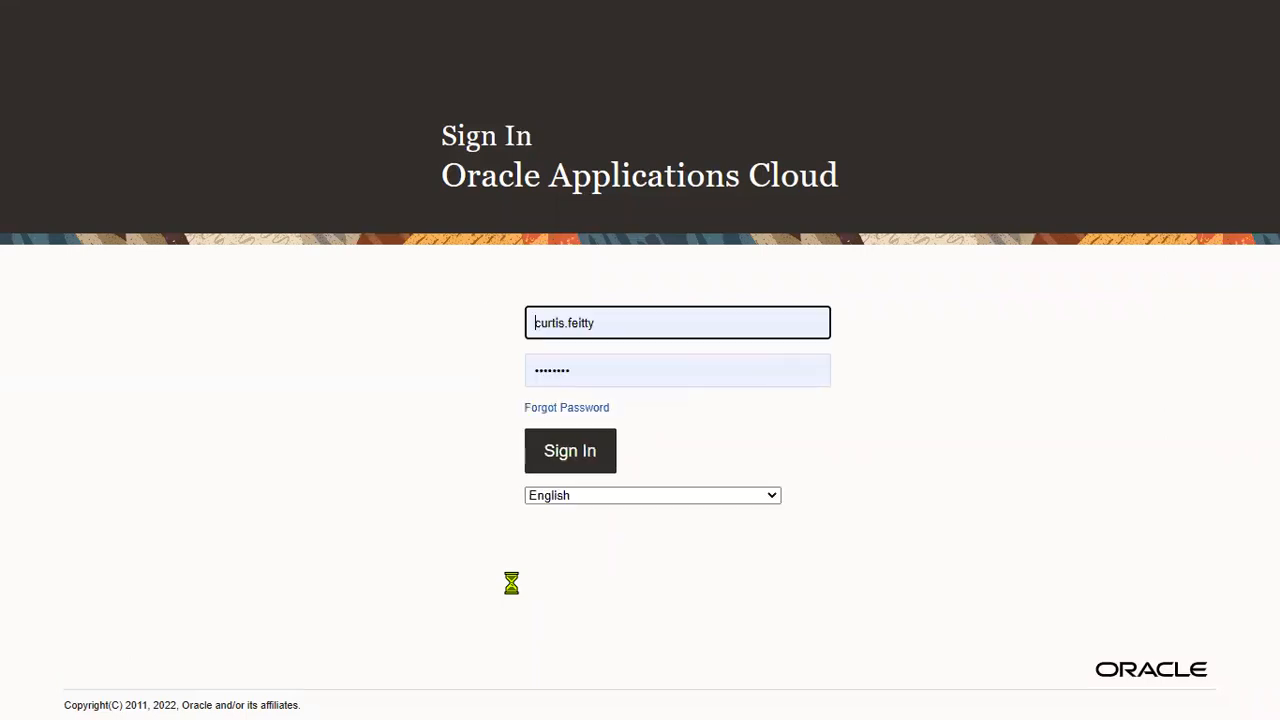
{"action": "left_click", "coordinate": [676, 322]}
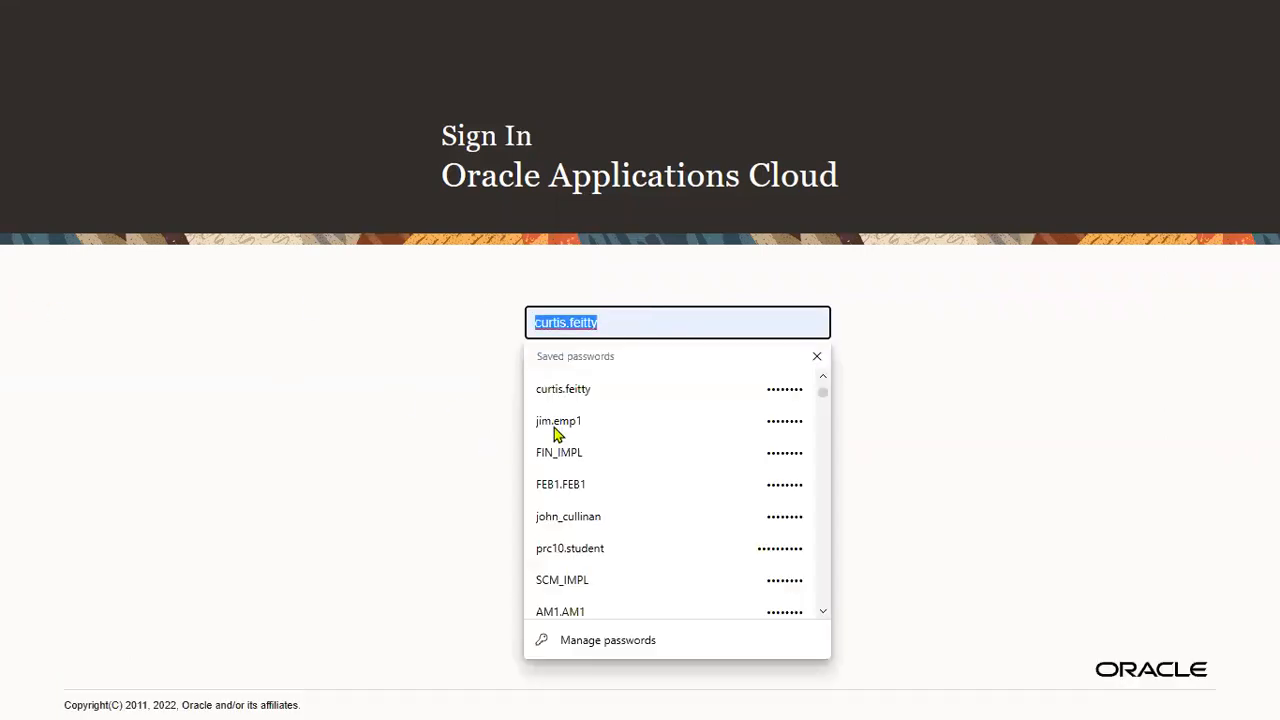
{"action": "left_click", "coordinate": [556, 420]}
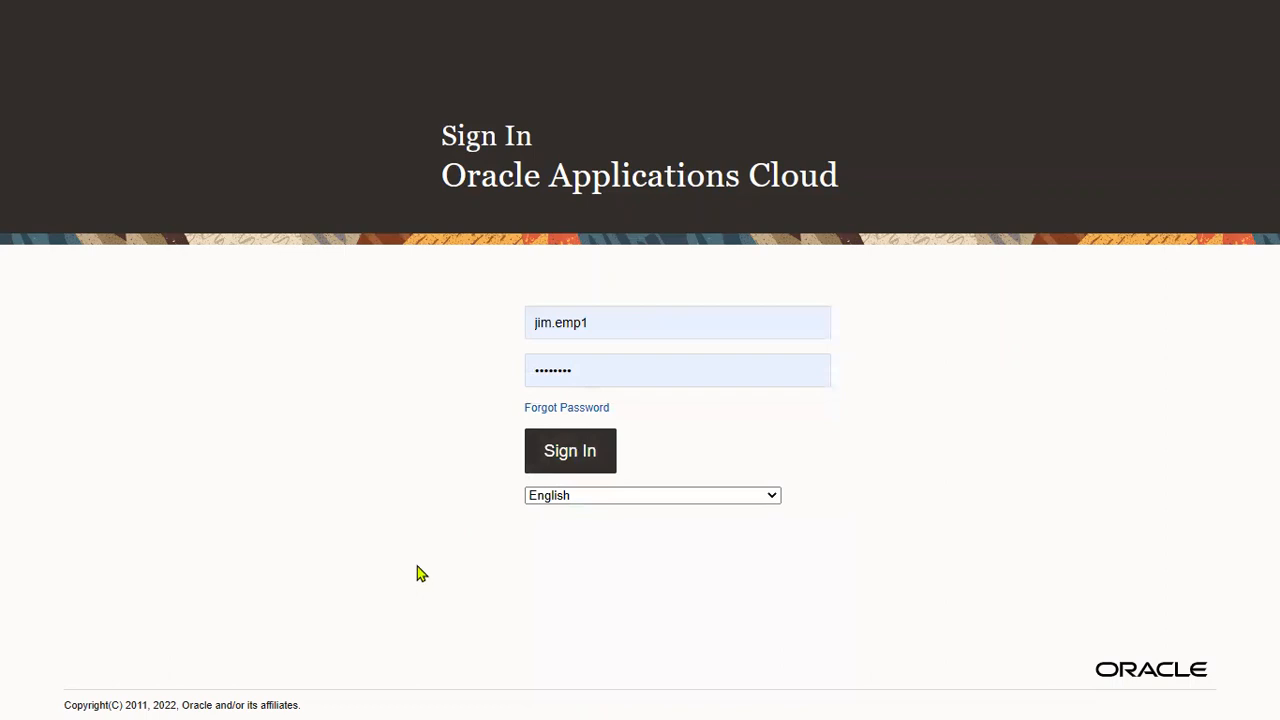
{"action": "left_click", "coordinate": [570, 450]}
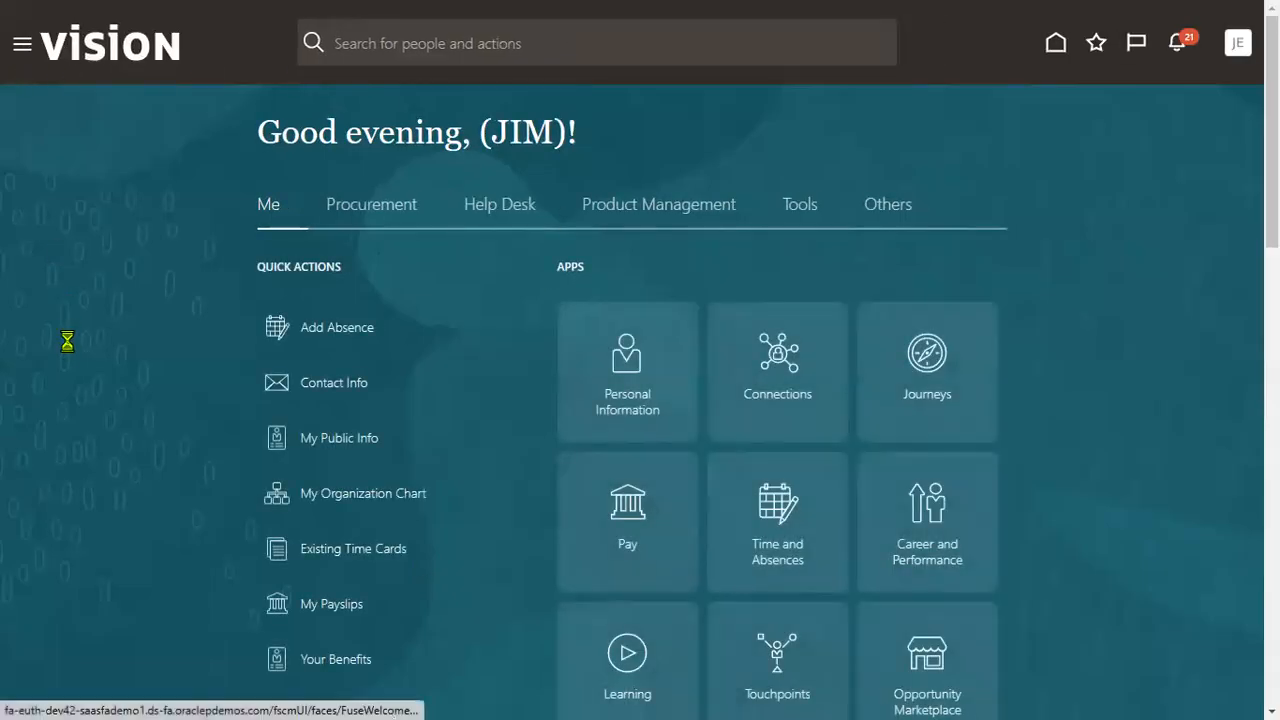
Go to Time and Absences via the Navigator and return to its main page
{"action": "left_click", "coordinate": [22, 44]}
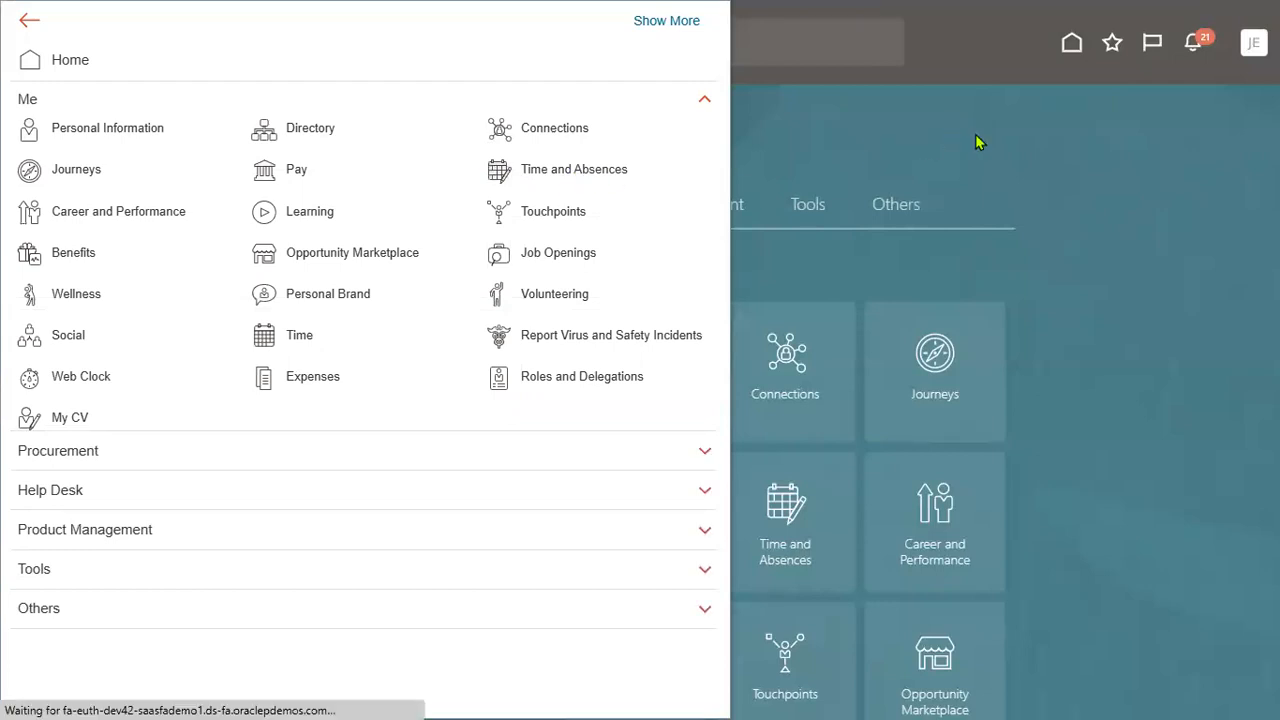
{"action": "left_click", "coordinate": [574, 168]}
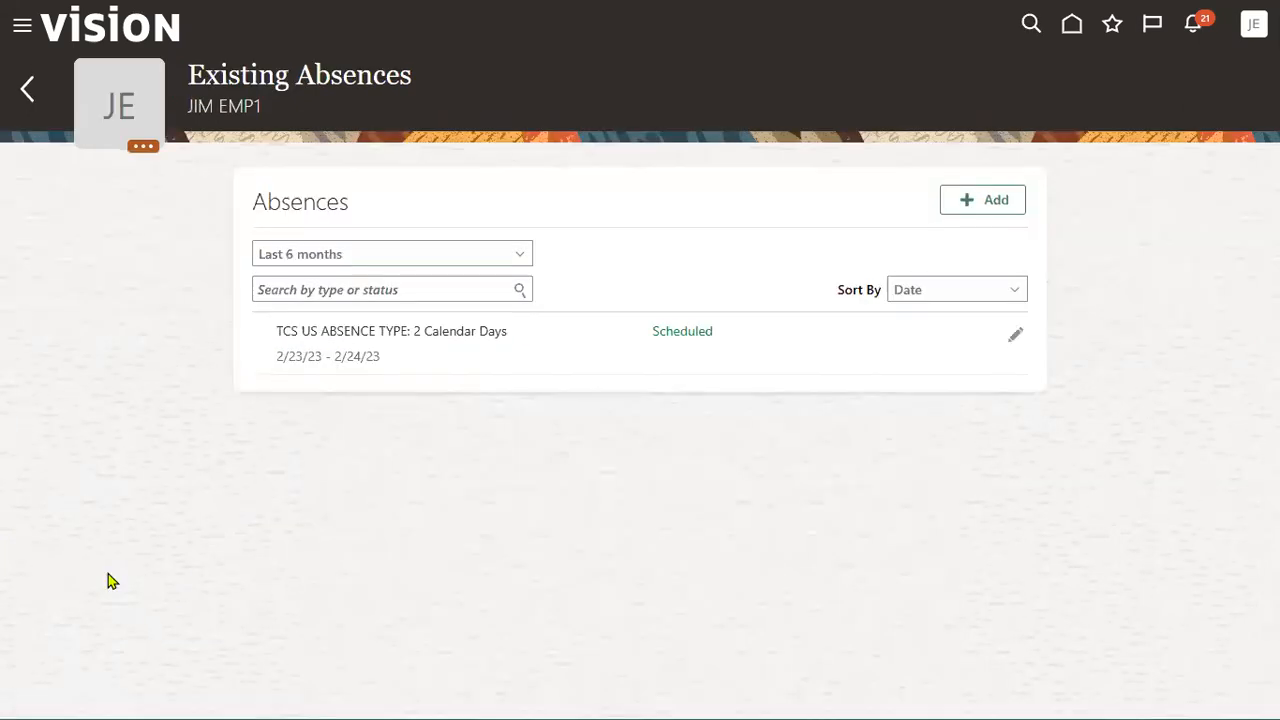
{"action": "left_click", "coordinate": [28, 88]}
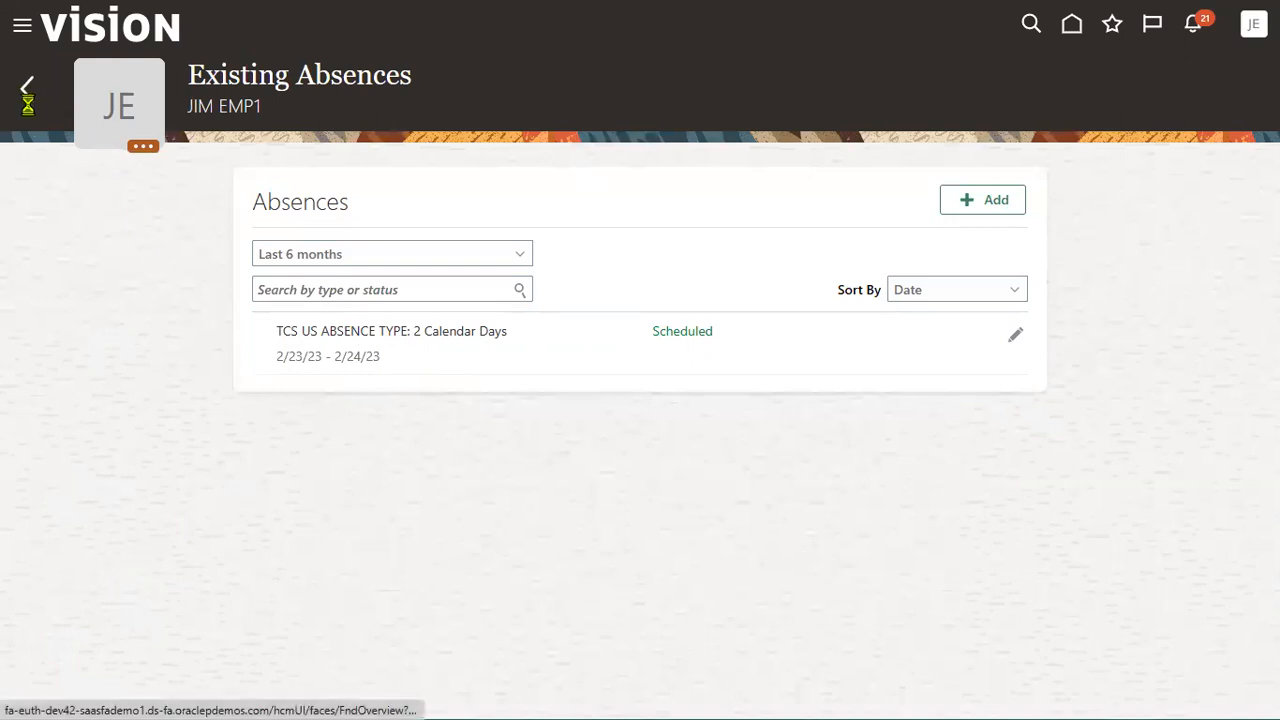
{"action": "left_click", "coordinate": [28, 82]}
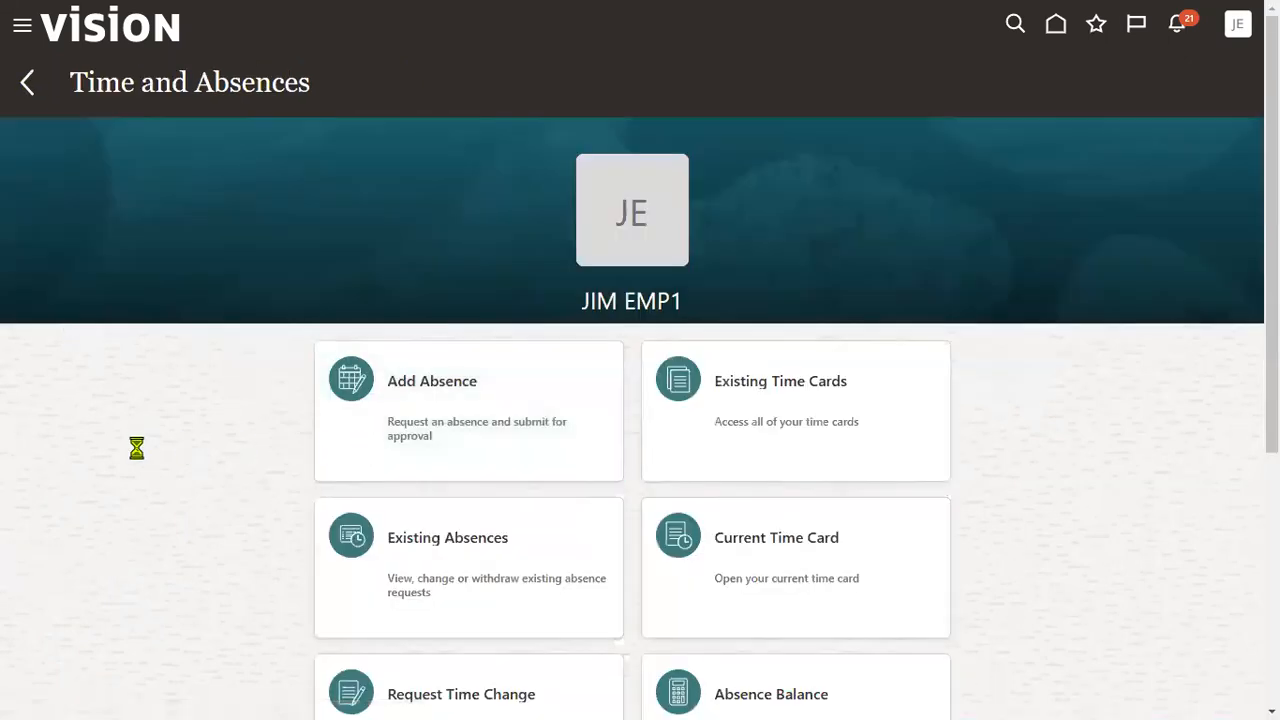
Resubmit the 3/6/23–3/8/23 sick leave absence with the comment 'Please approve the abse...'
{"action": "left_click", "coordinate": [432, 380]}
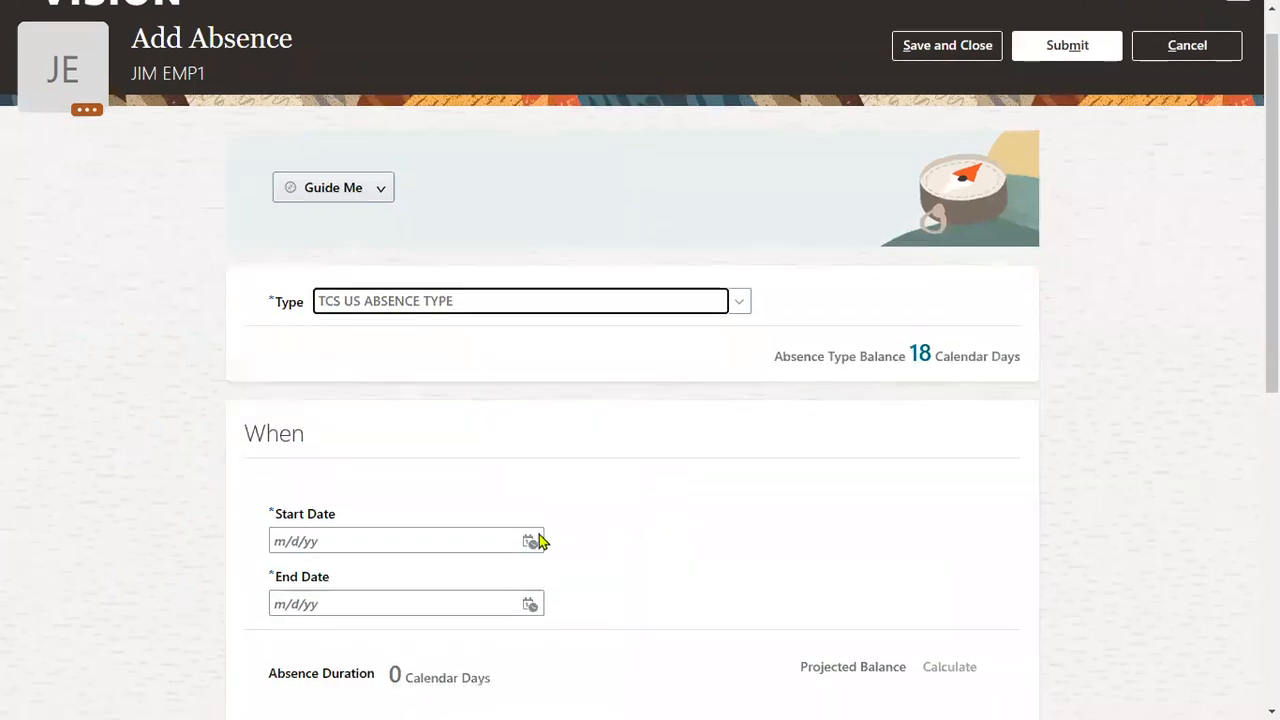
{"action": "left_click", "coordinate": [532, 540]}
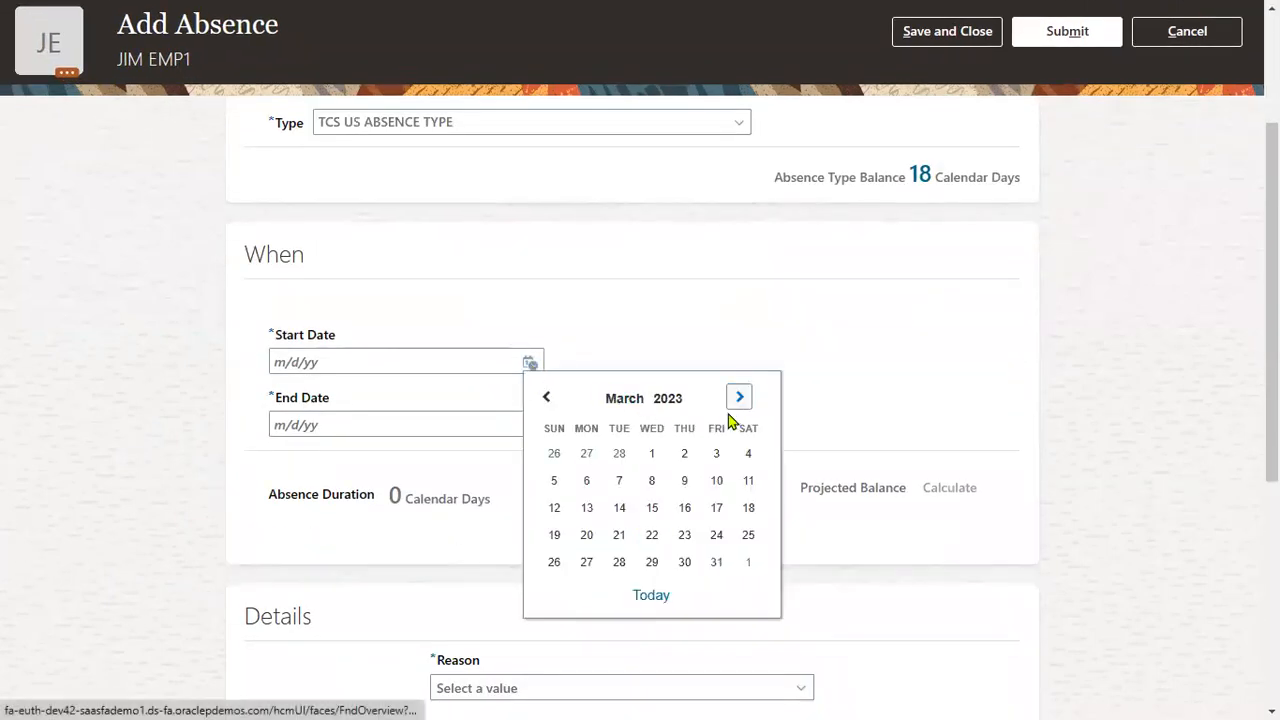
{"action": "left_click", "coordinate": [586, 480]}
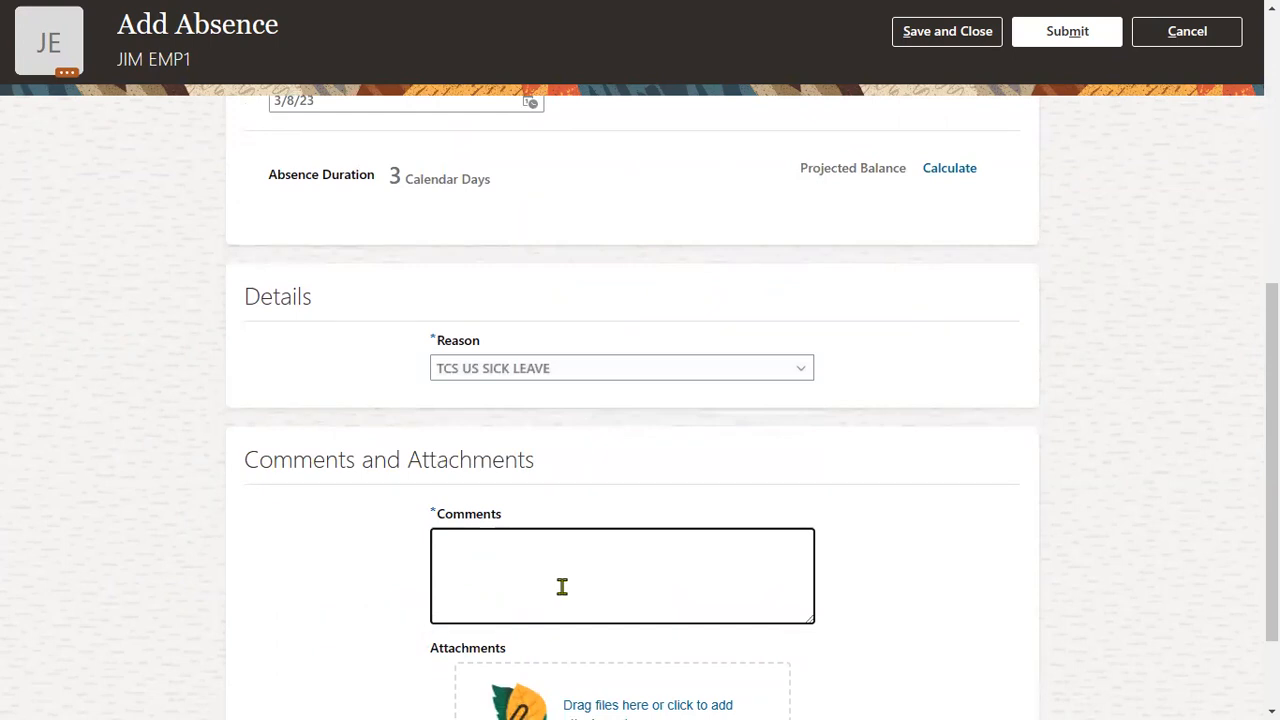
{"action": "type", "text": "Please approve"}
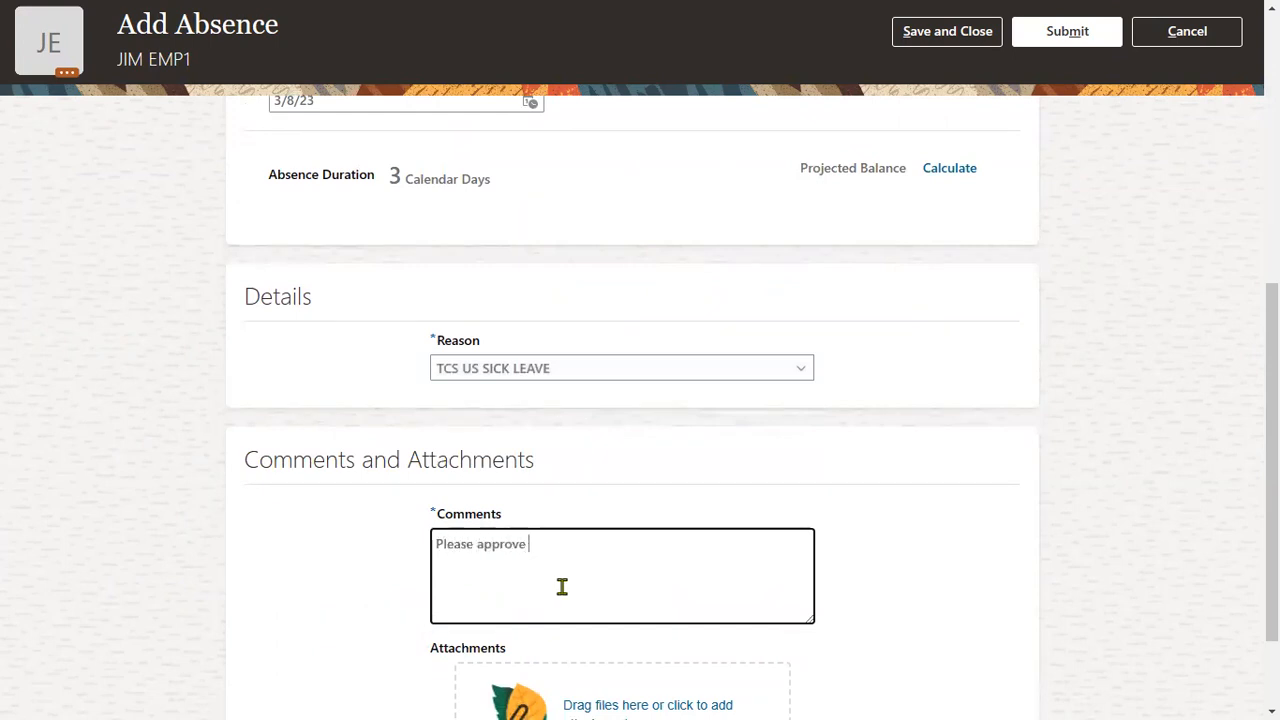
{"action": "type", "text": "the abse"}
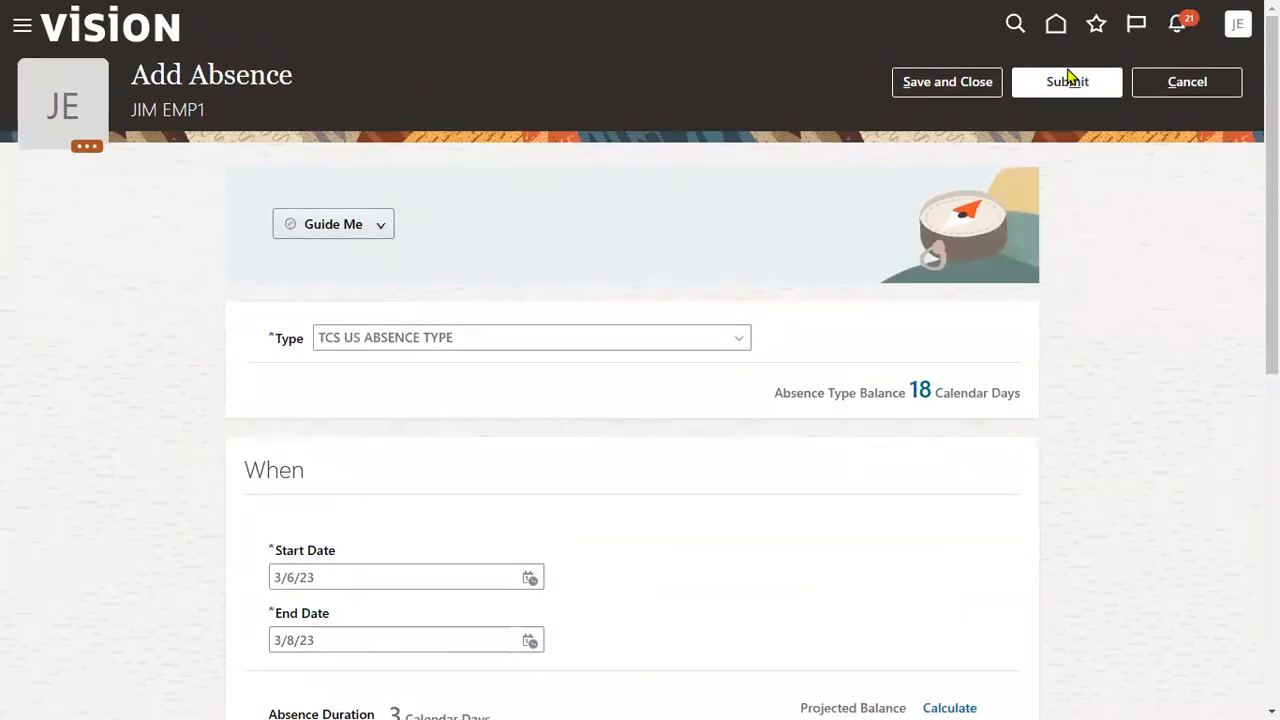
{"action": "left_click", "coordinate": [1066, 82]}
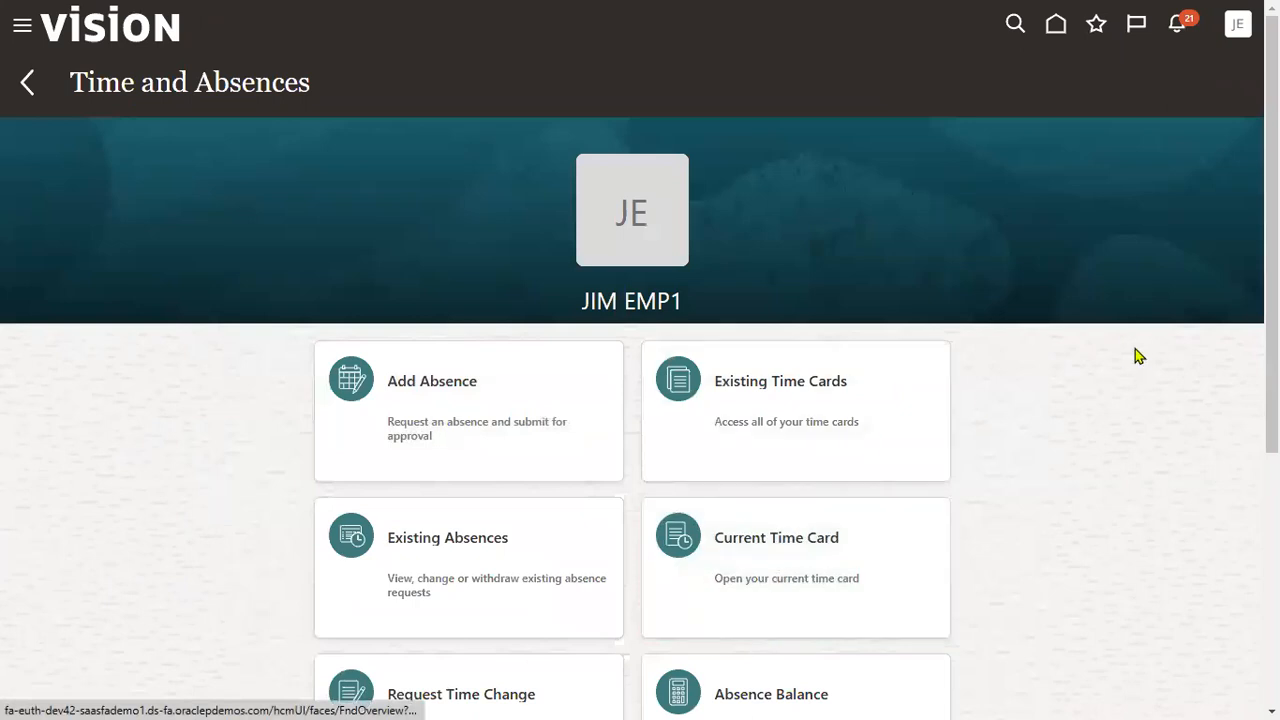
Check Existing Absences, then reach Employment Info via Navigator > Personal Information
{"action": "left_click", "coordinate": [448, 536]}
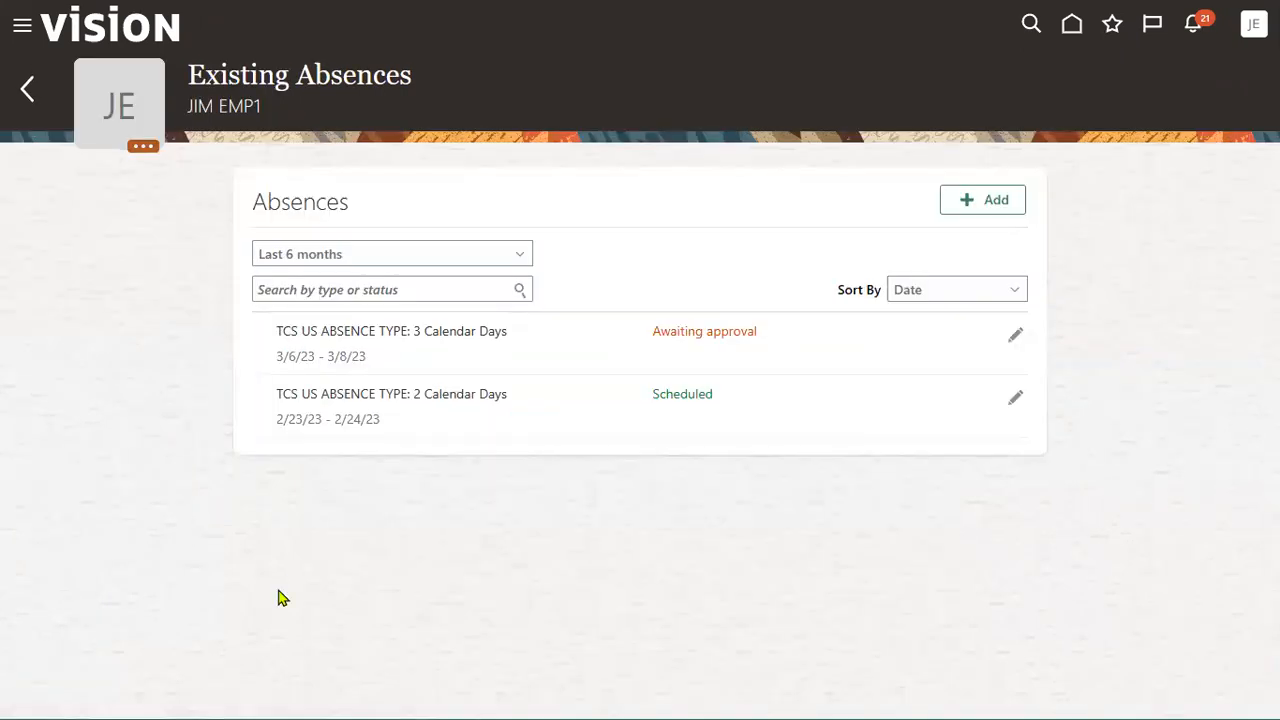
{"action": "mouse_move", "coordinate": [922, 268]}
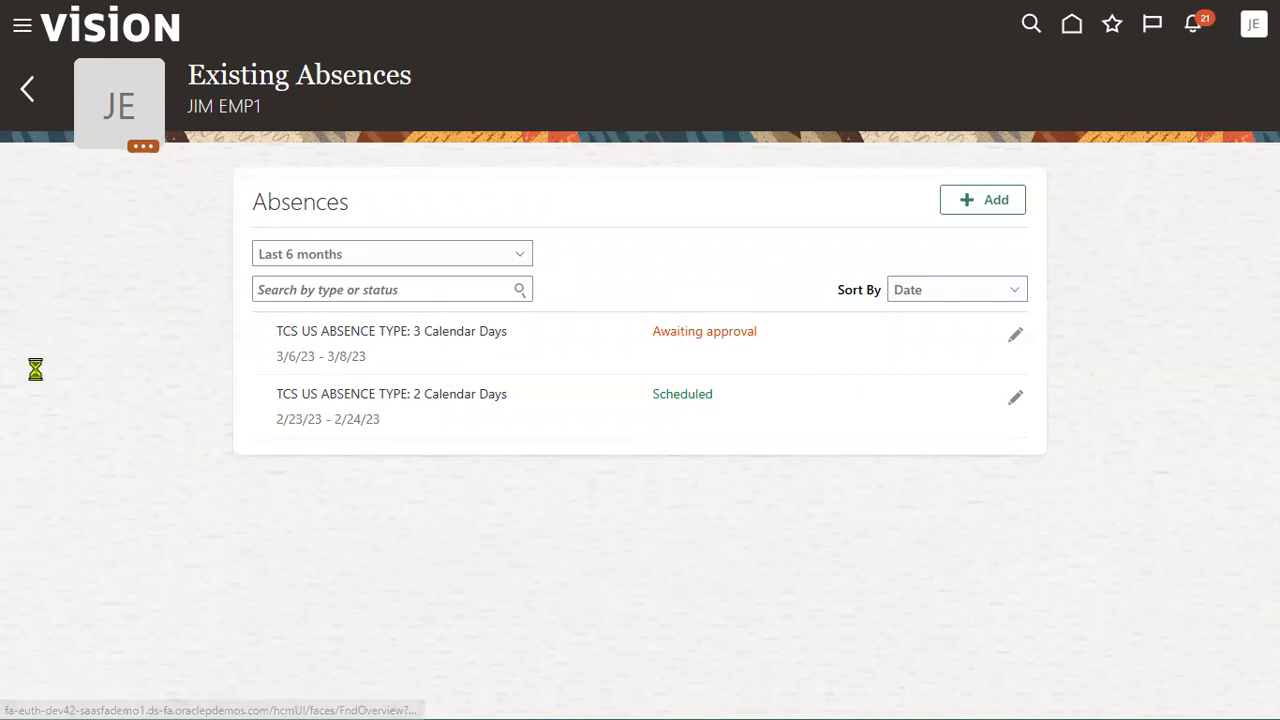
{"action": "left_click", "coordinate": [24, 24]}
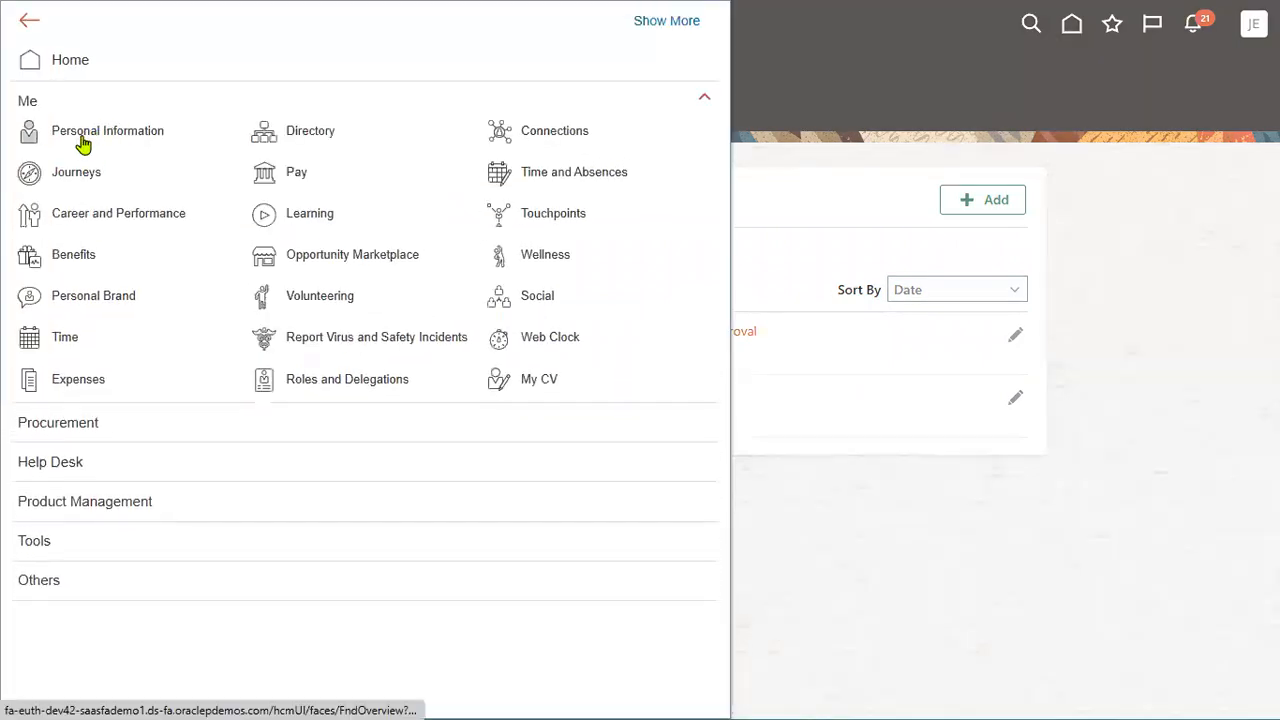
{"action": "left_click", "coordinate": [108, 132]}
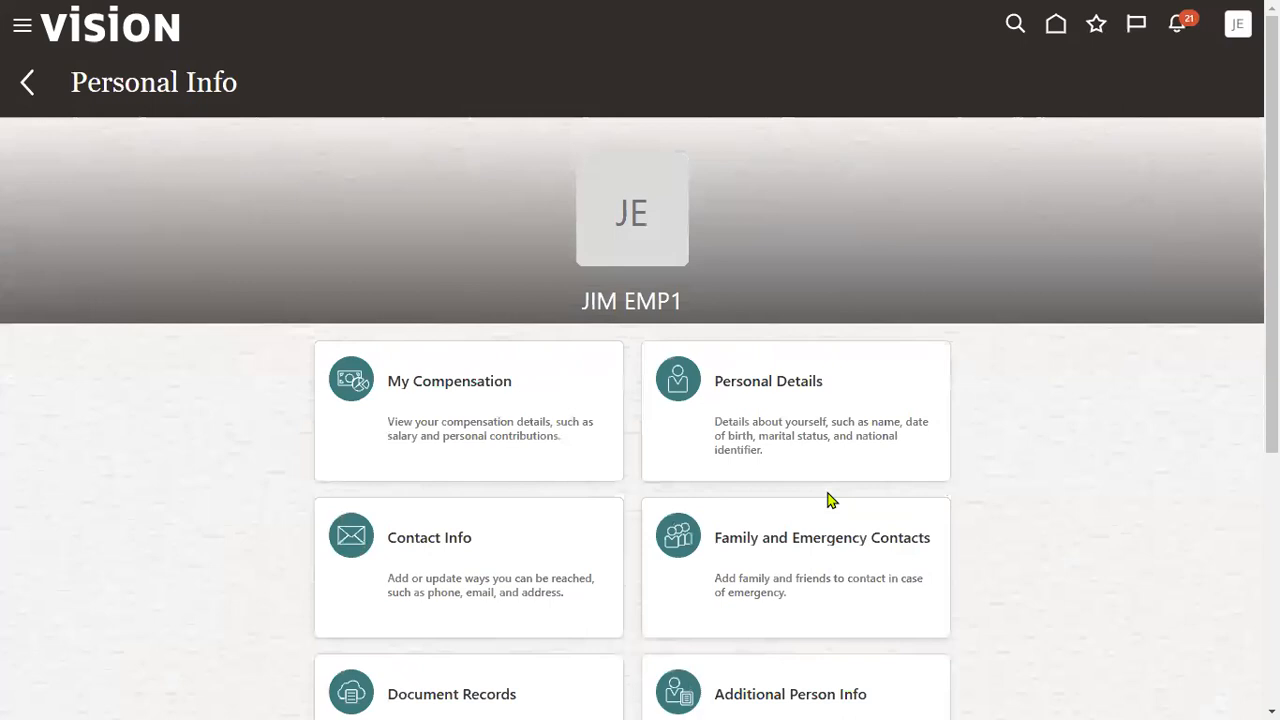
{"action": "scroll", "scroll_direction": "down", "scroll_amount": 3}
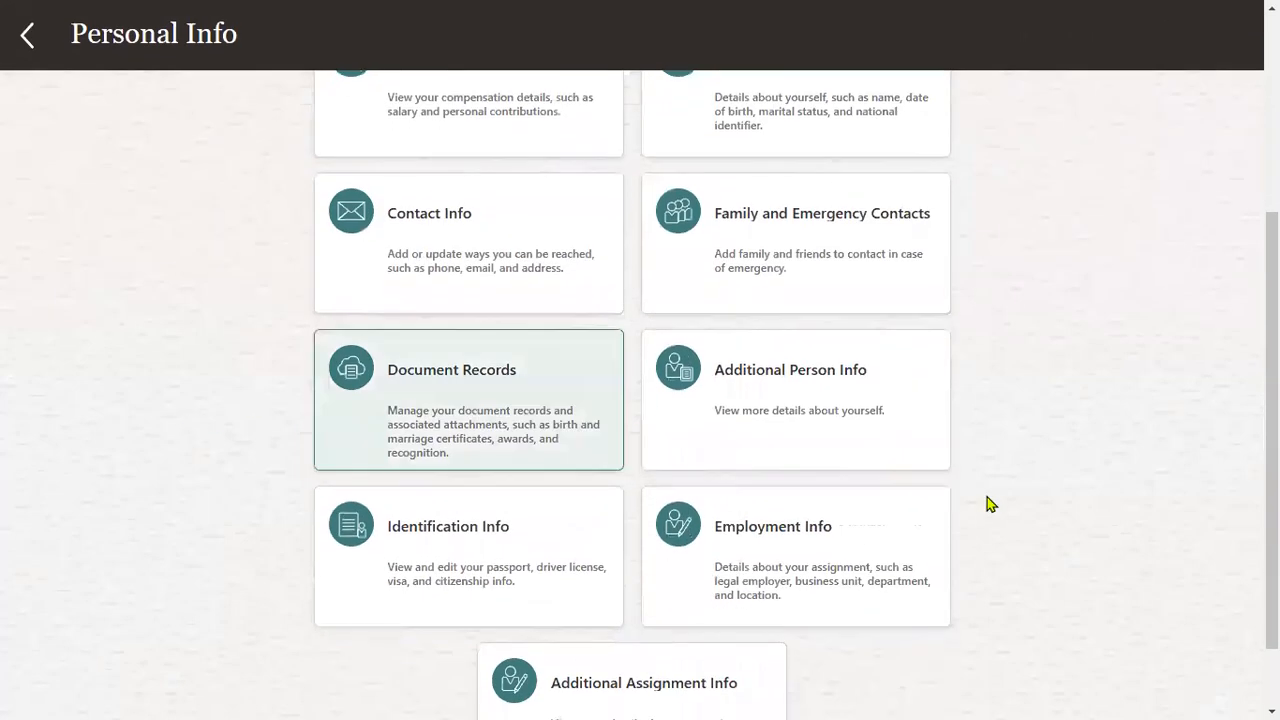
{"action": "left_click", "coordinate": [468, 400]}
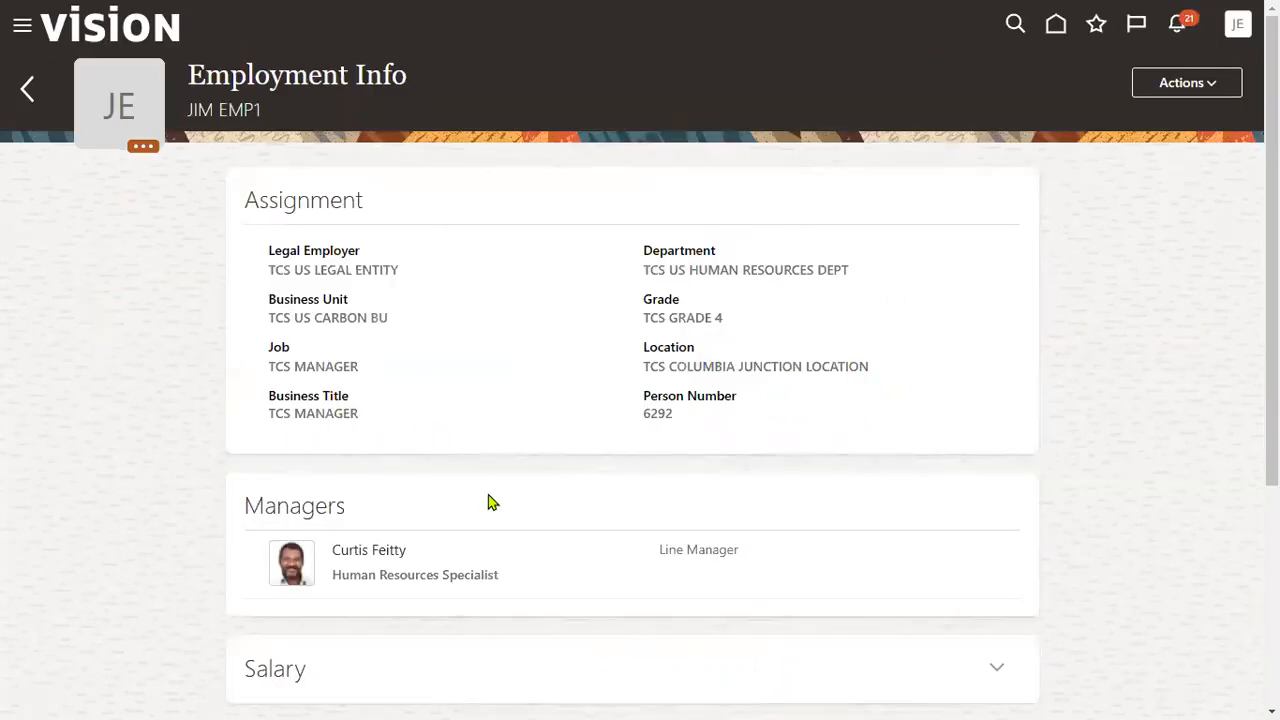
{"action": "double_click", "coordinate": [348, 550]}
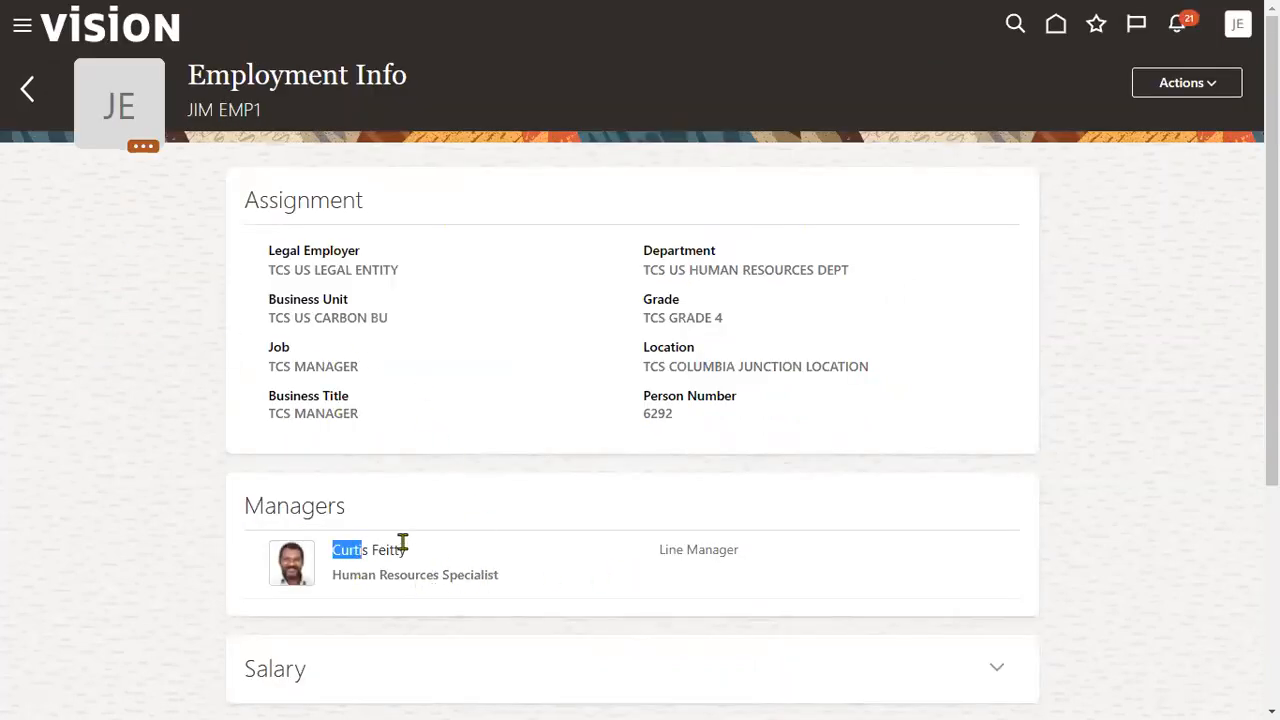
{"action": "left_click", "coordinate": [352, 550]}
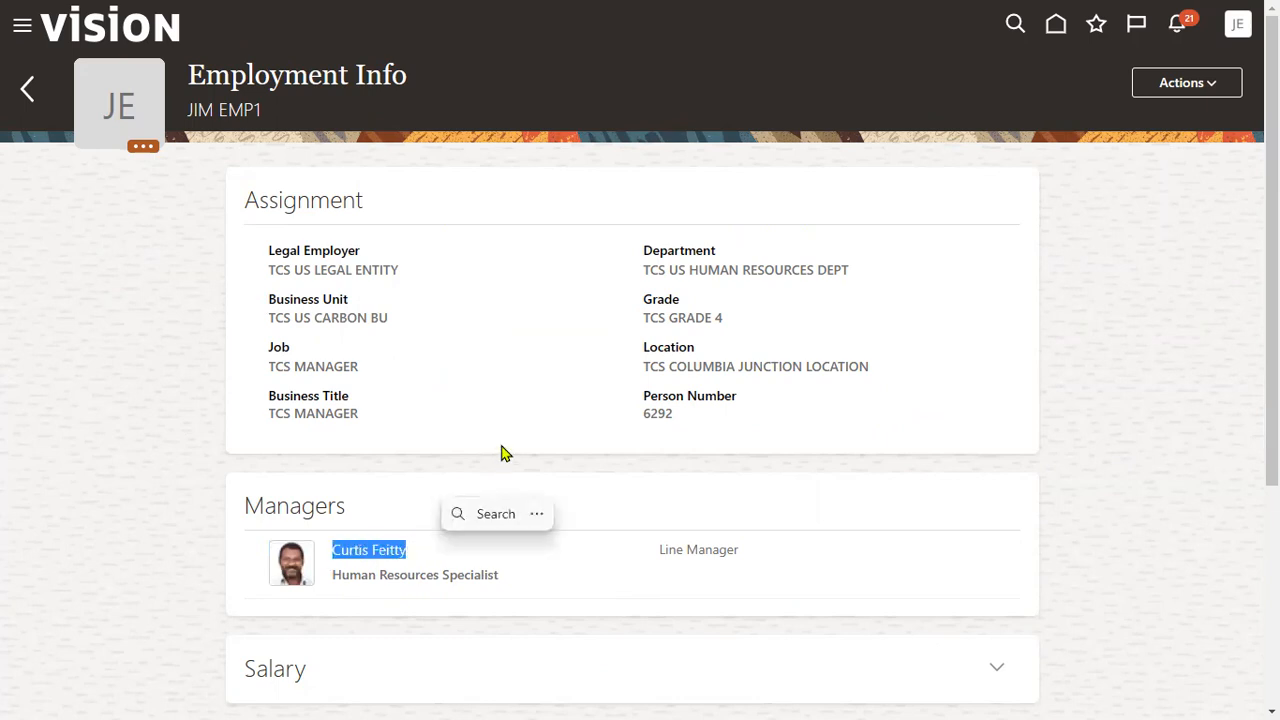
{"action": "mouse_move", "coordinate": [500, 450]}
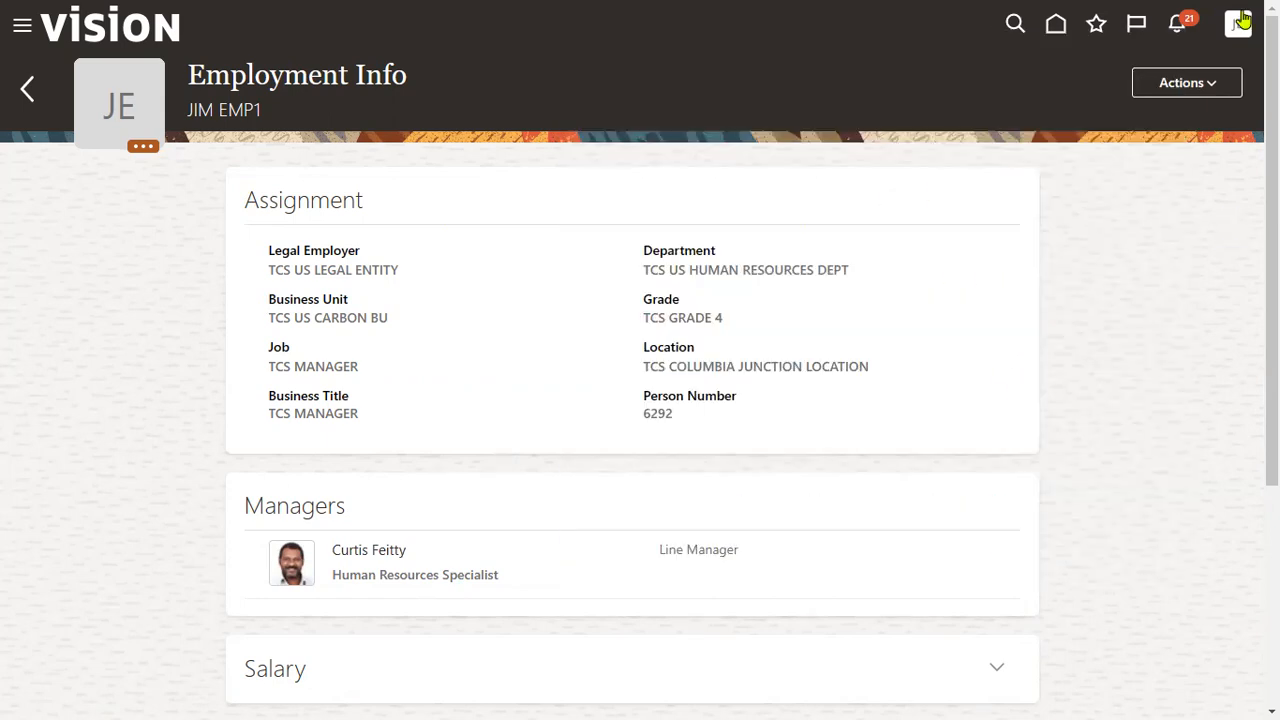
Sign out of Jim EMP1's employee account and confirm
{"action": "left_click", "coordinate": [1236, 24]}
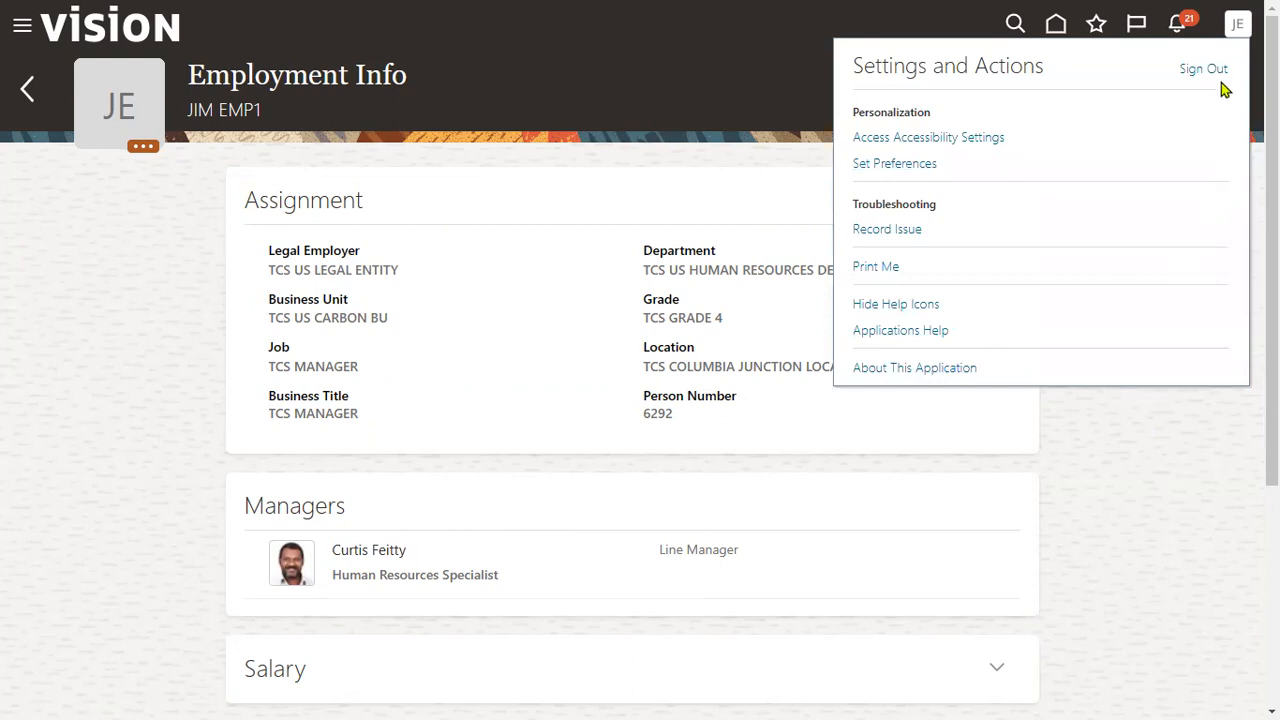
{"action": "left_click", "coordinate": [1202, 68]}
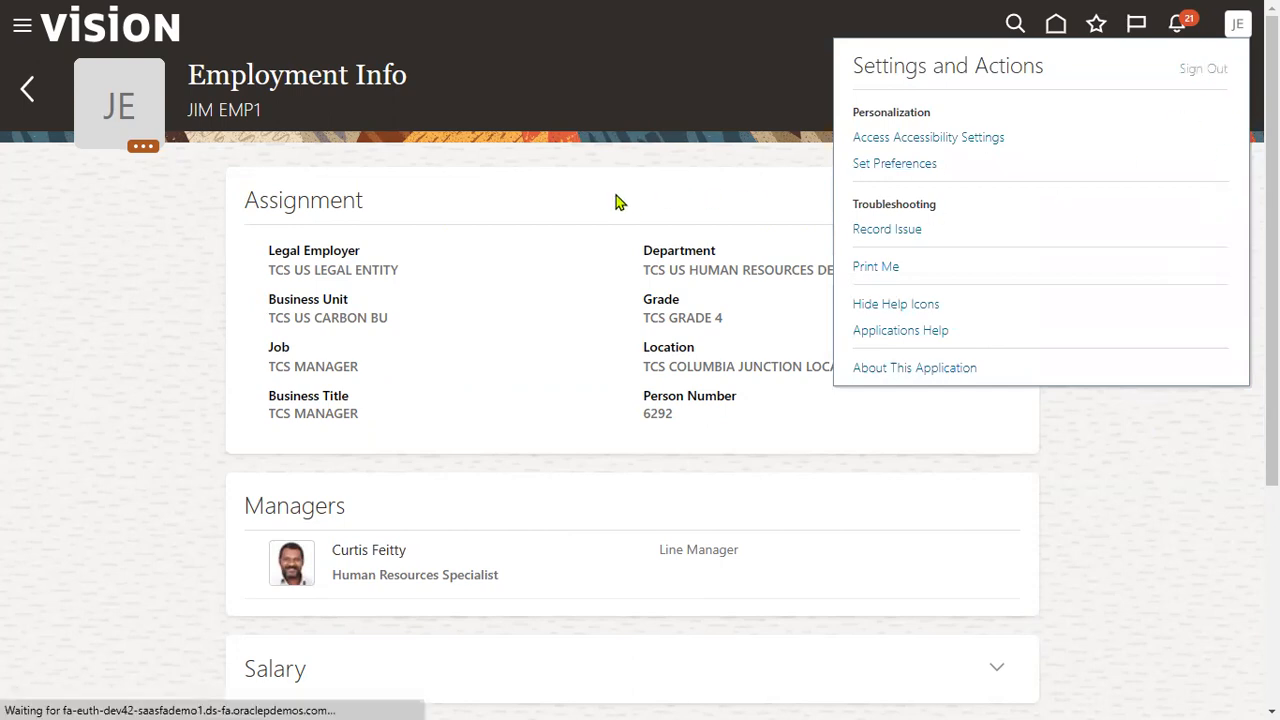
{"action": "left_click", "coordinate": [1208, 62]}
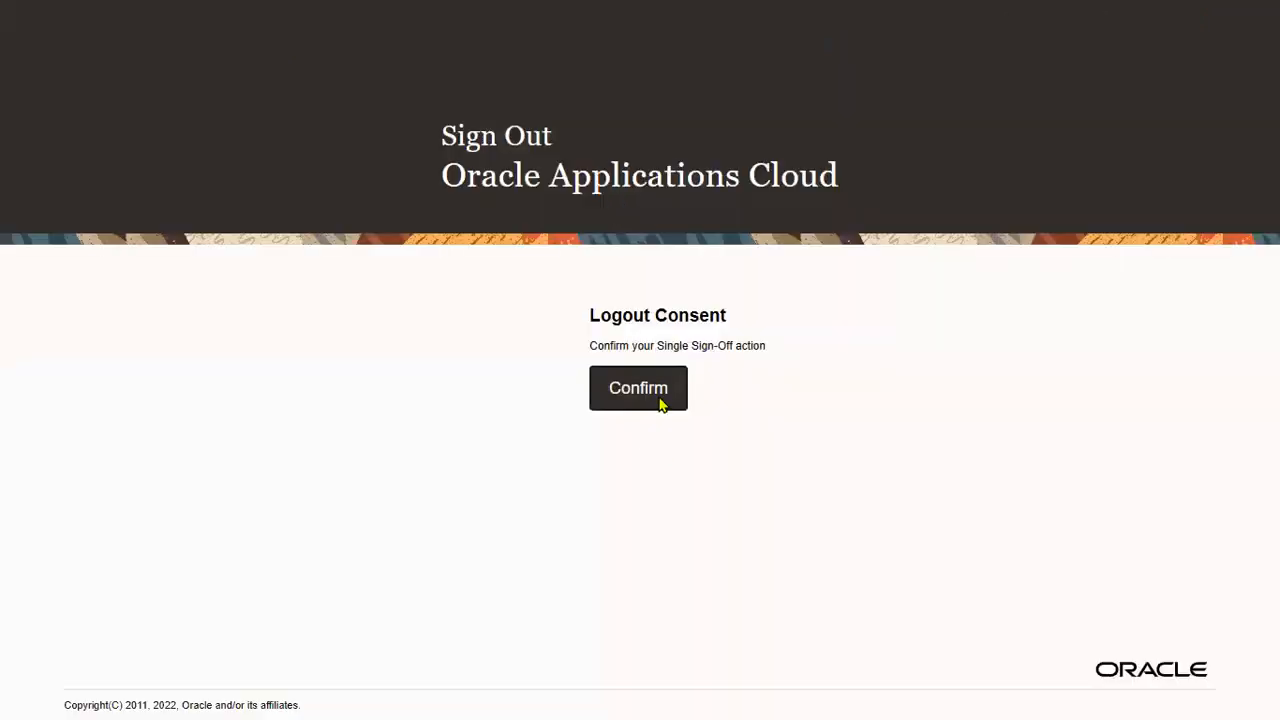
{"action": "left_click", "coordinate": [638, 388]}
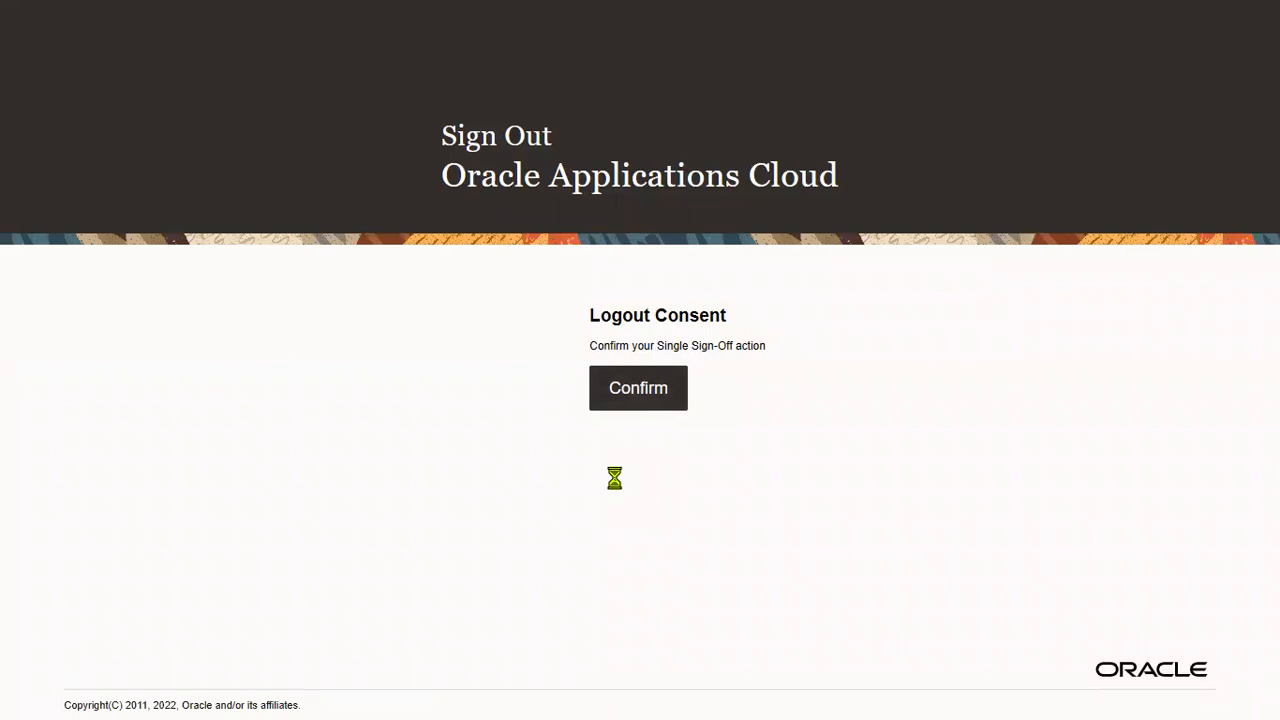
Sign back in with line manager Curtis's saved credentials
{"action": "left_click", "coordinate": [638, 388]}
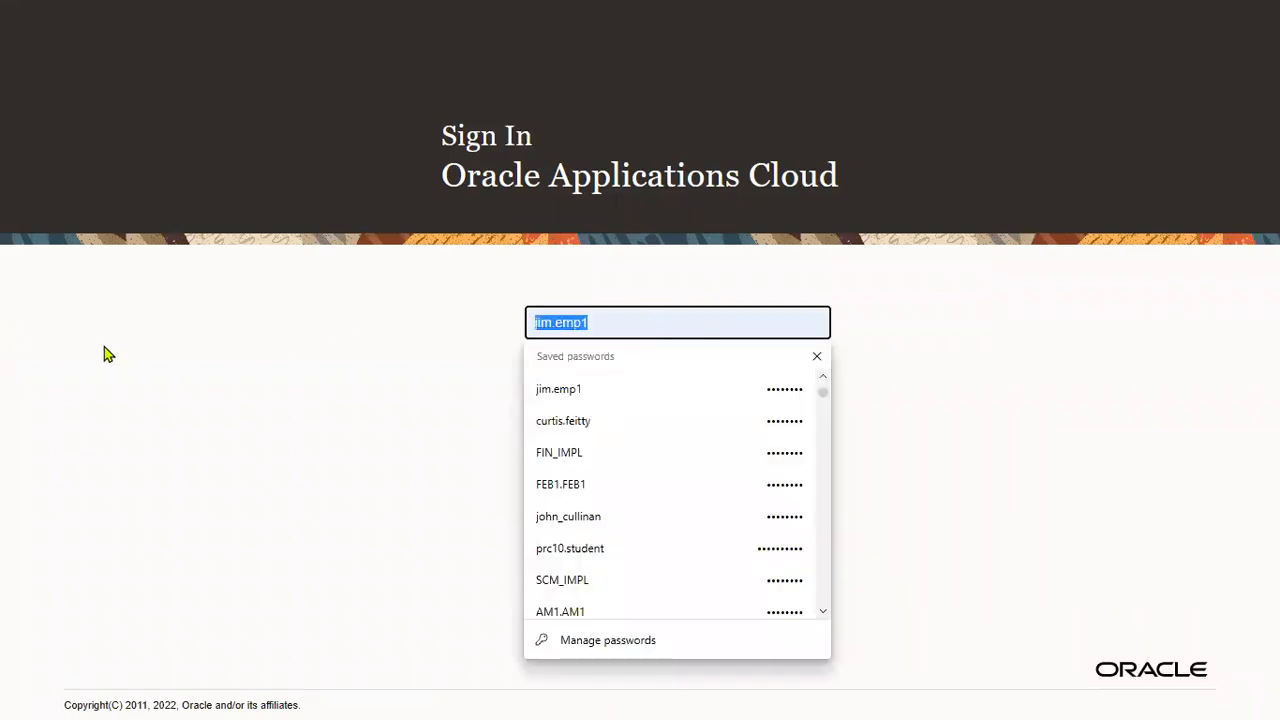
{"action": "left_click", "coordinate": [564, 420]}
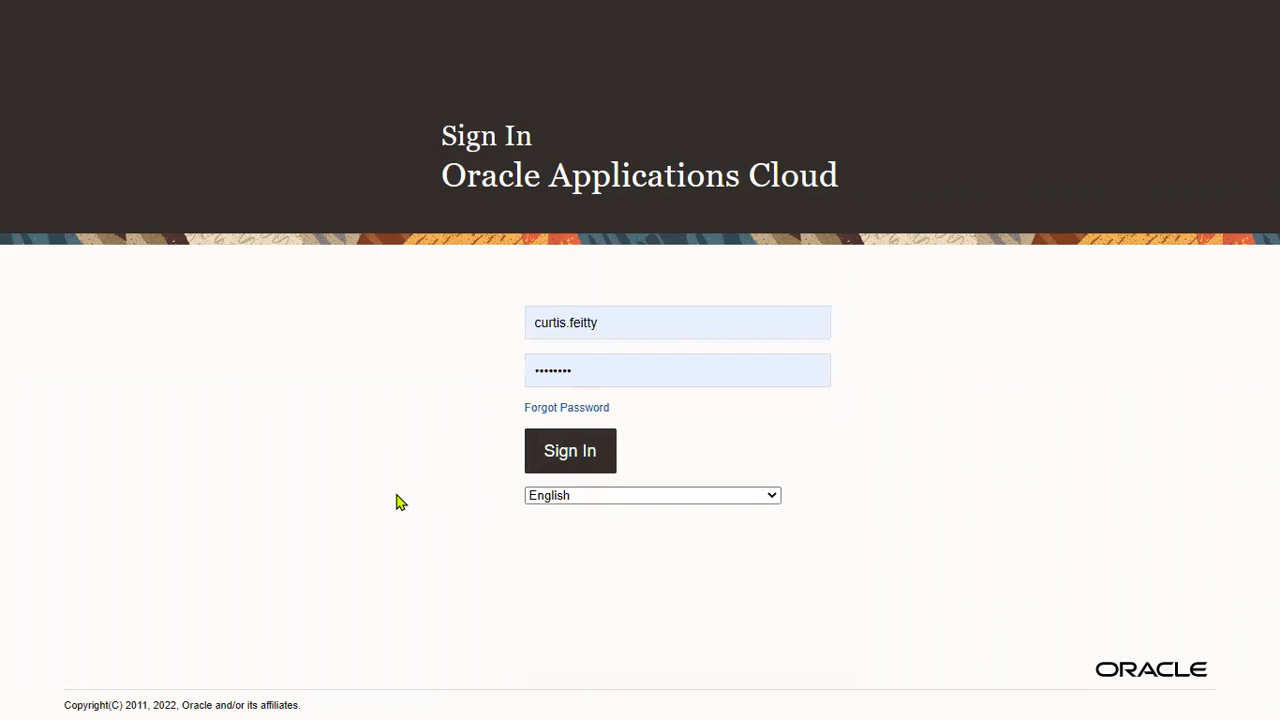
{"action": "mouse_move", "coordinate": [1040, 264]}
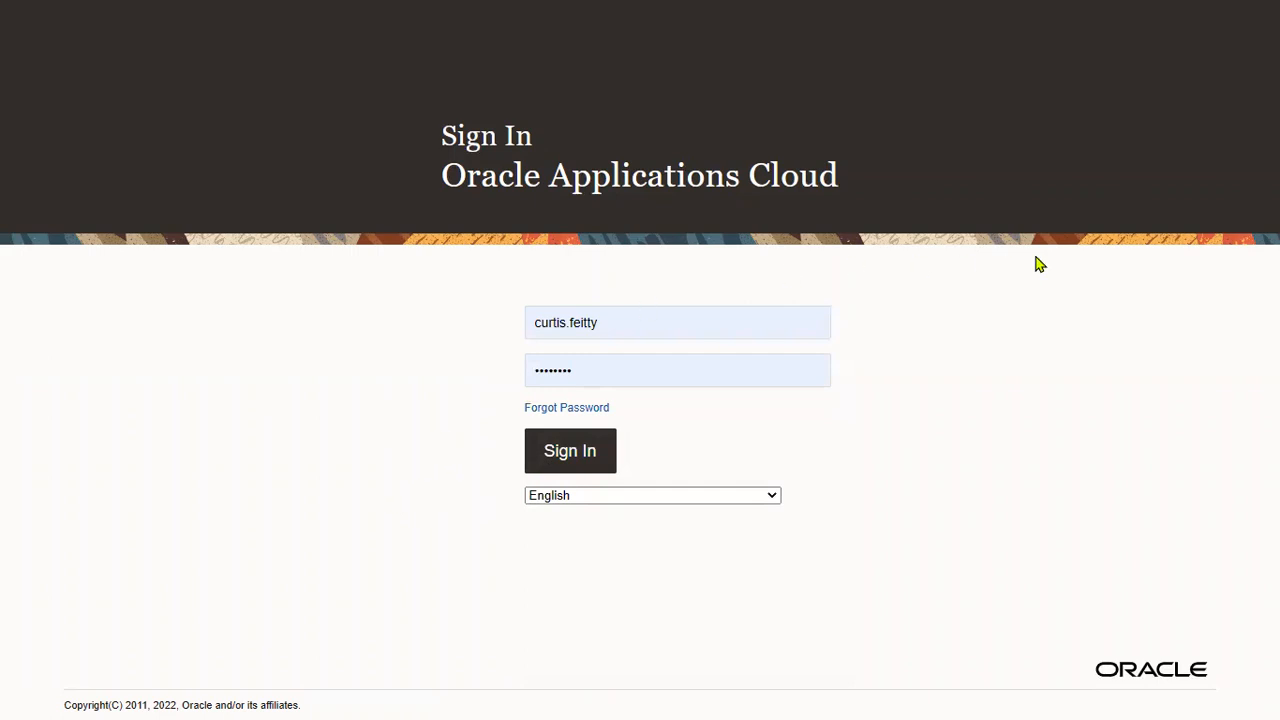
{"action": "mouse_move", "coordinate": [1040, 272]}
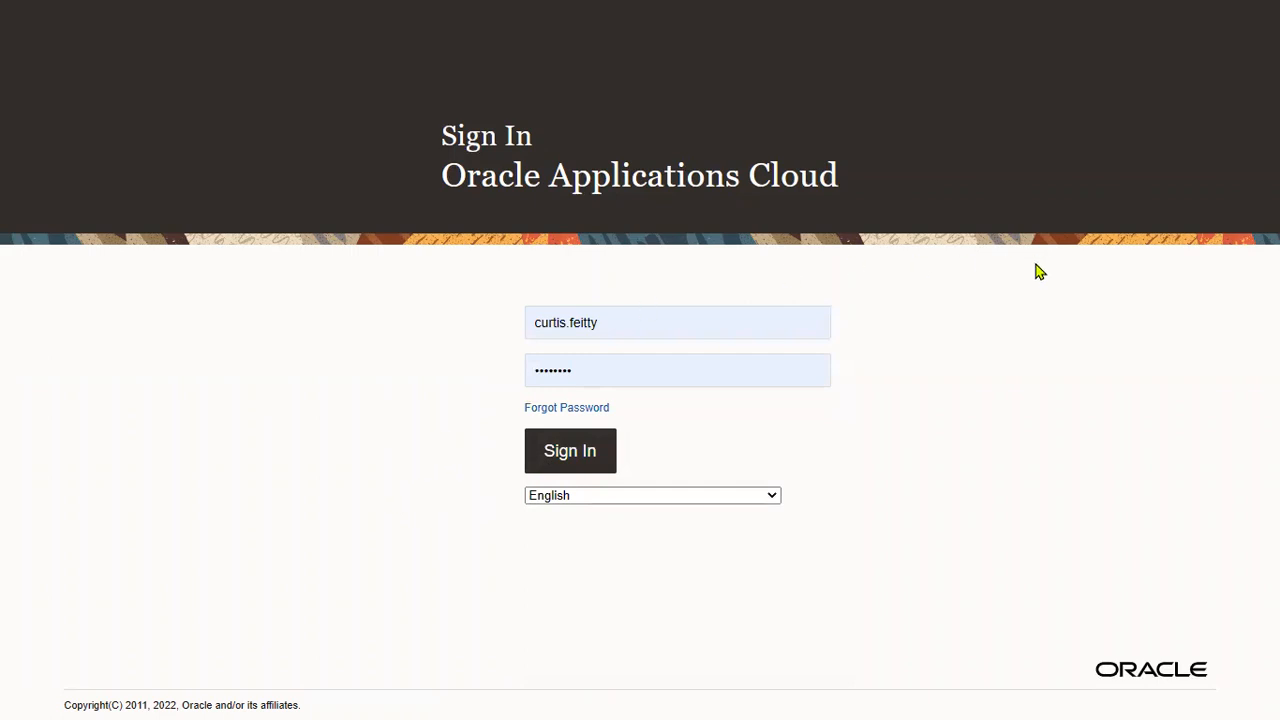
{"action": "left_click", "coordinate": [570, 450]}
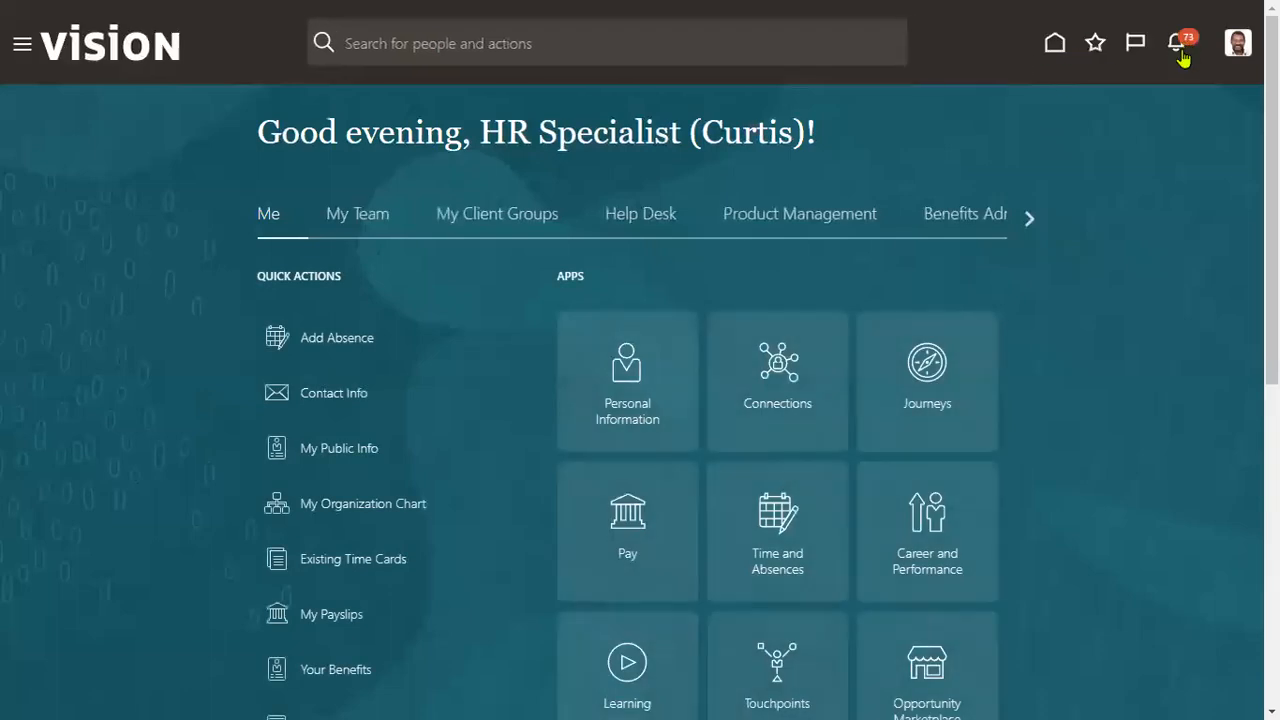
Show all of the manager's notifications on the full page
{"action": "left_click", "coordinate": [1172, 40]}
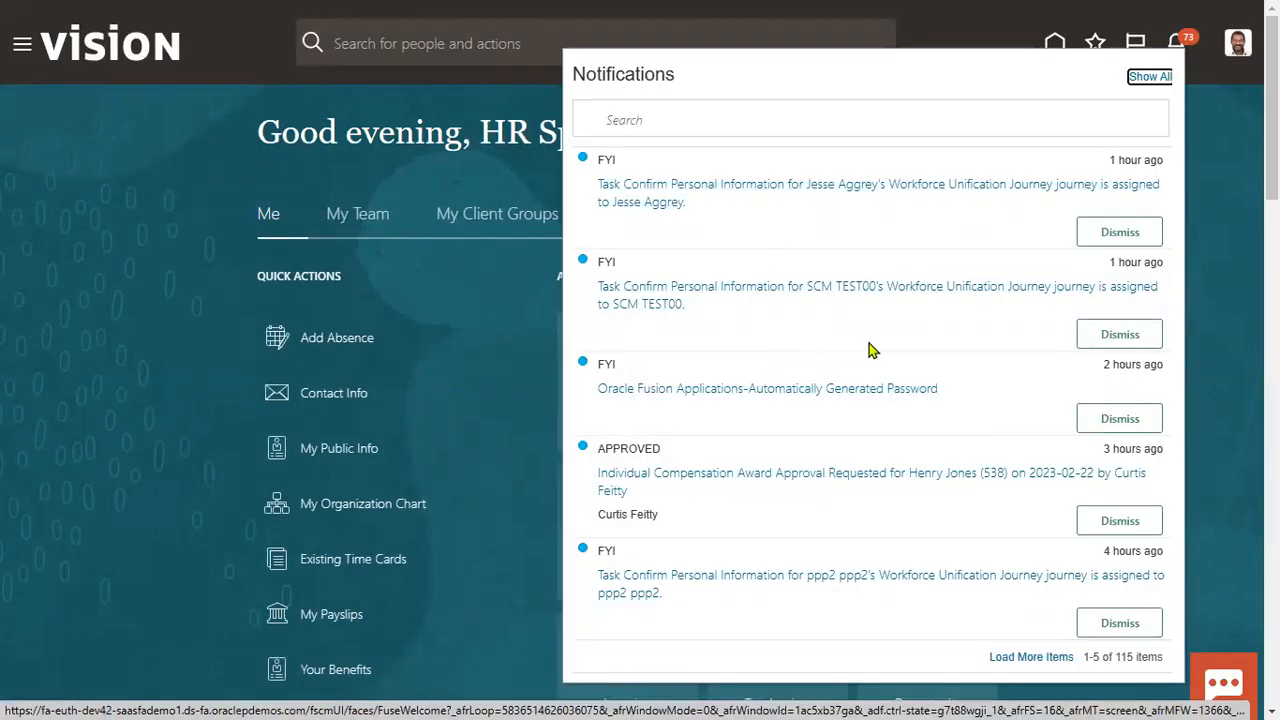
{"action": "mouse_move", "coordinate": [1128, 104]}
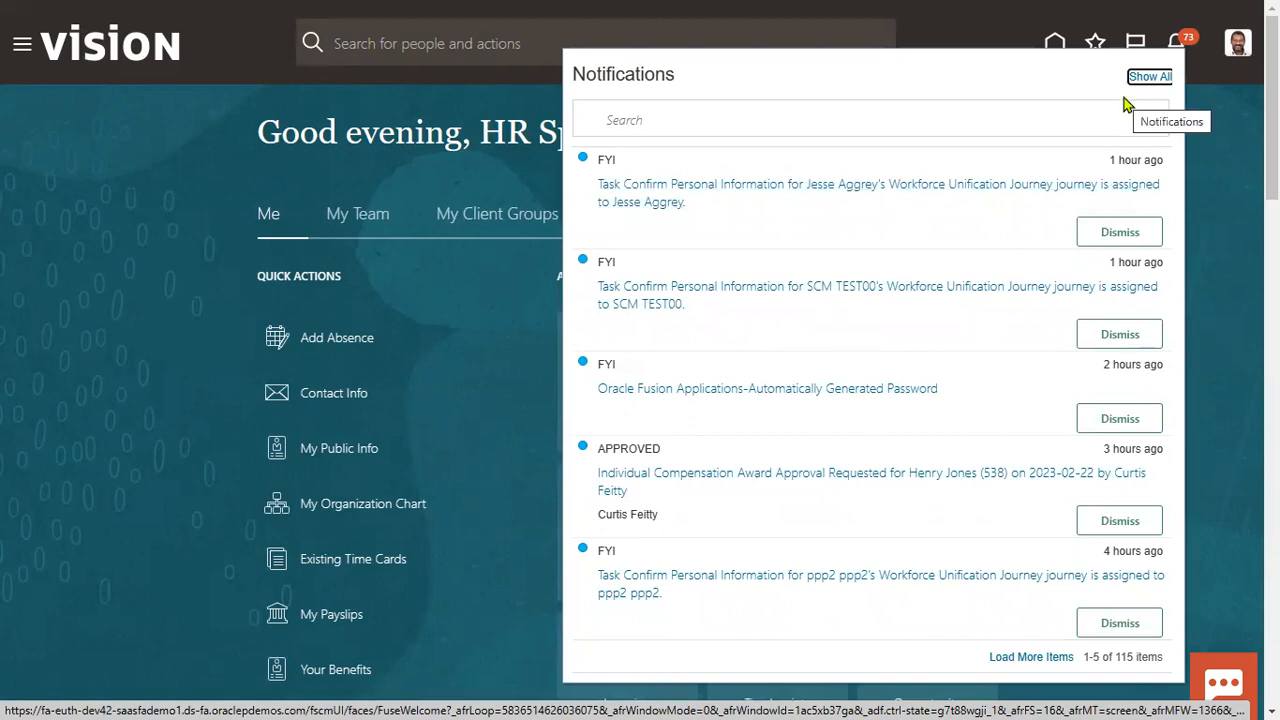
{"action": "left_click", "coordinate": [1156, 76]}
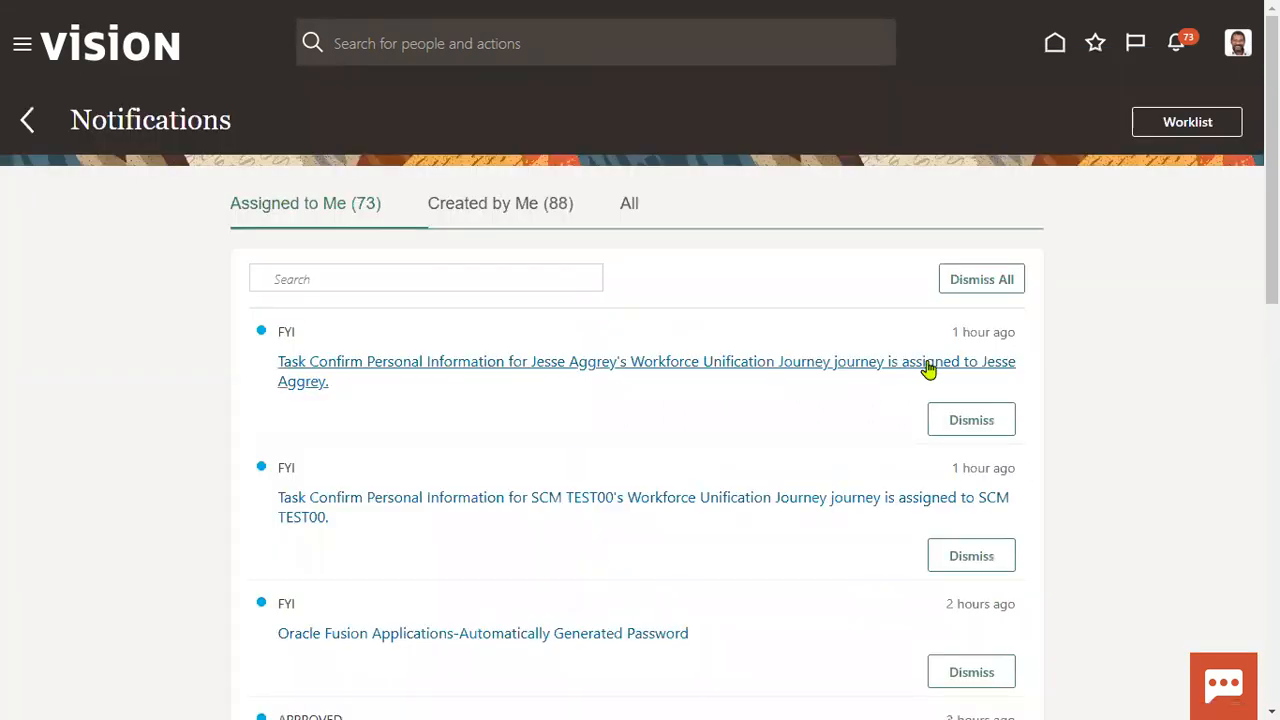
{"action": "left_click", "coordinate": [928, 362]}
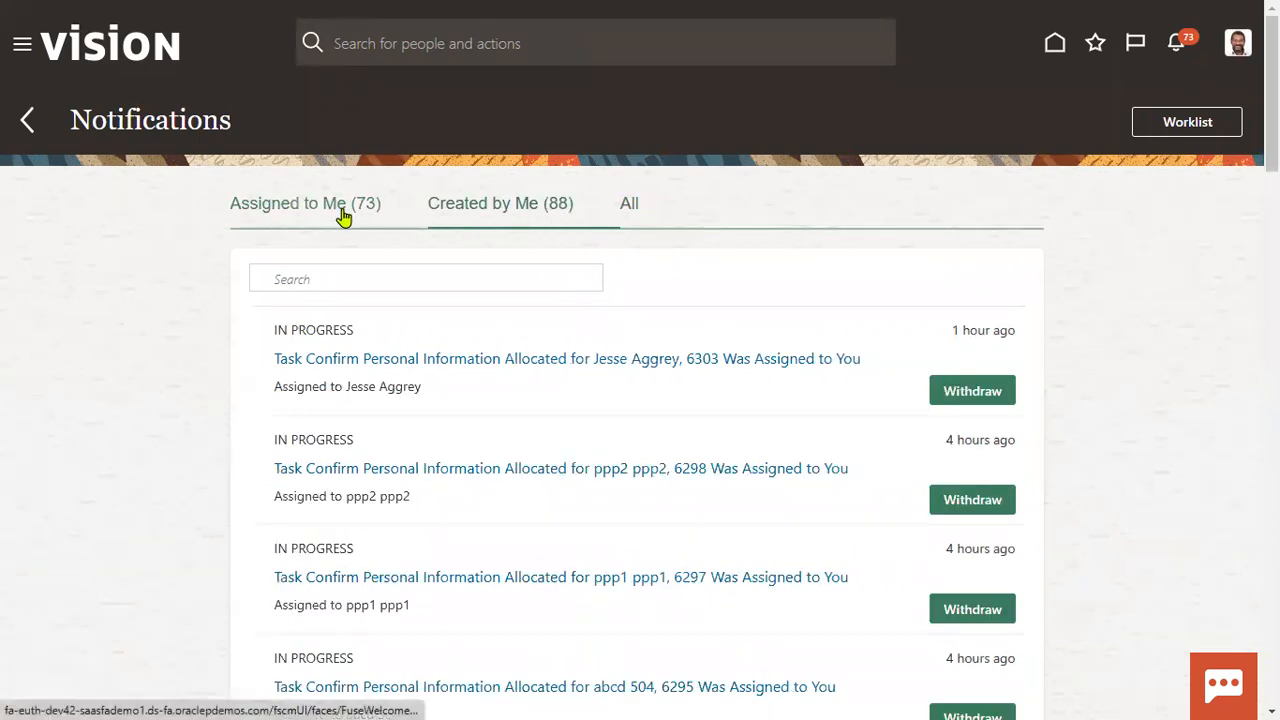
Switch between Assigned to Me and Created by Me, then reach Jim EMP1's TCS US absence approval
{"action": "left_click", "coordinate": [304, 204]}
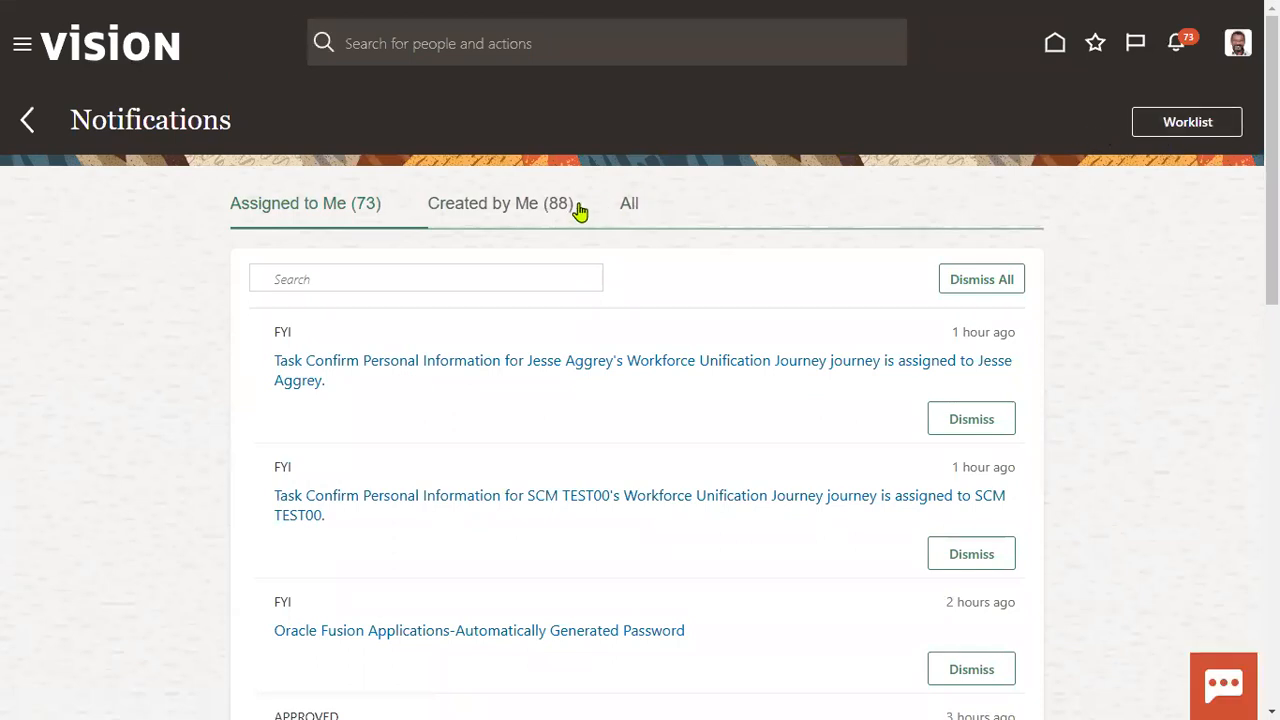
{"action": "left_click", "coordinate": [500, 204]}
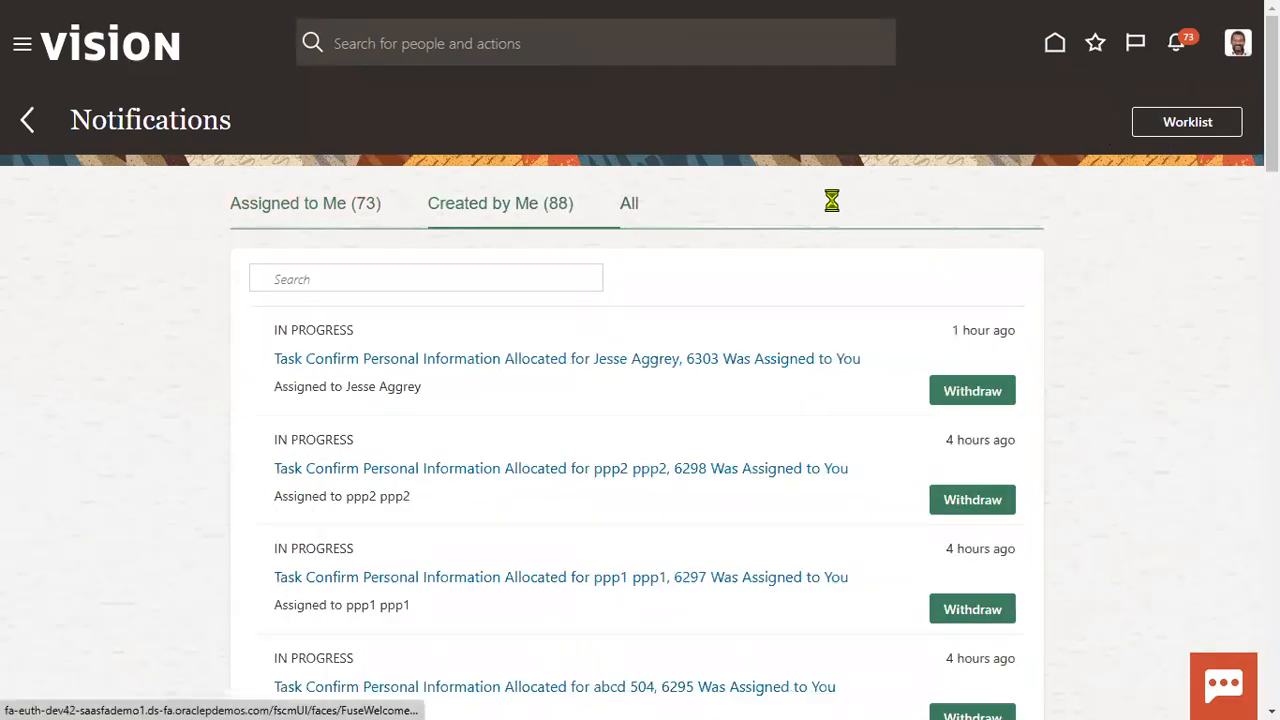
{"action": "left_click", "coordinate": [628, 204]}
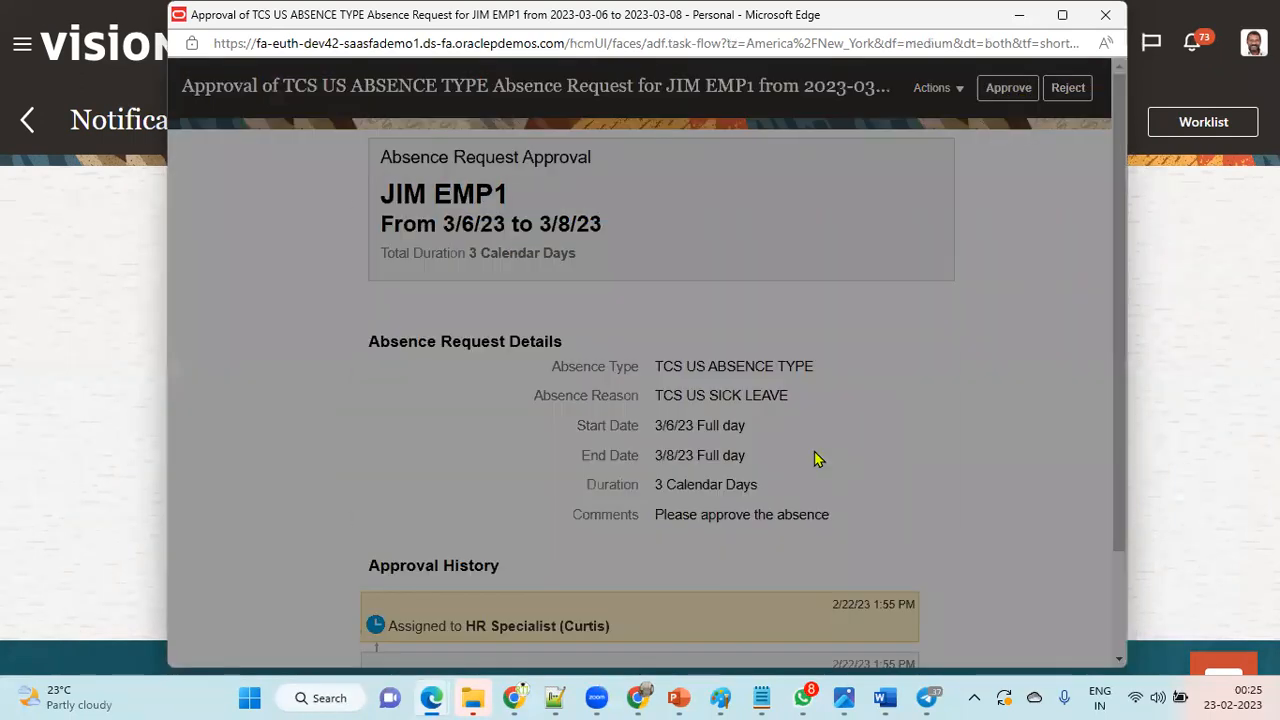
Approve Jim EMP1's 3/6/23–3/8/23 absence request
{"action": "left_click", "coordinate": [1008, 88]}
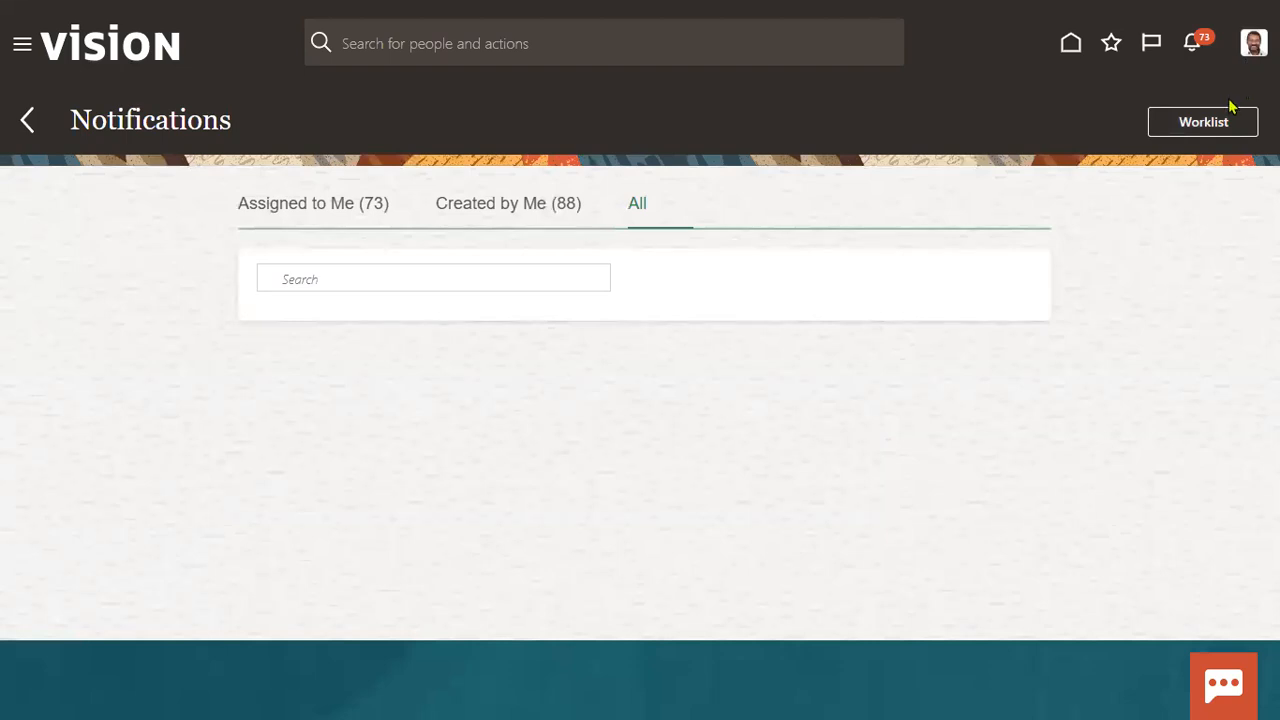
{"action": "mouse_move", "coordinate": [1172, 176]}
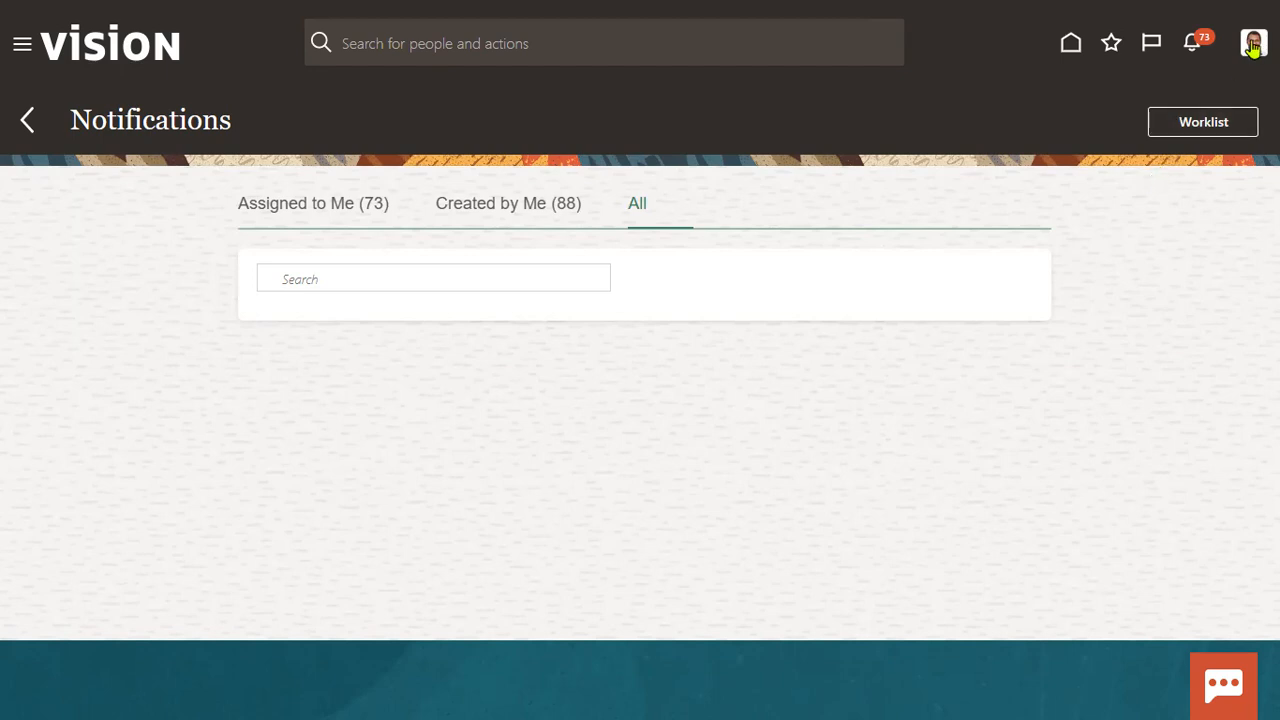
Show the manager's Settings and Actions menu from the user avatar
{"action": "left_click", "coordinate": [1252, 42]}
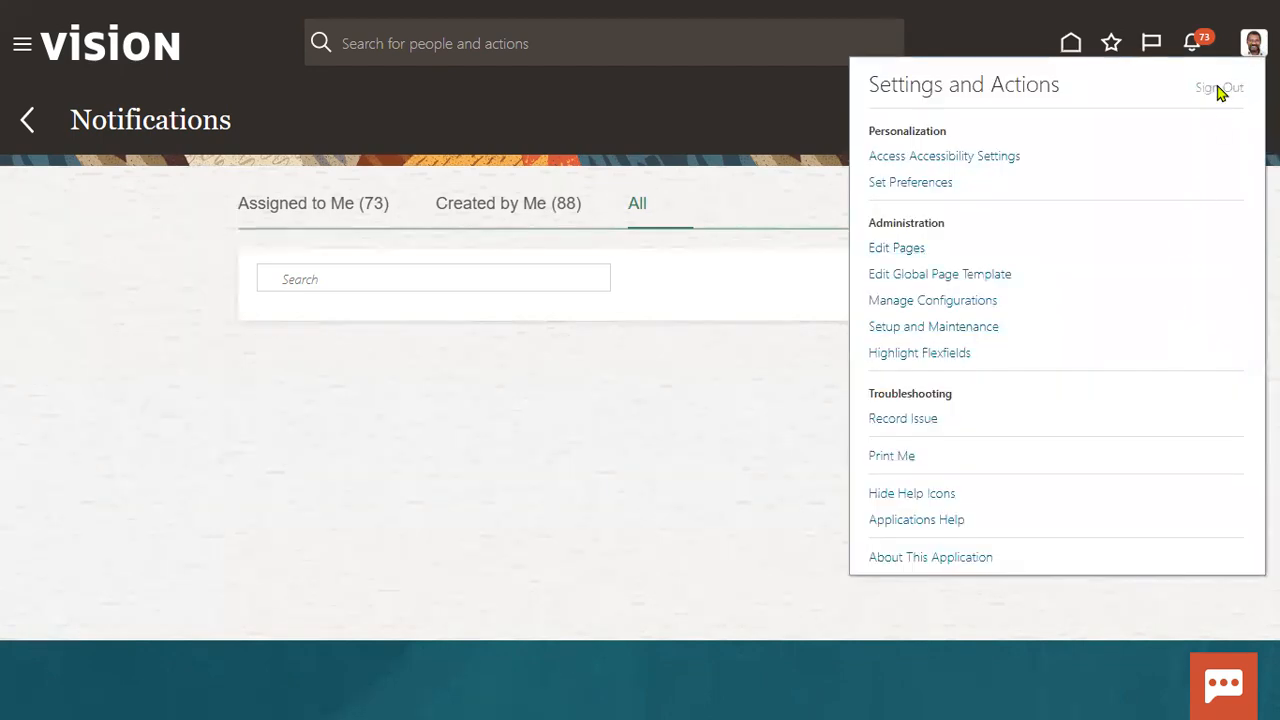